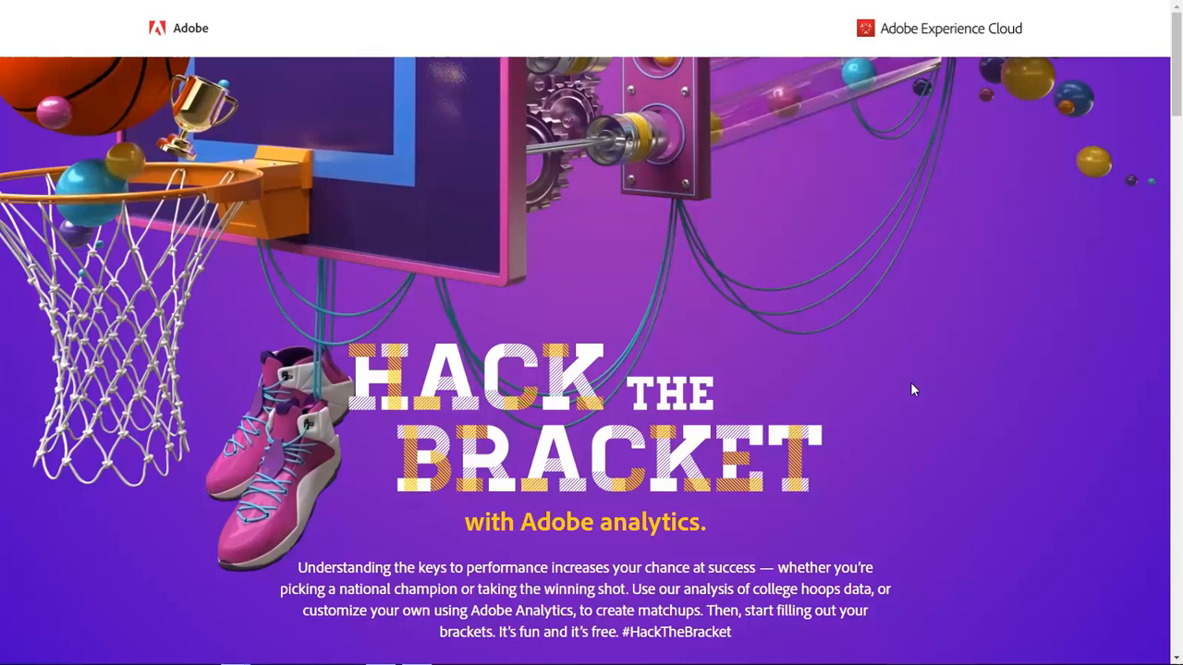
mouse_move(961, 413)
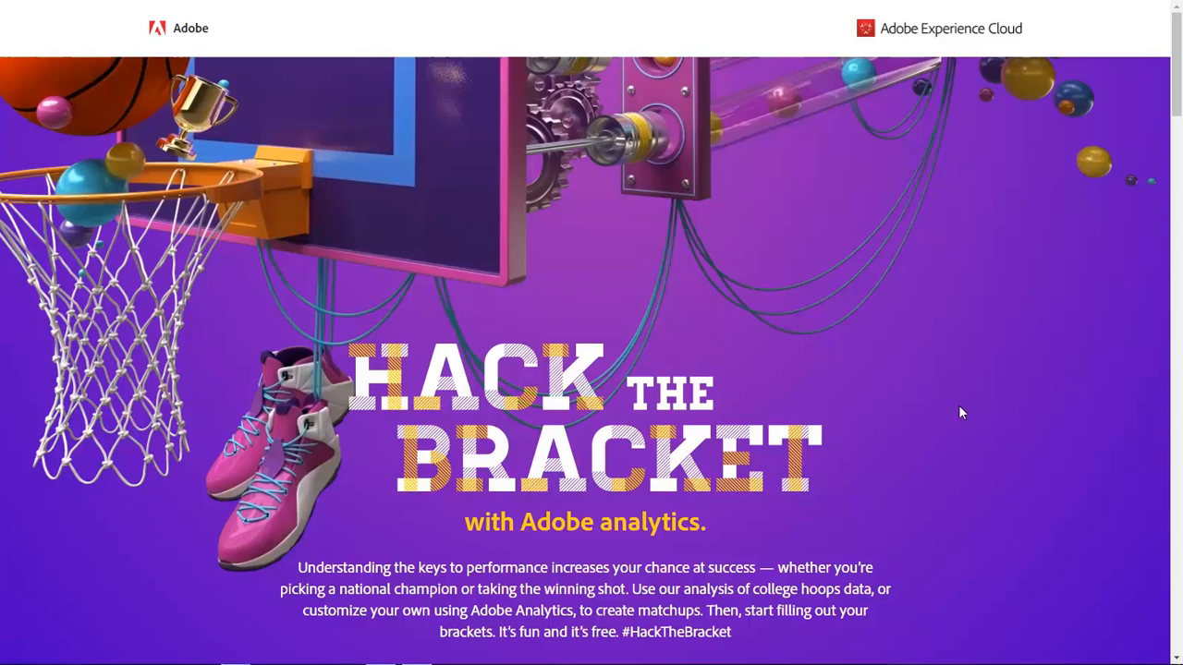
mouse_move(1151, 127)
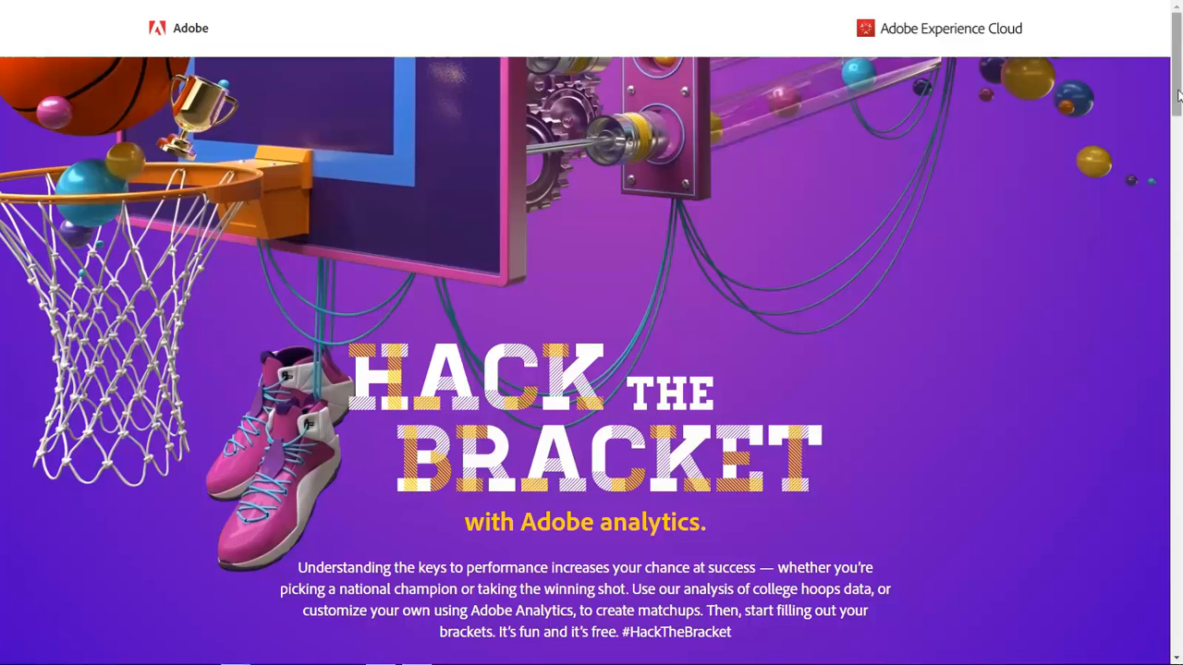
Scroll past the Purdue vs Gonzaga prediction to the 'We're giving you the keys' trial section.
scroll("down", 3)
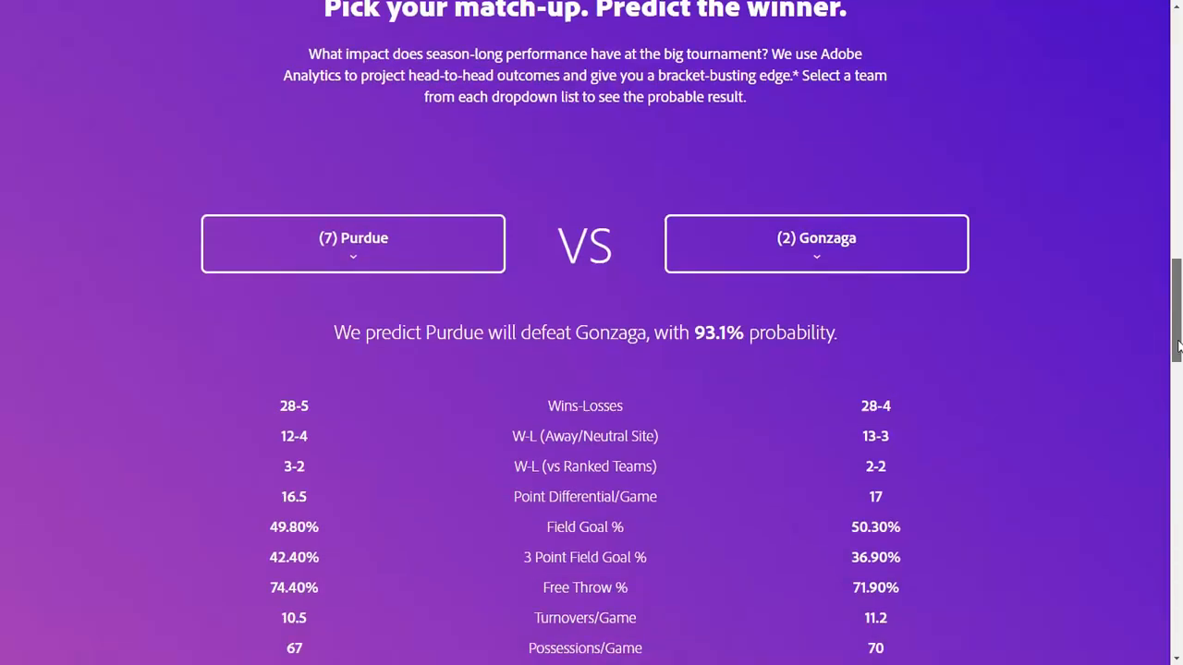
scroll("down", 3)
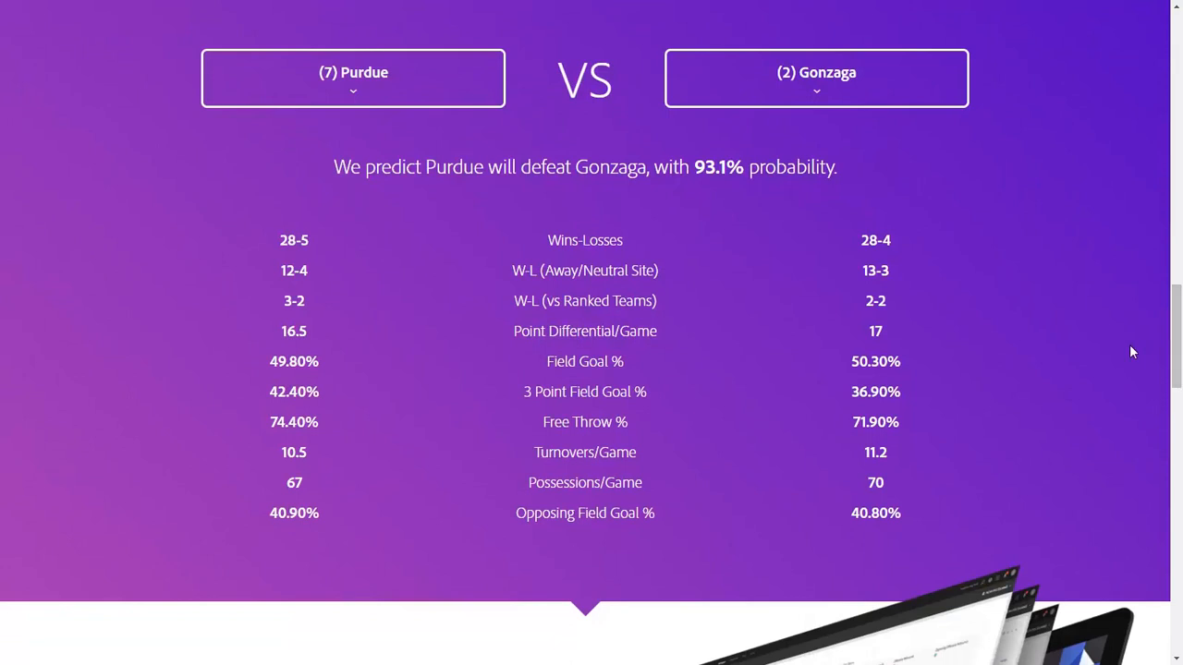
mouse_move(1127, 338)
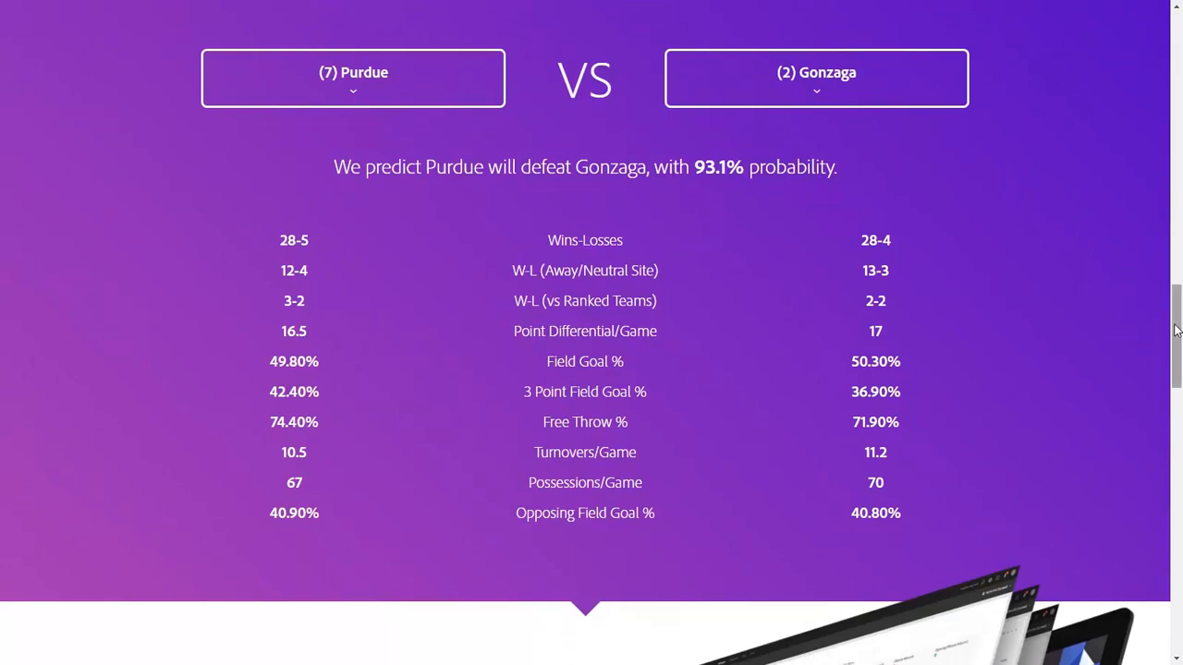
scroll("down", 3)
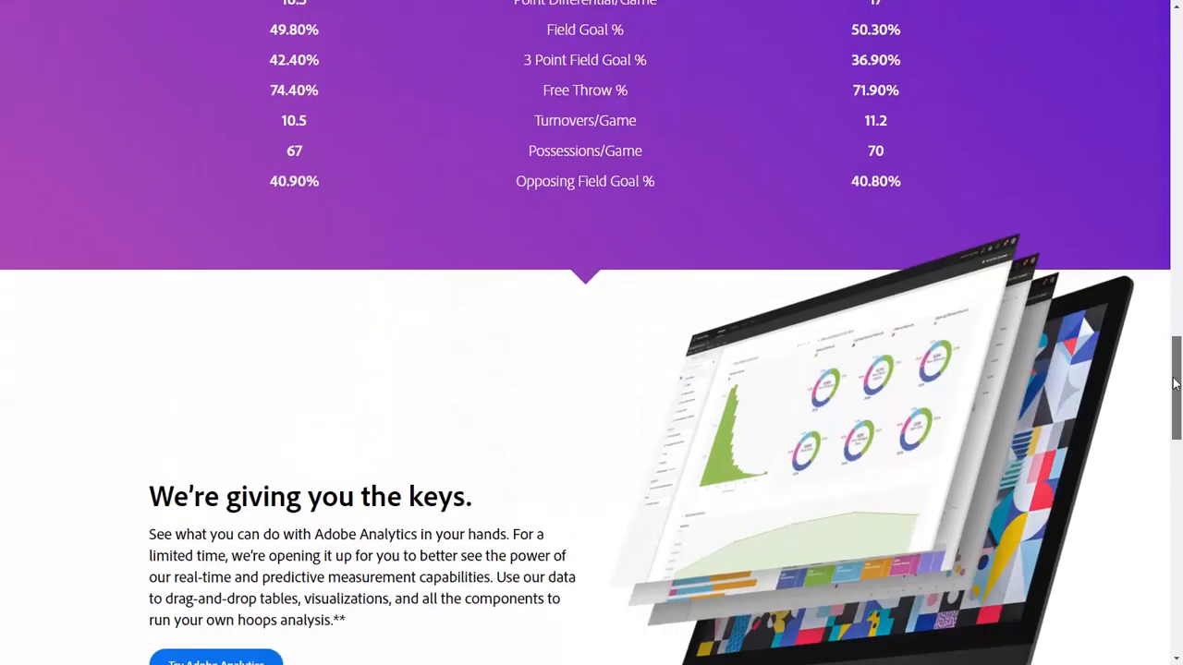
scroll("down", 3)
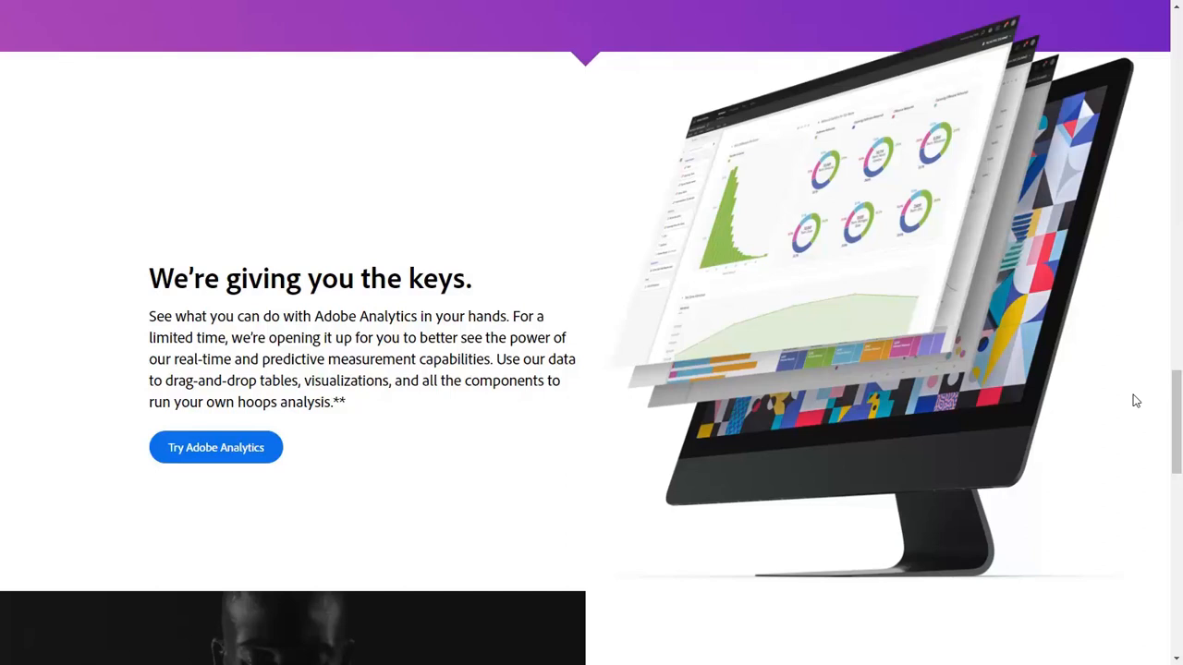
mouse_move(1082, 356)
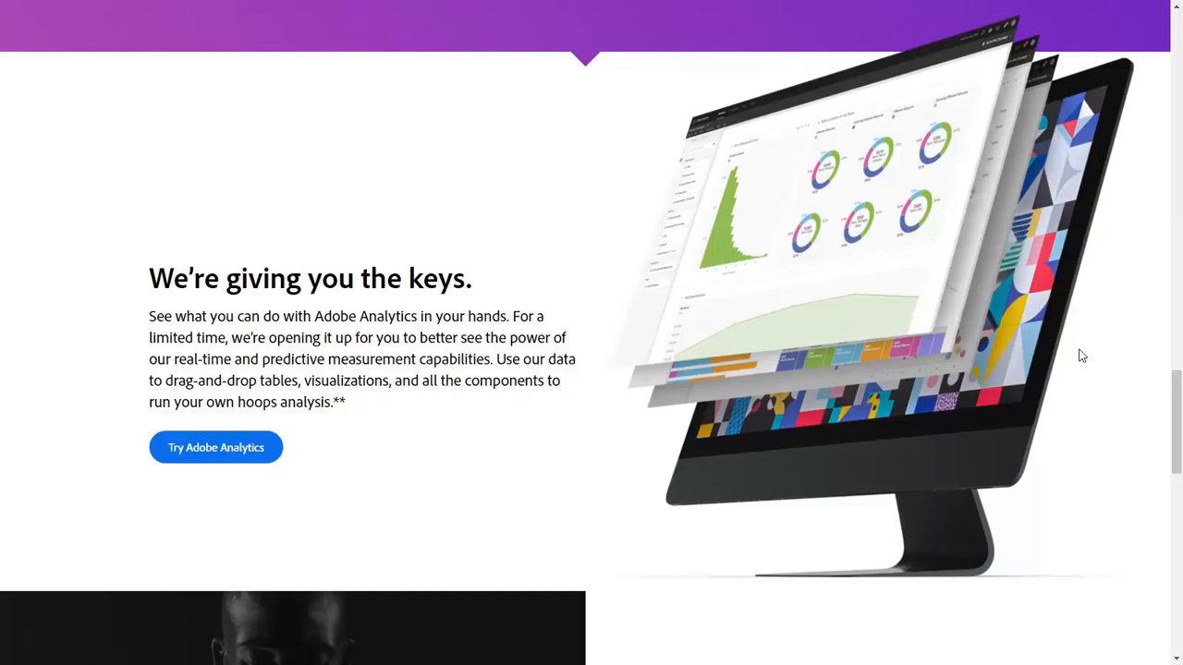
Launch the College Basketball Analytics trial and scroll to the Step 1 and Step 2 tables.
left_click(215, 447)
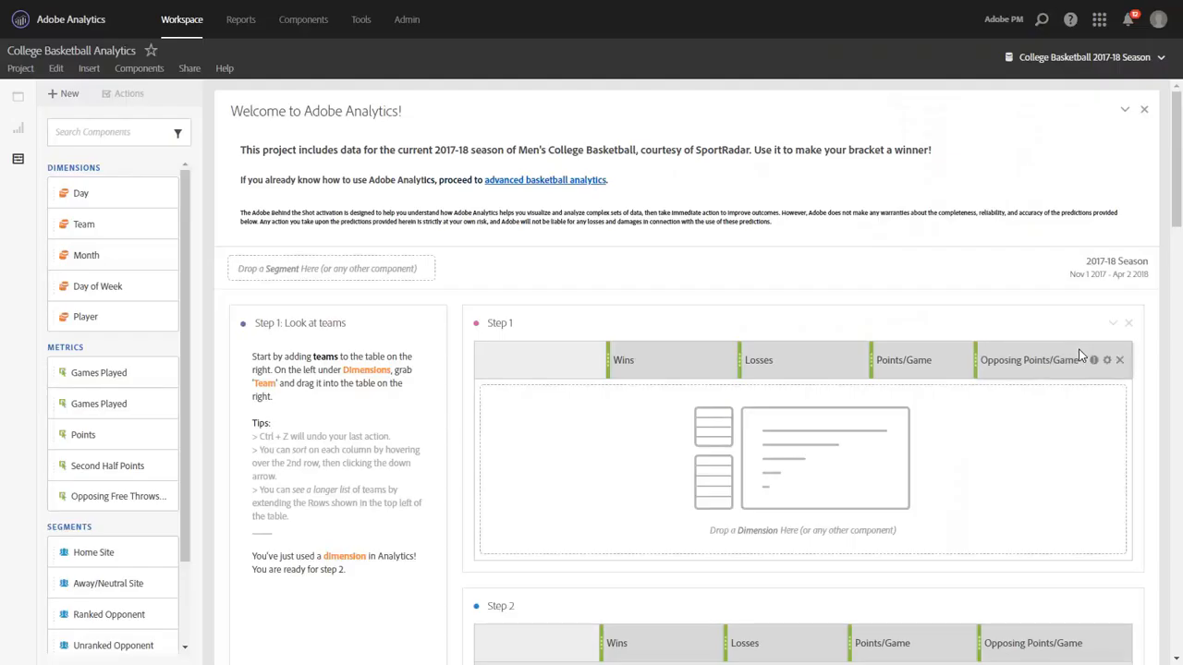
mouse_move(1167, 295)
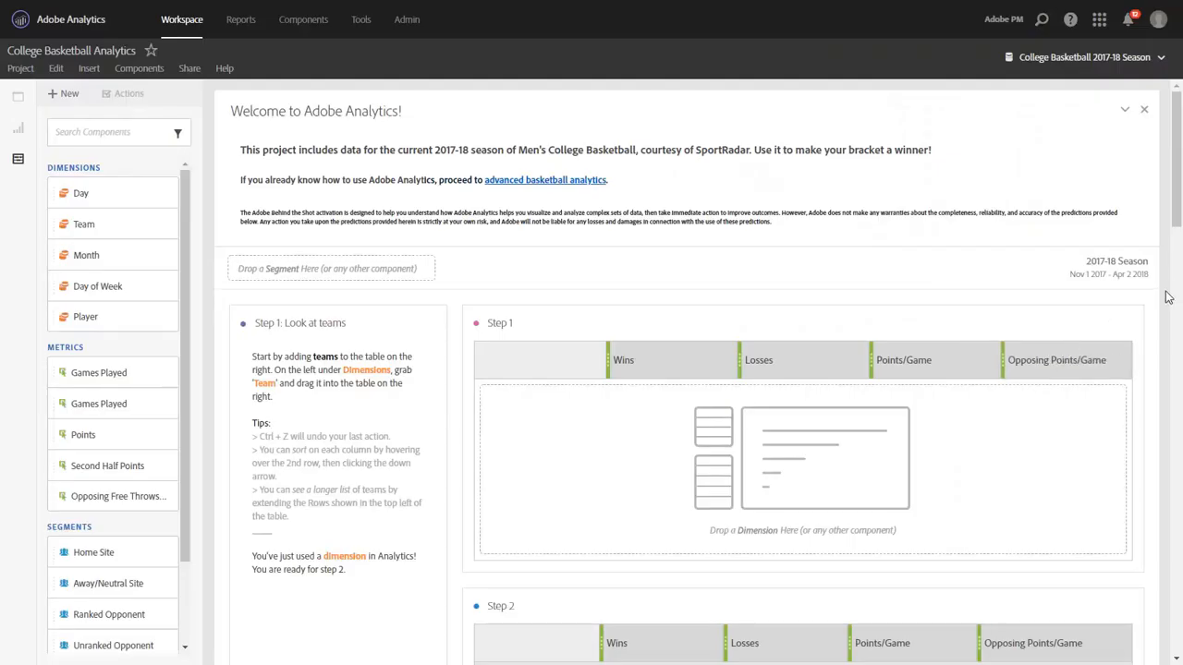
mouse_move(1181, 324)
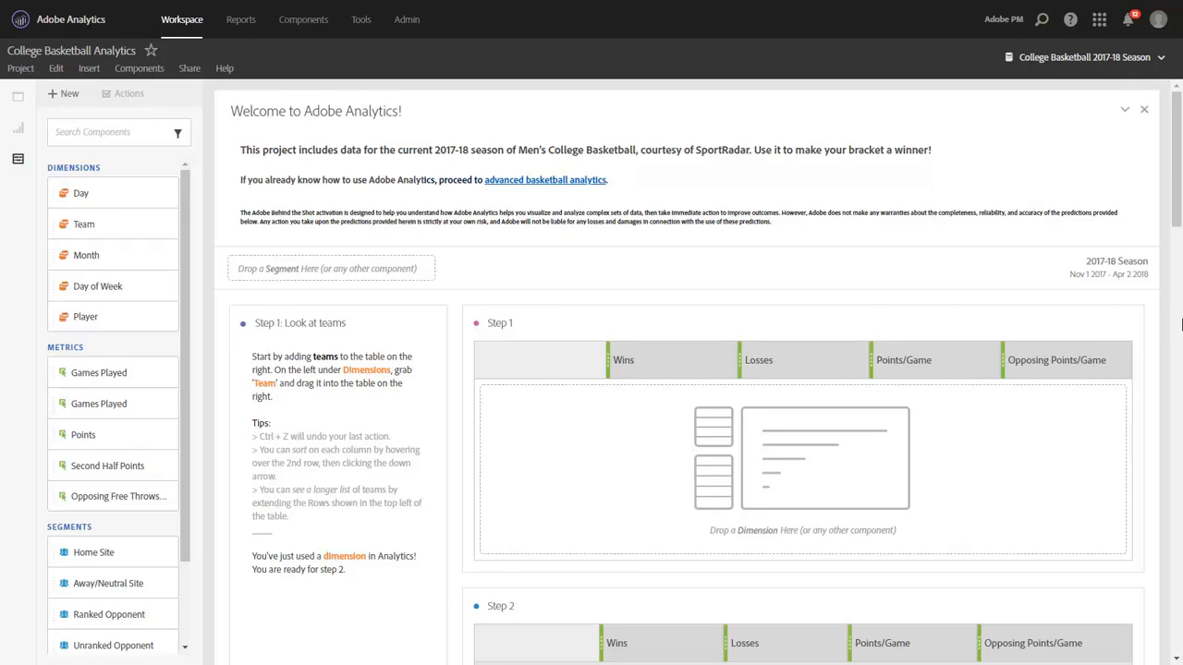
mouse_move(1164, 332)
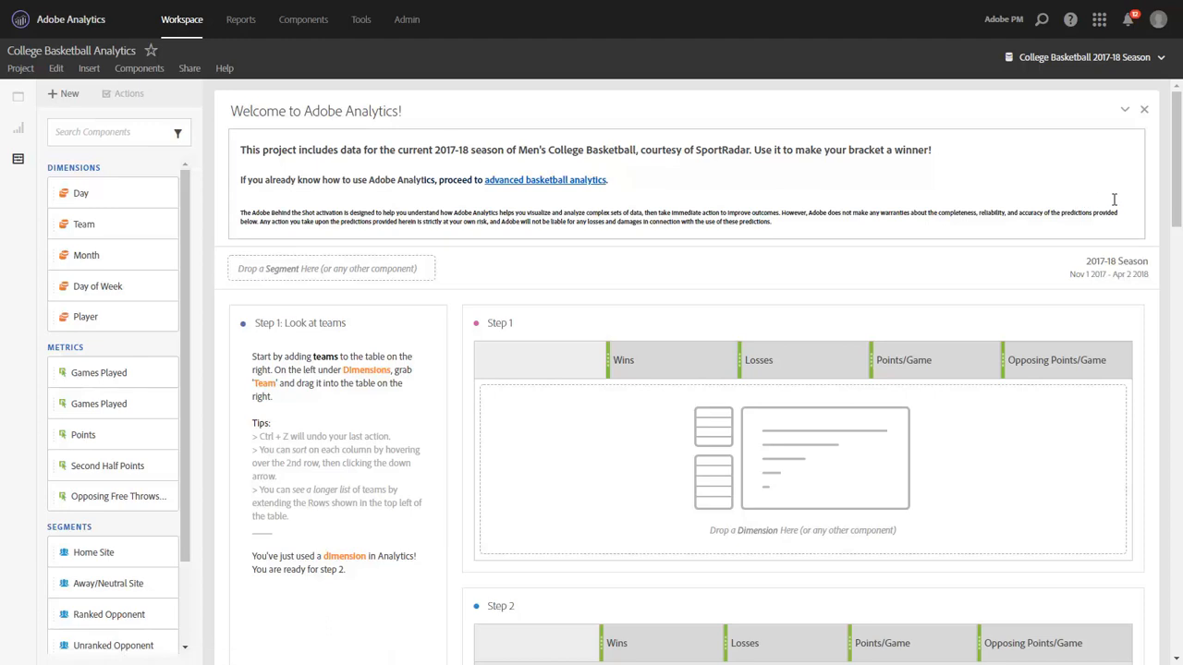
mouse_move(1169, 201)
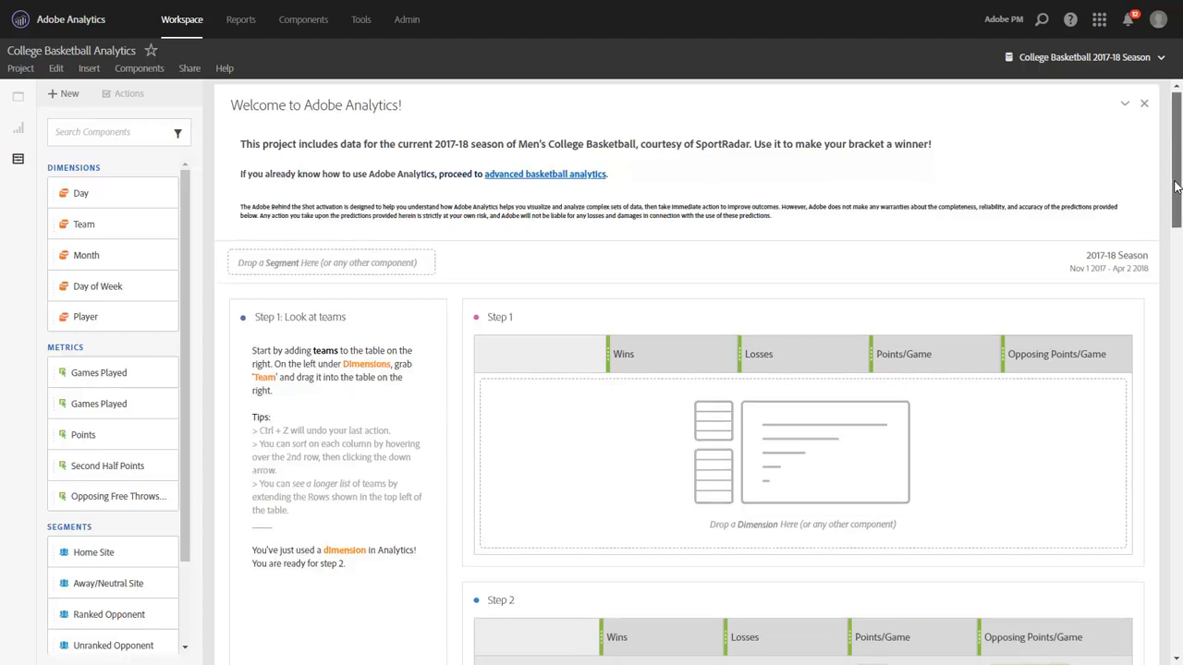
scroll("down", 3)
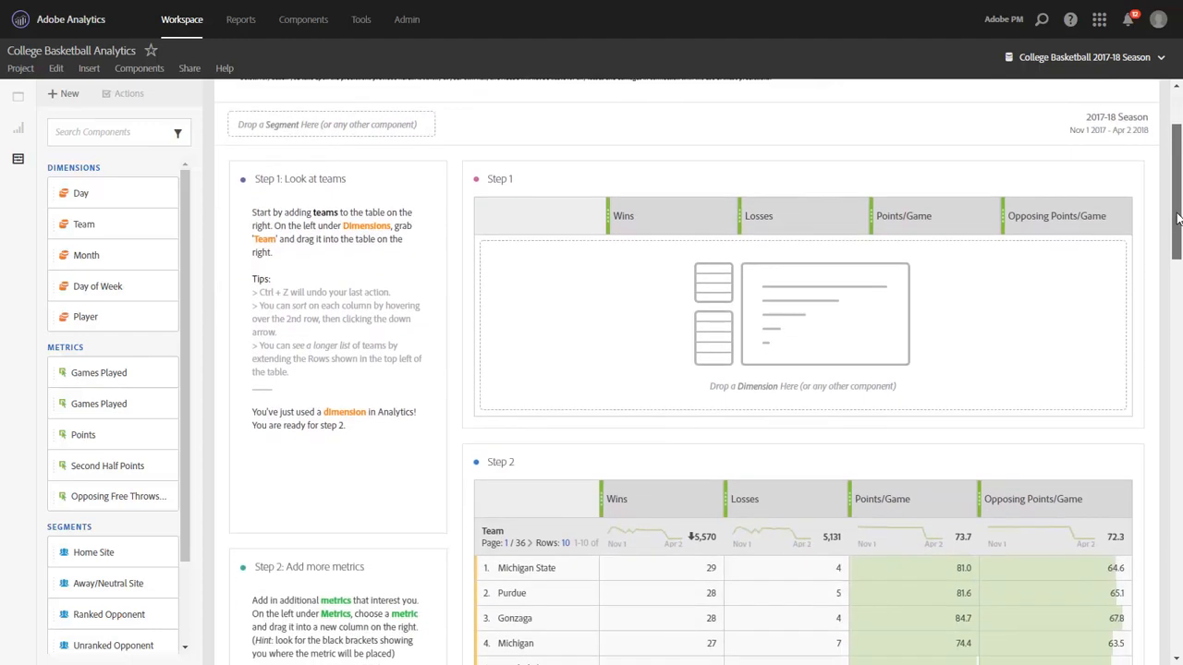
scroll("down", 3)
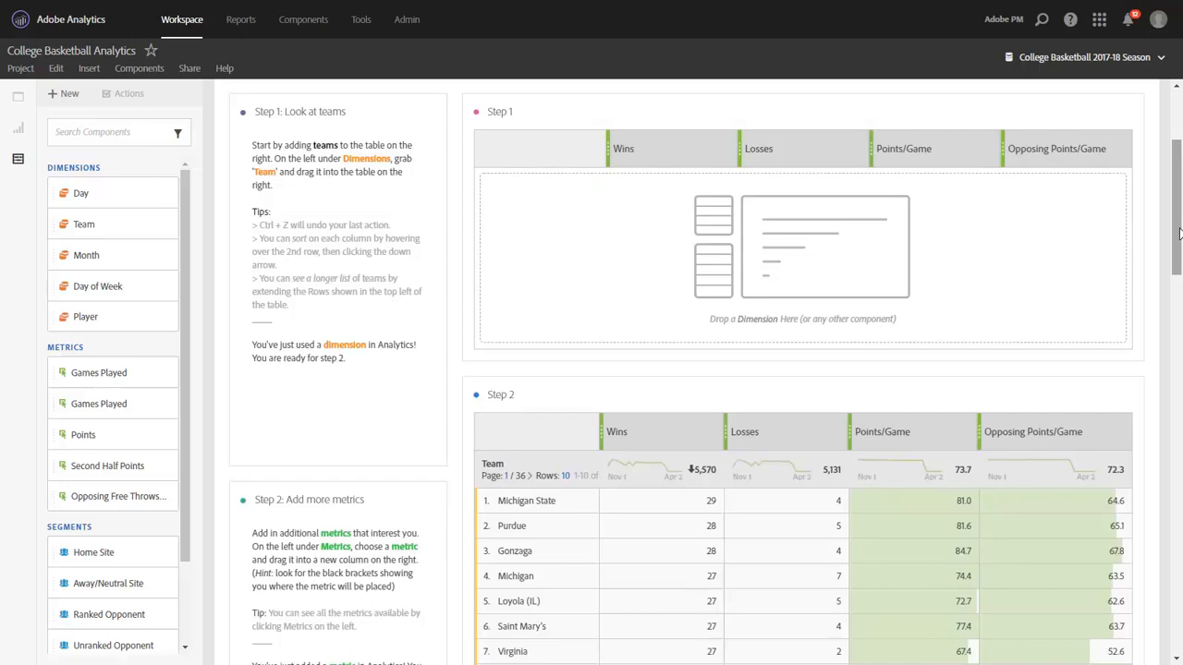
mouse_move(1158, 237)
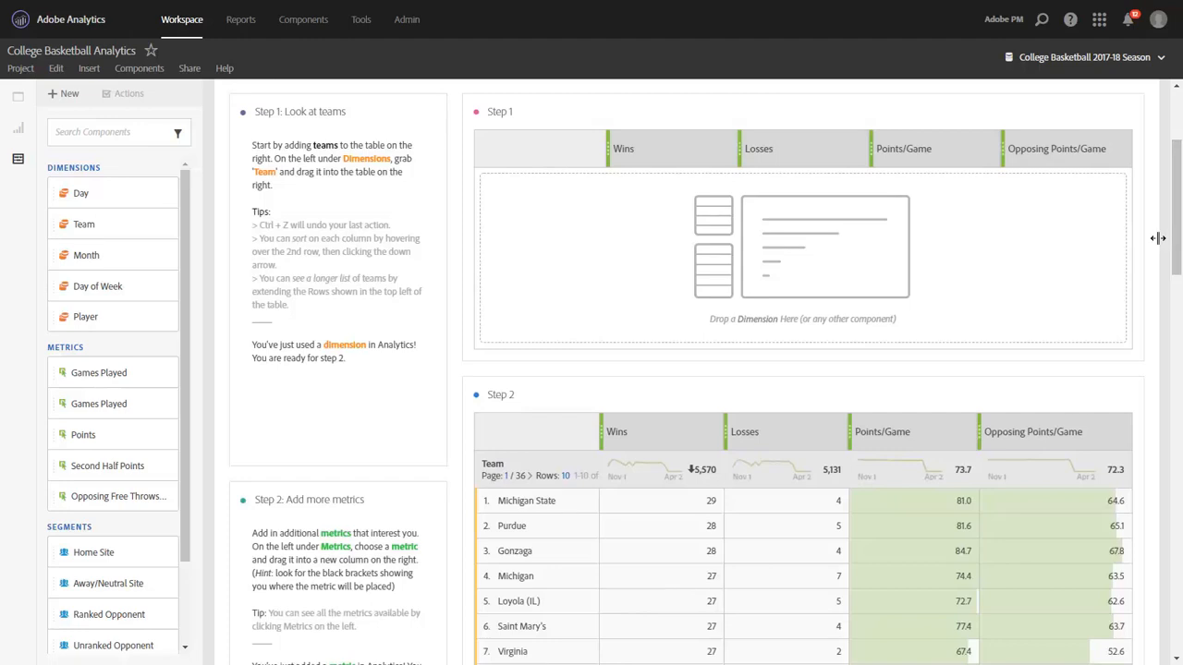
mouse_move(1141, 266)
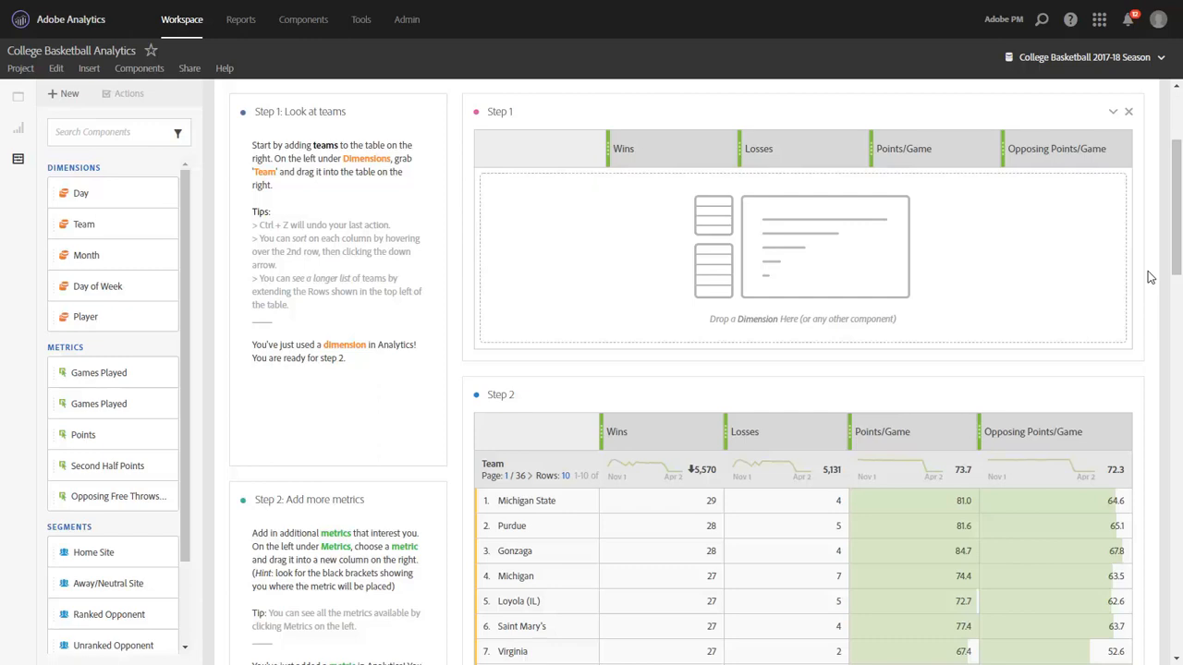
mouse_move(494, 279)
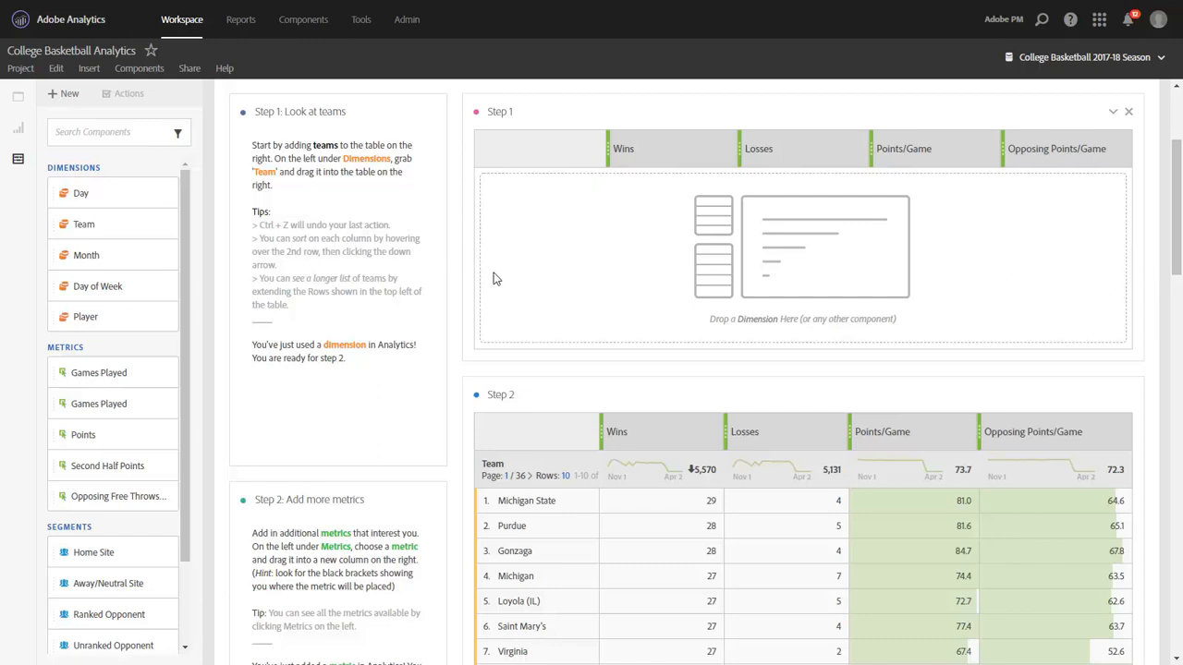
mouse_move(83, 224)
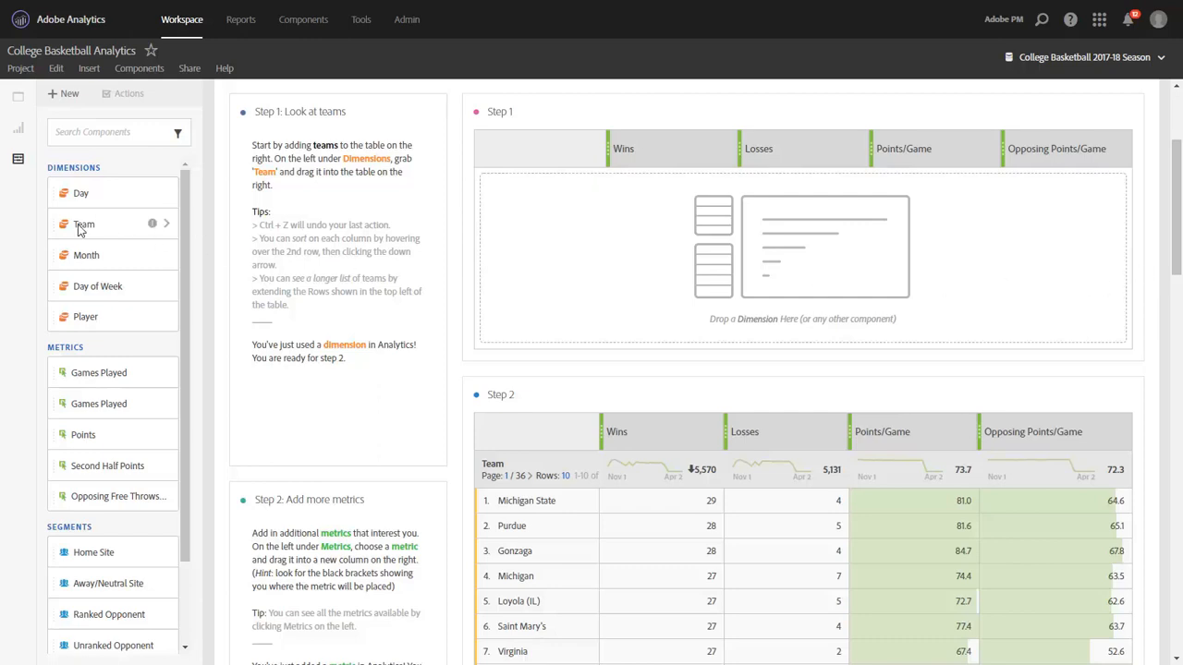
mouse_move(113, 192)
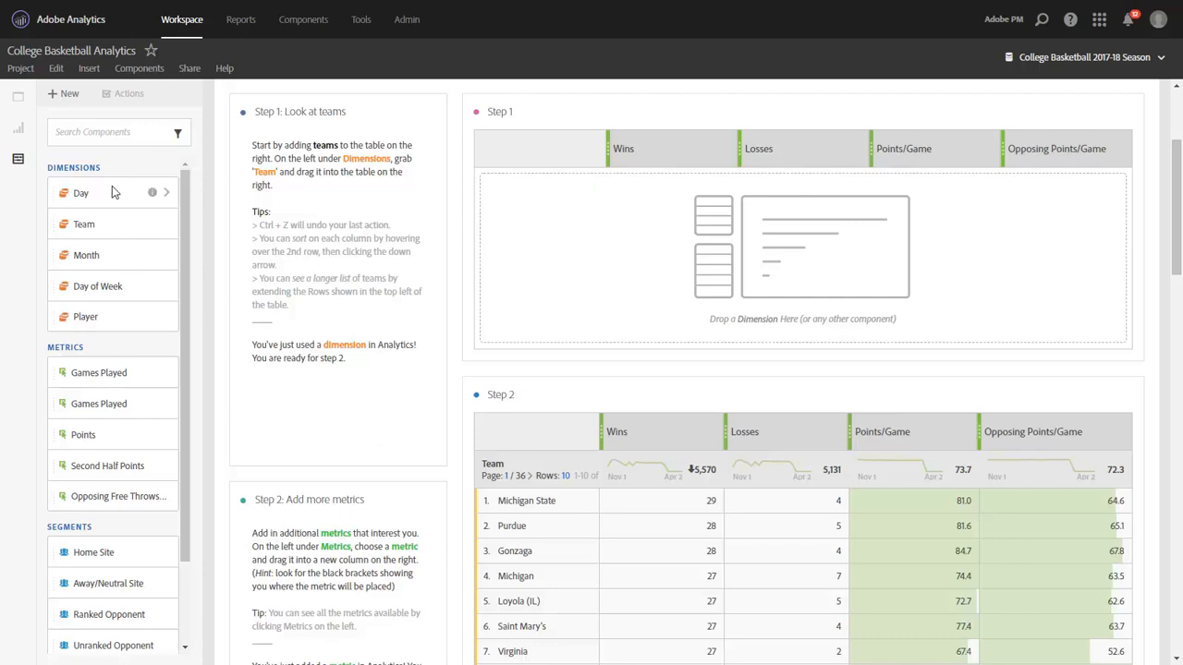
mouse_move(113, 231)
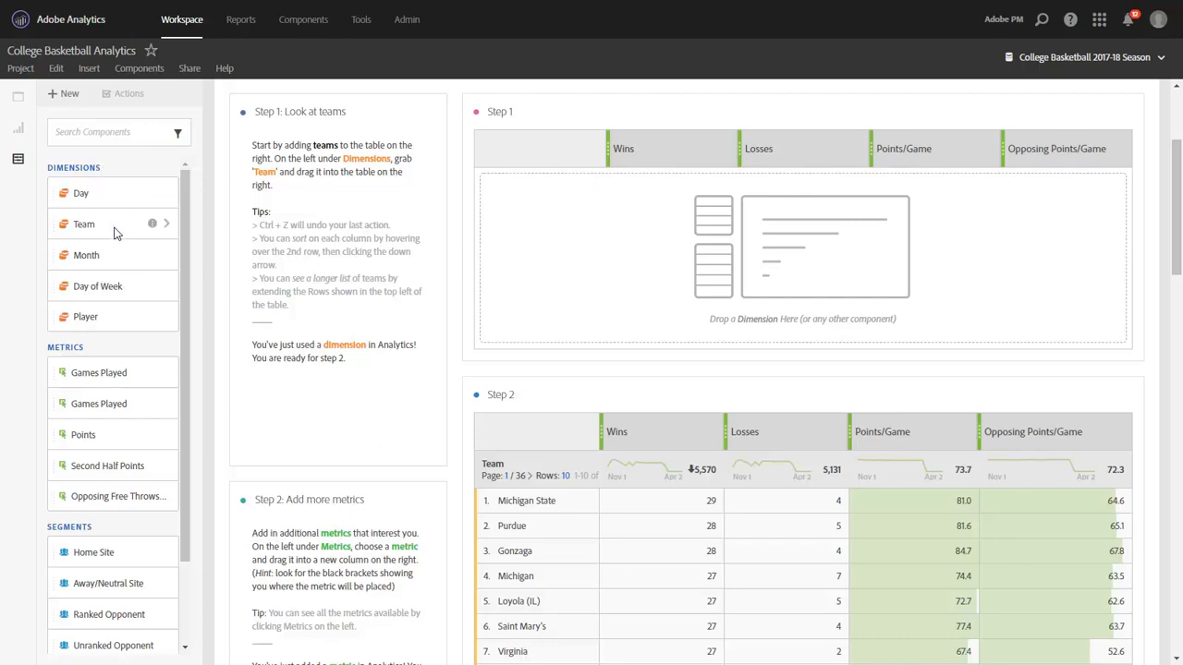
Drag the Team dimension into the Step 1 freeform table to list teams as rows.
left_click_drag(83, 223, 534, 203)
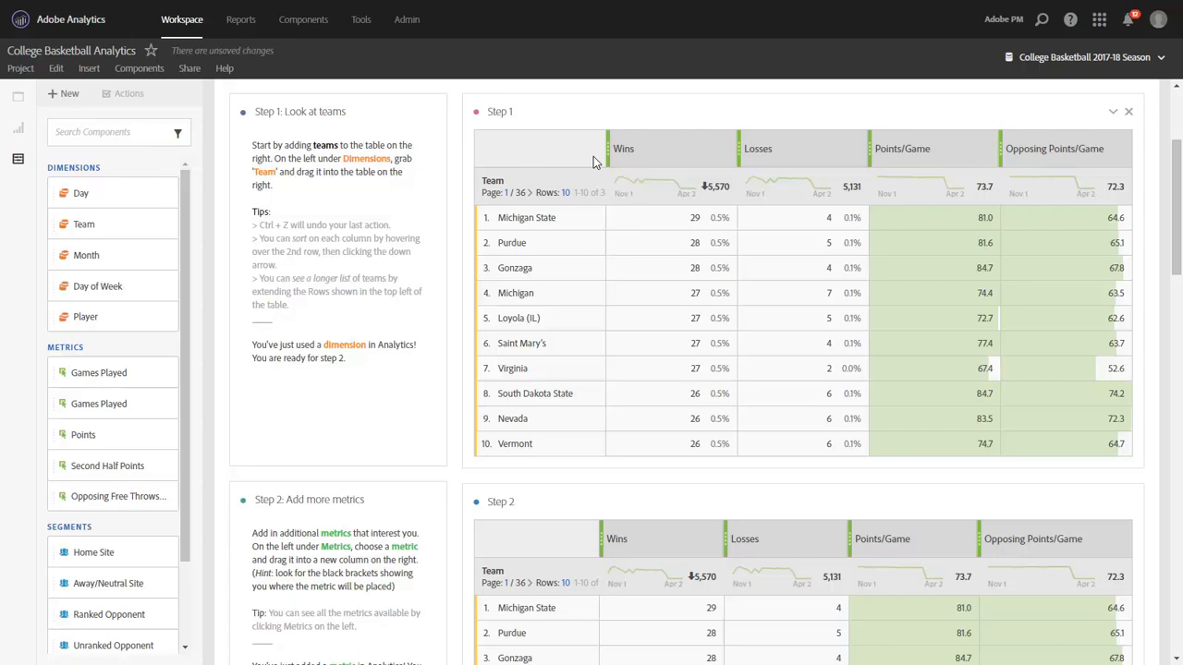
mouse_move(454, 216)
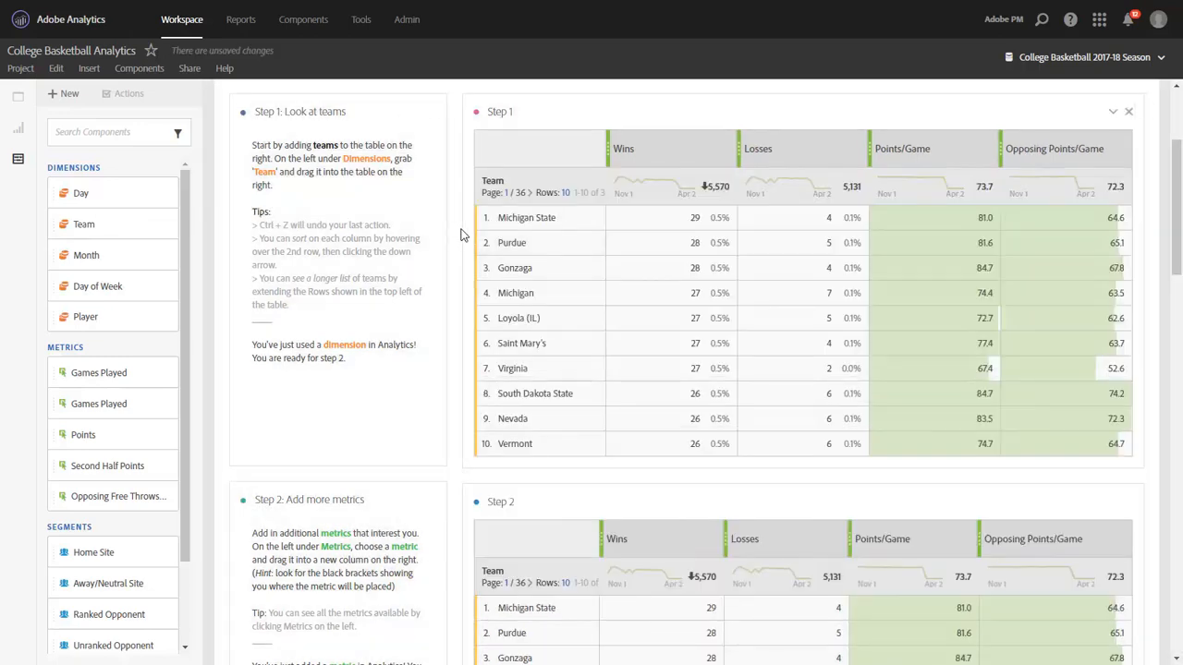
mouse_move(698, 194)
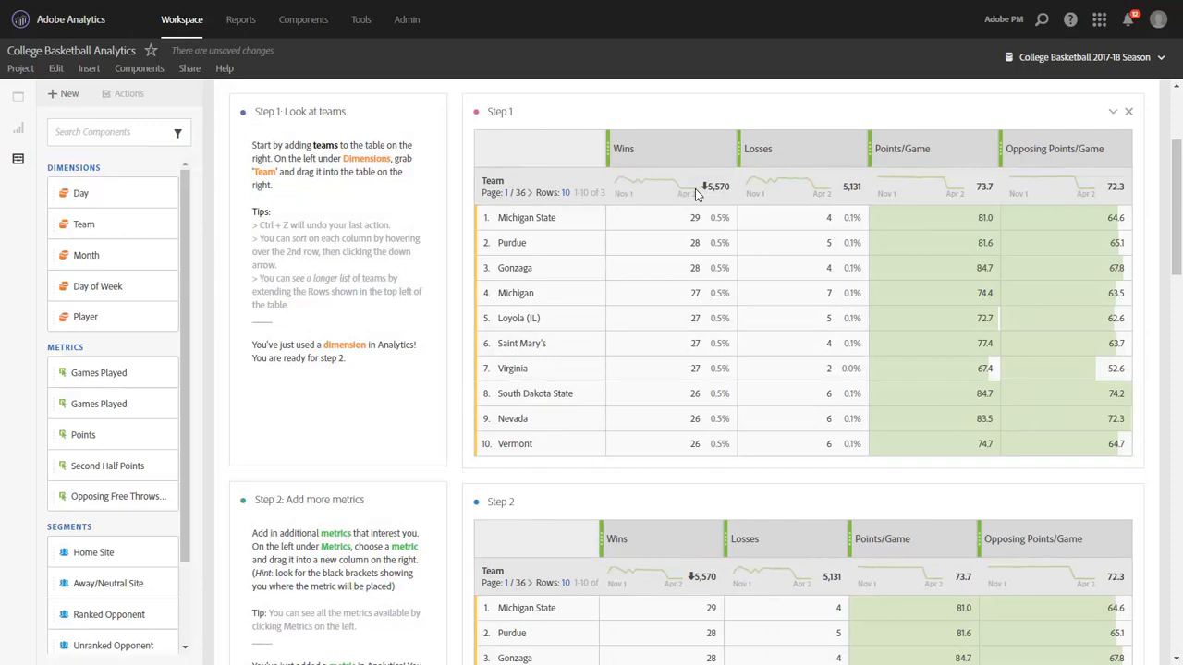
mouse_move(968, 191)
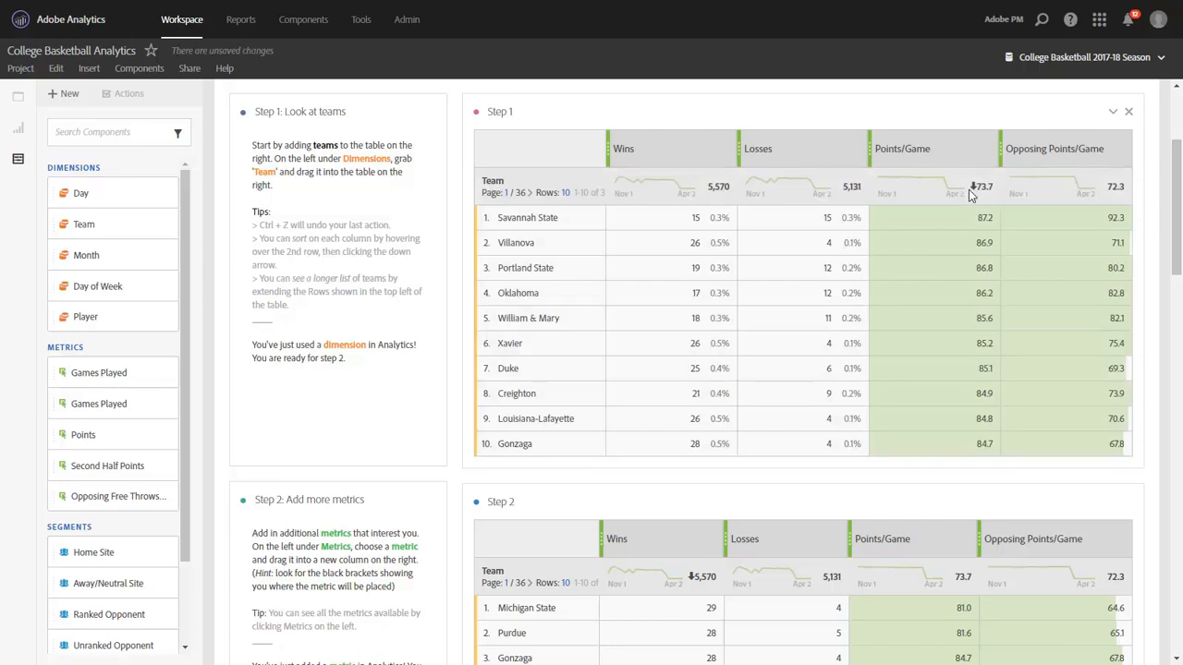
mouse_move(619, 185)
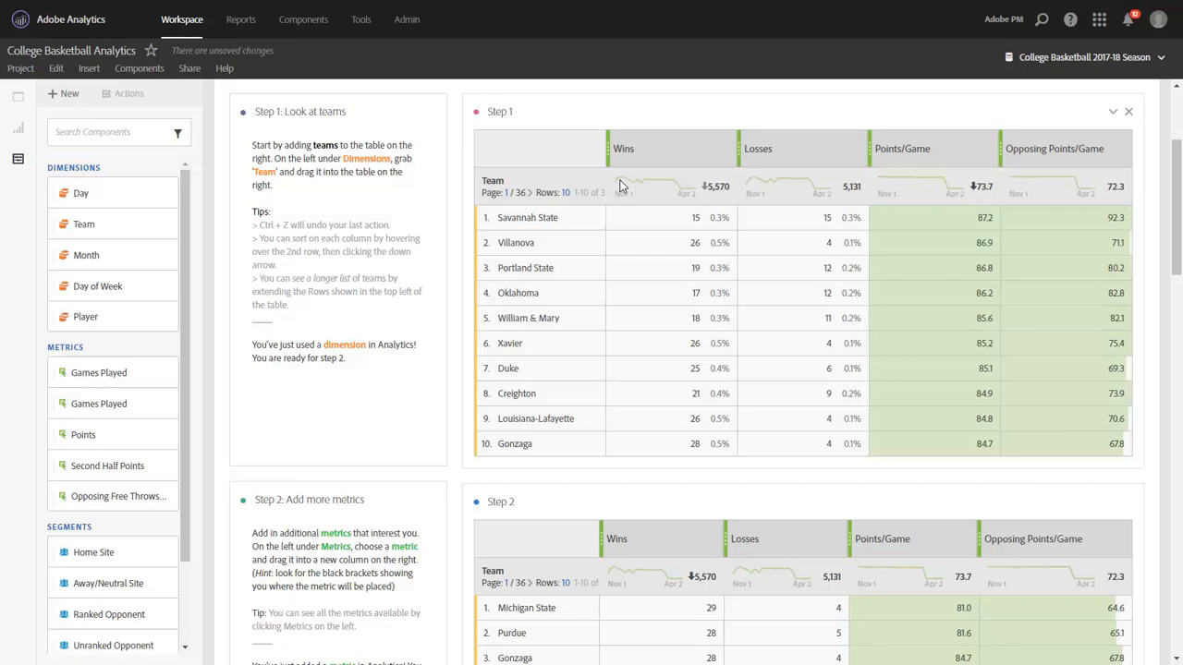
Filter the Step 1 Team column by 'michigan', leaving five Michigan teams.
left_click(565, 192)
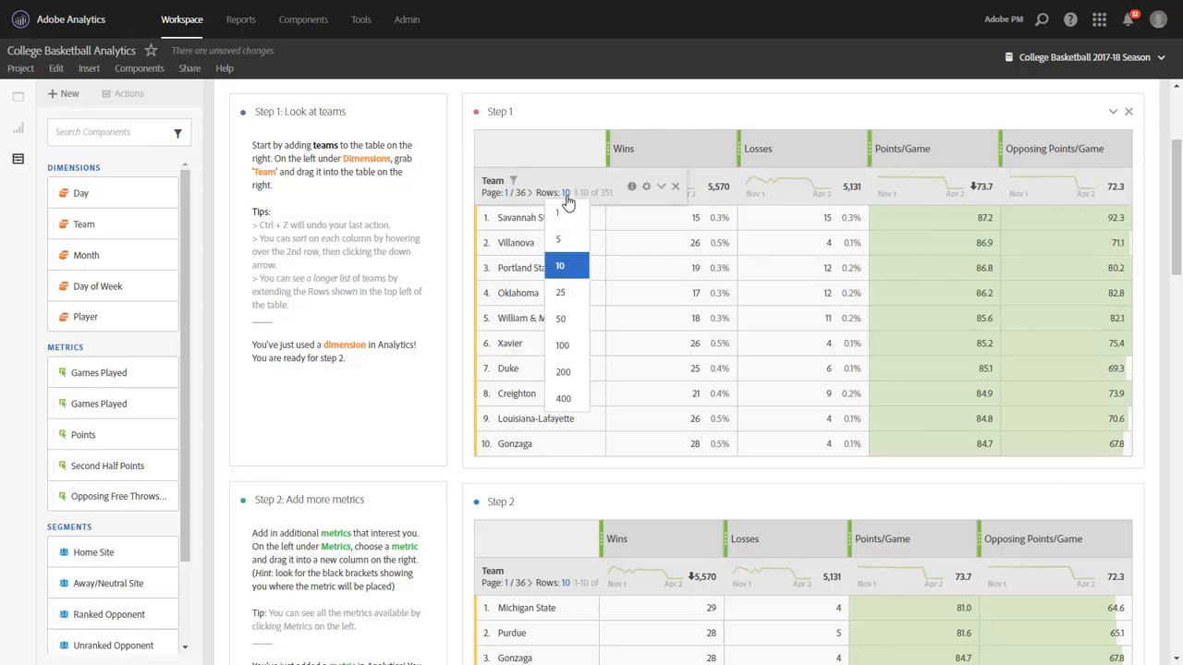
mouse_move(566, 292)
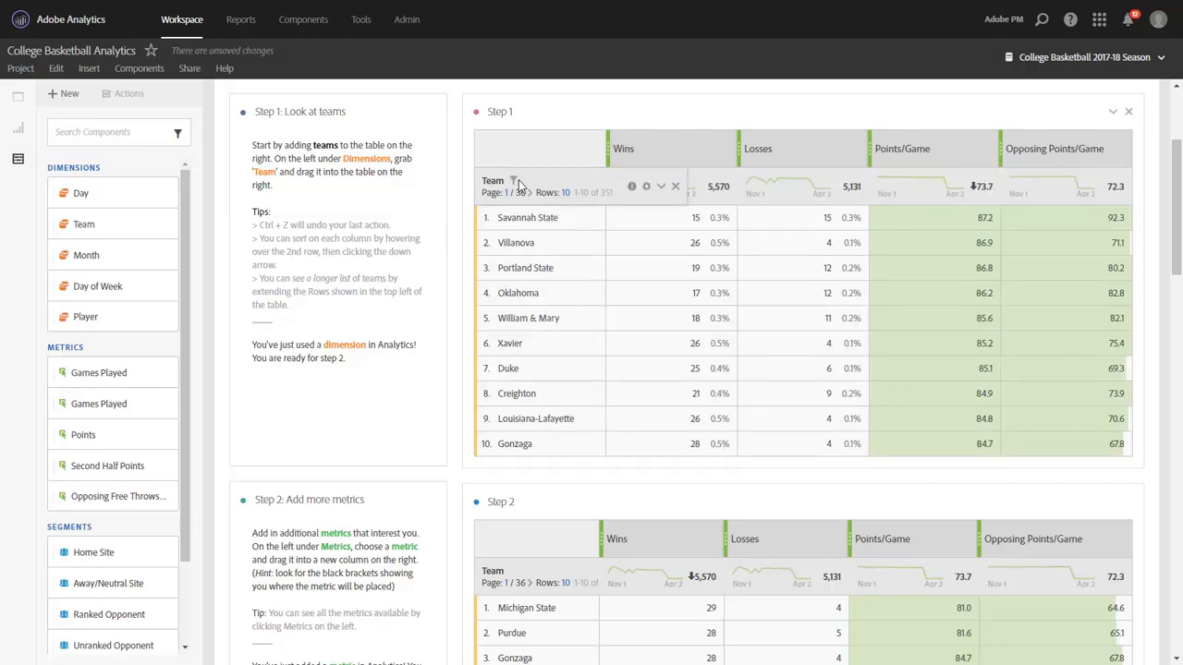
left_click(515, 181)
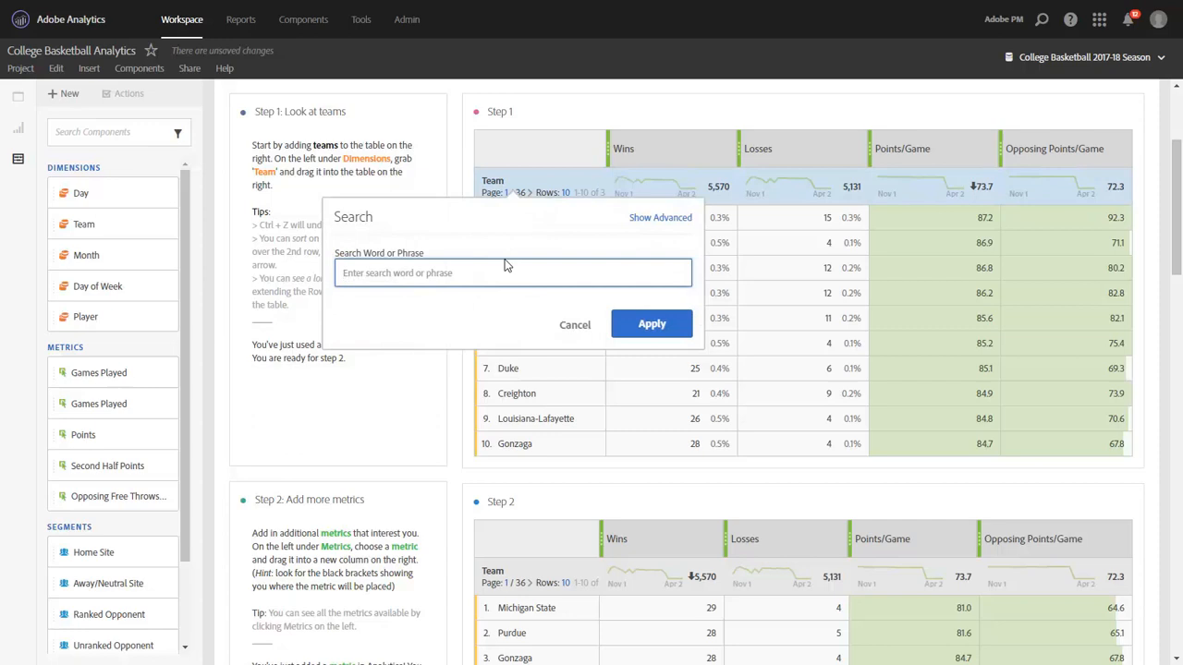
type("mid")
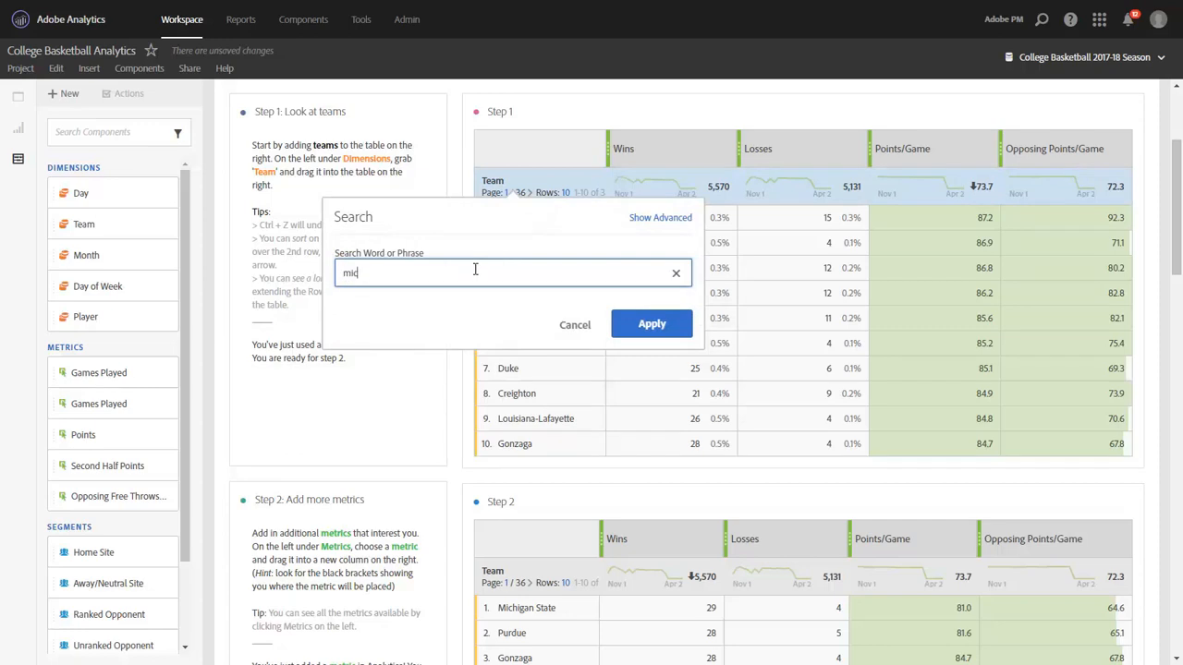
type("michiga")
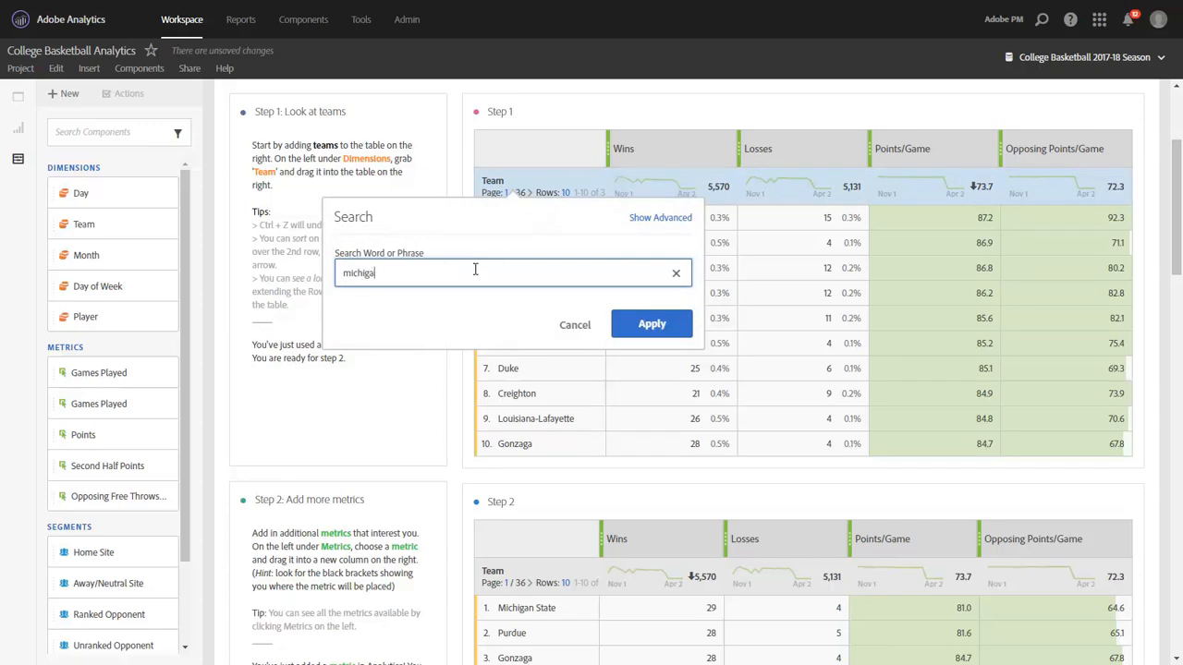
left_click(651, 324)
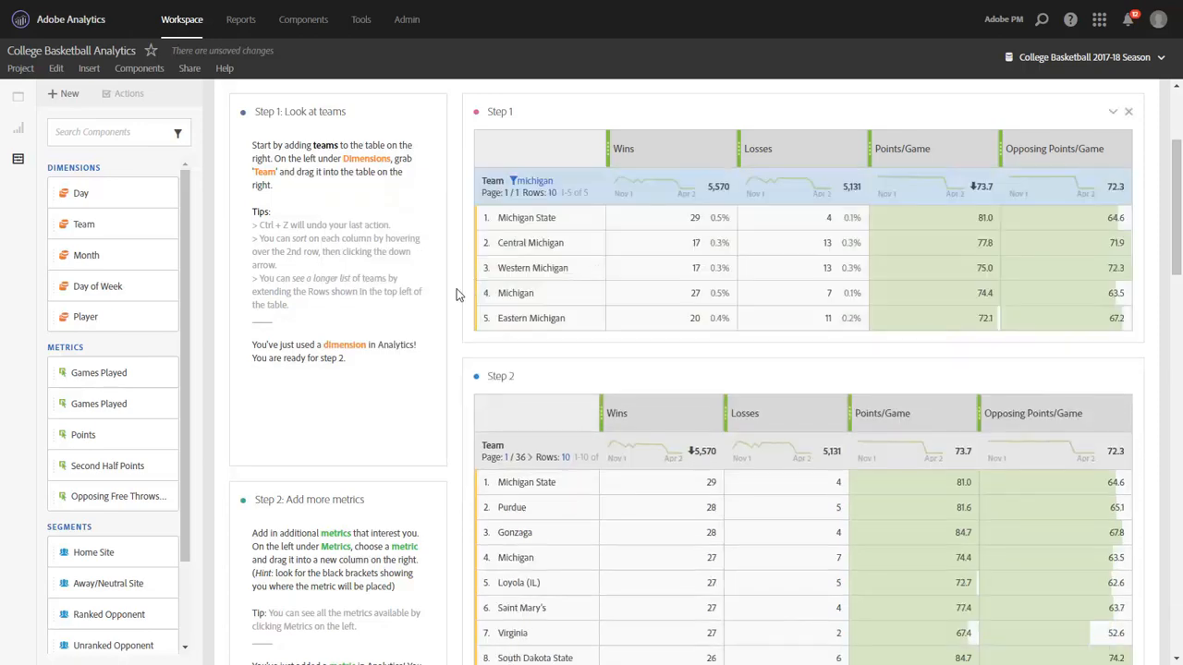
mouse_move(450, 274)
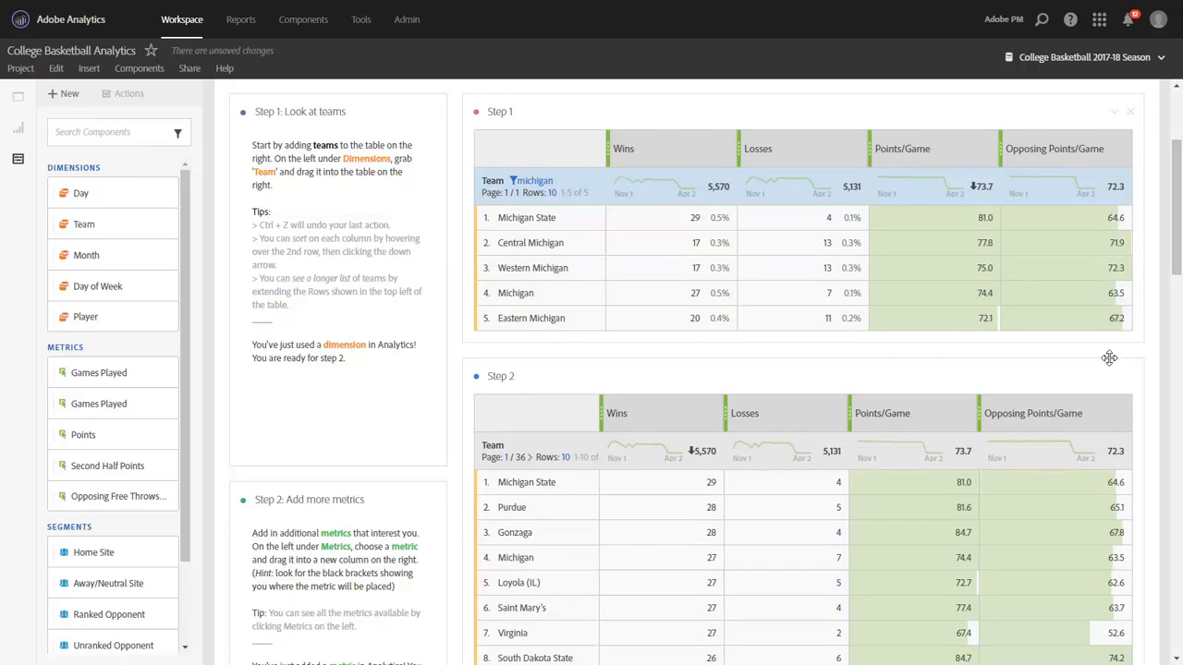
Add Games Played and Blocks columns to the Step 2 team table.
scroll("down", 3)
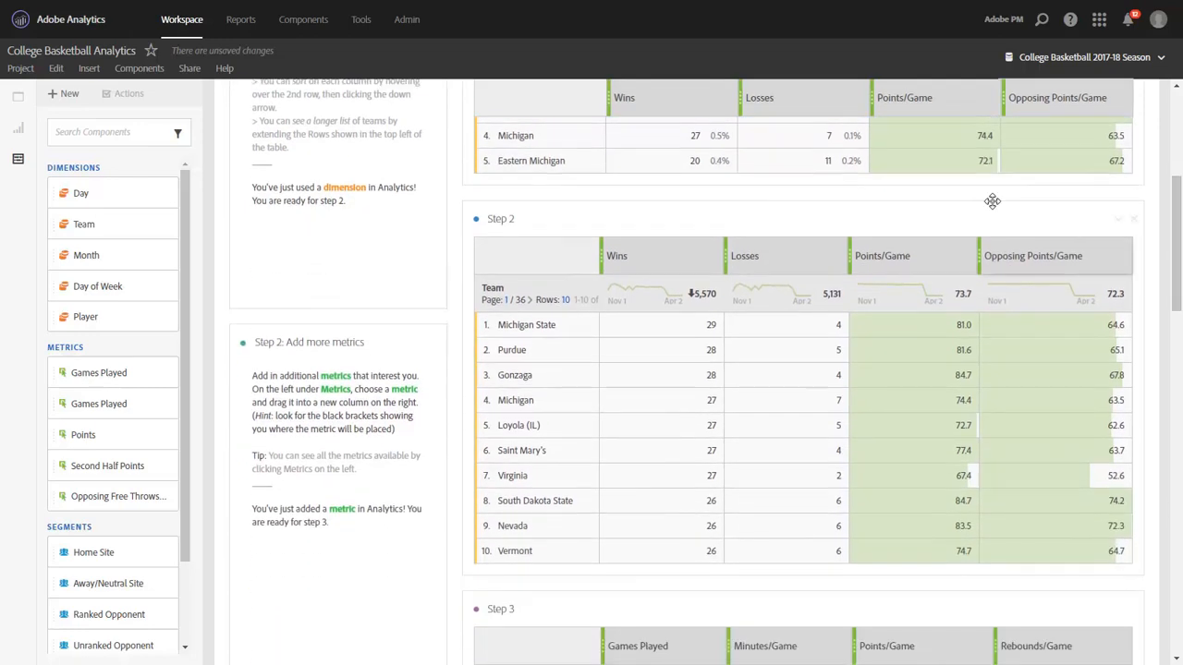
scroll("down", 3)
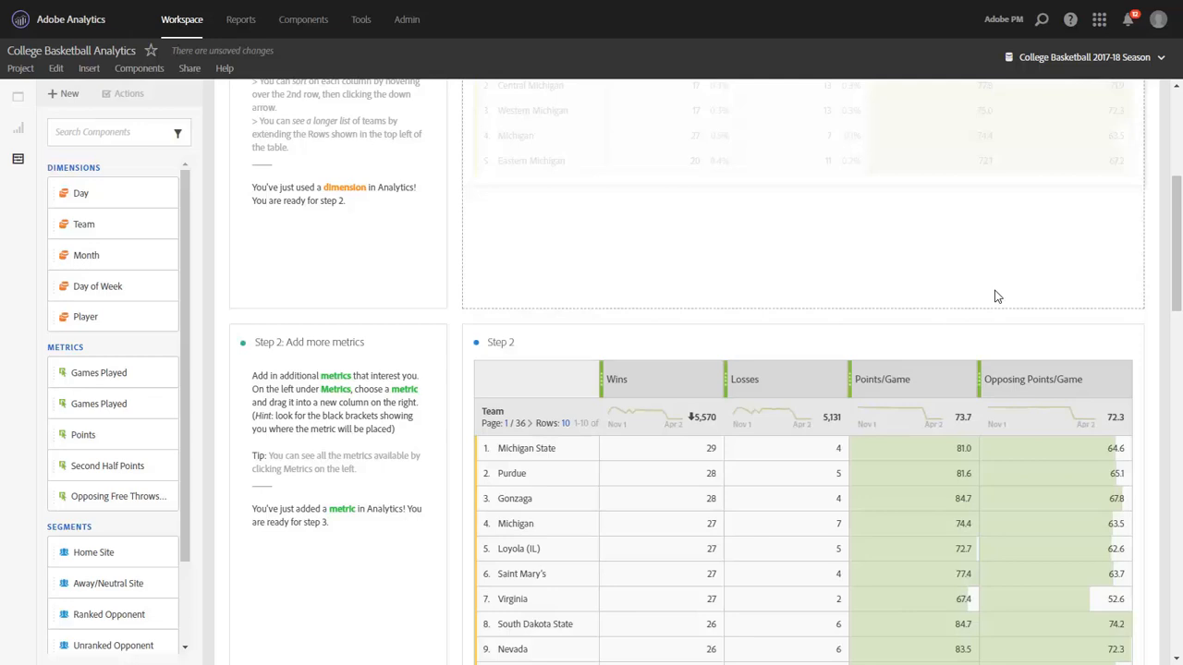
scroll("down", 3)
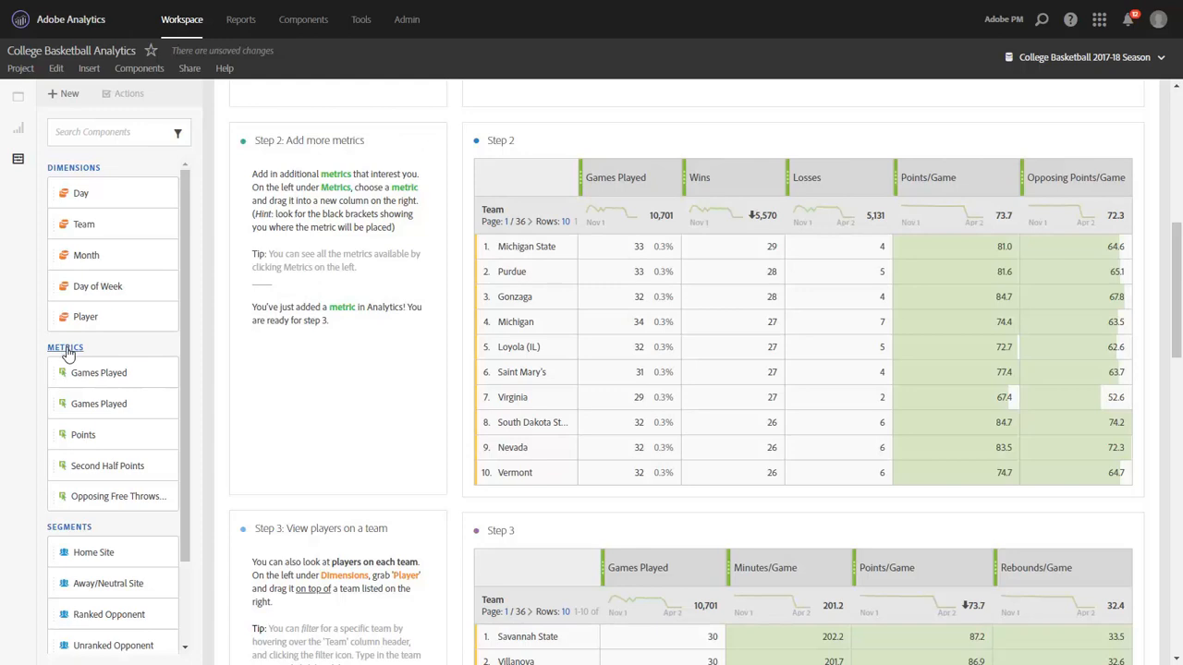
left_click(65, 347)
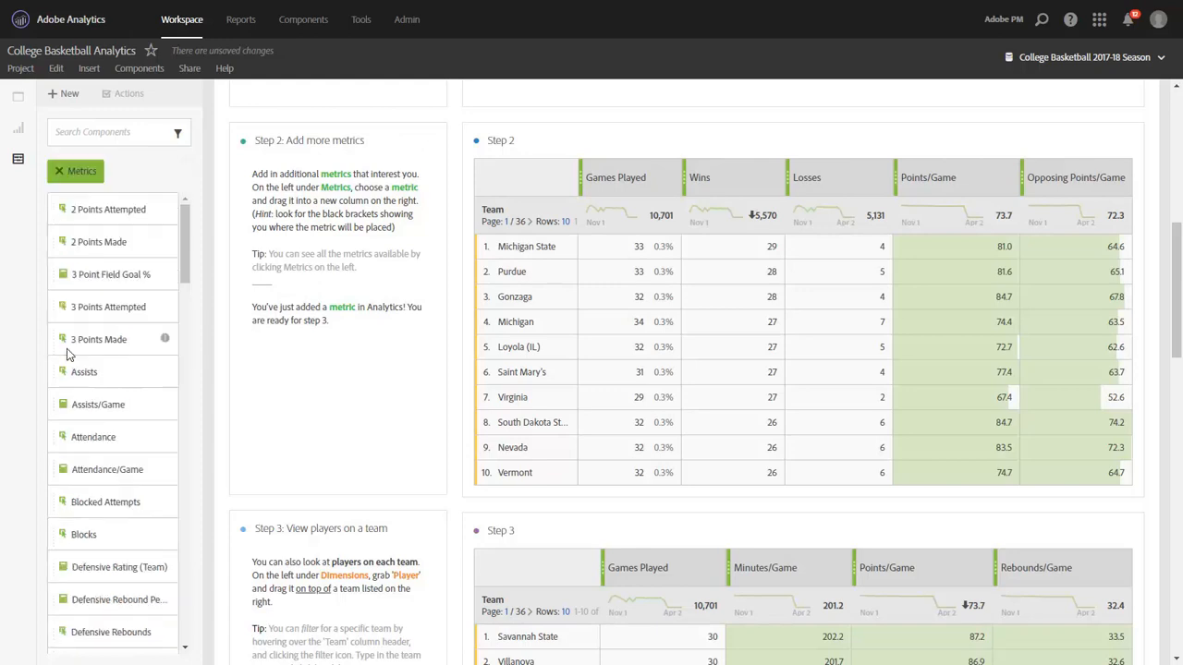
mouse_move(27, 331)
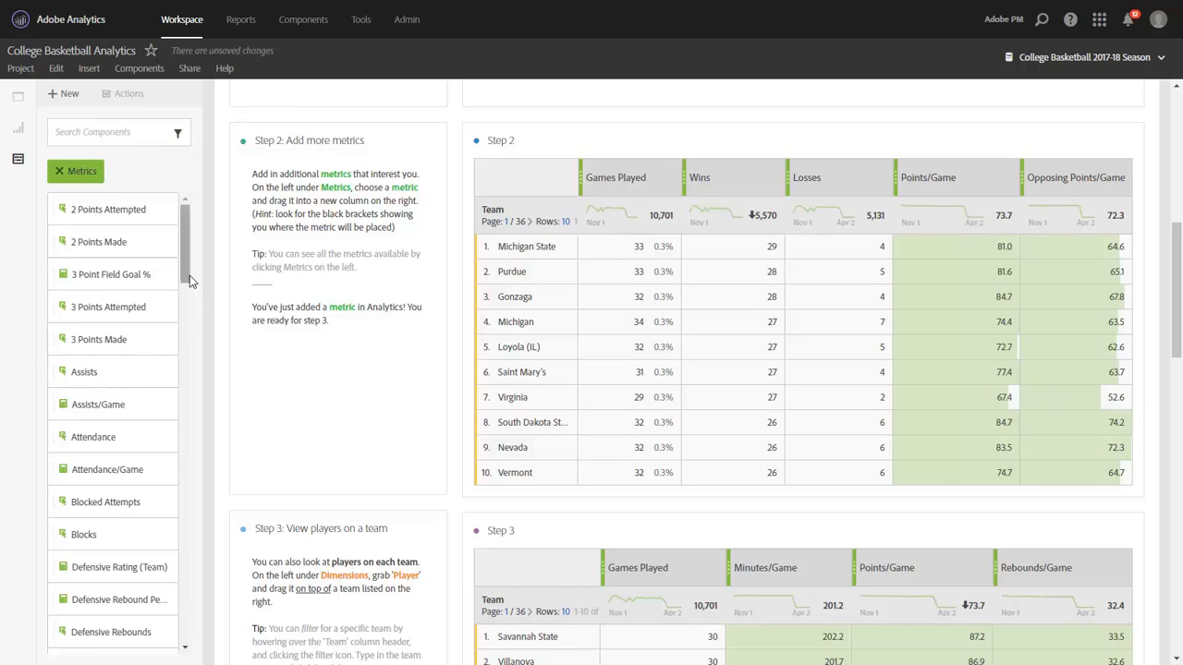
scroll("down", 3)
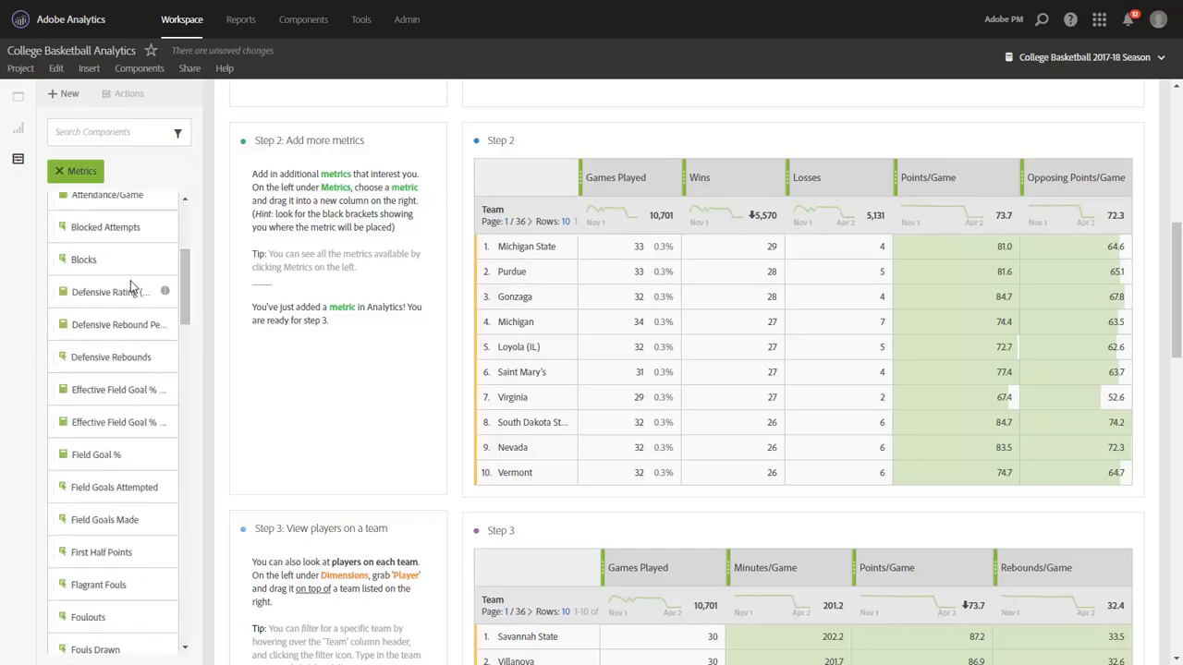
left_click_drag(83, 259, 605, 176)
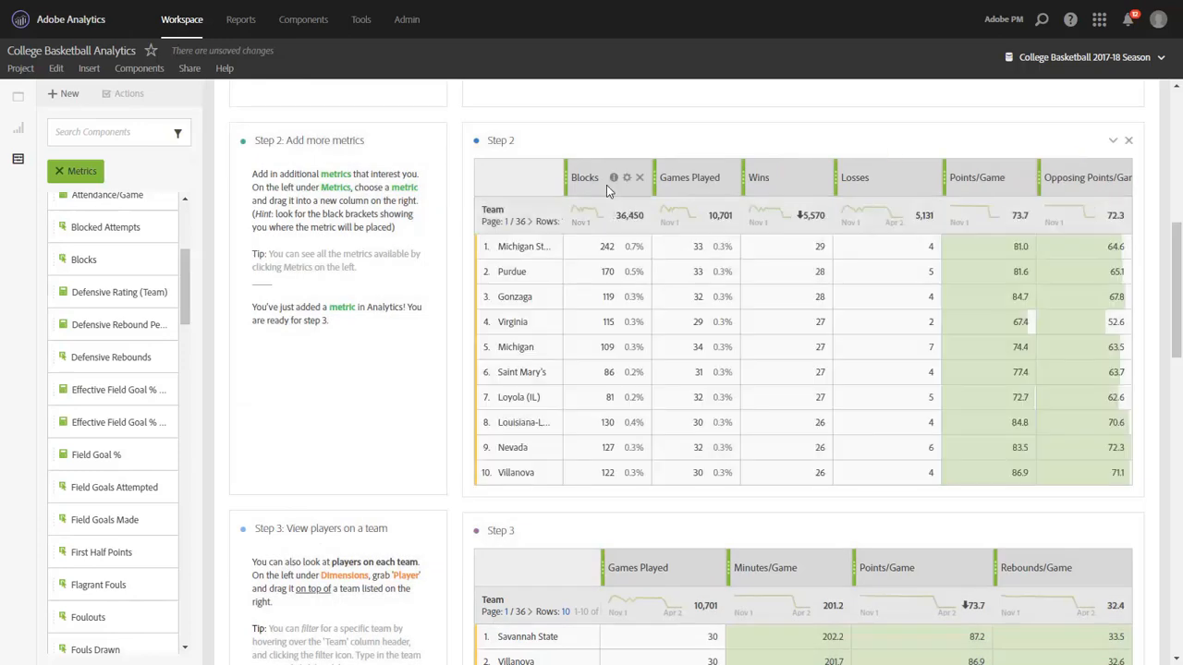
mouse_move(693, 185)
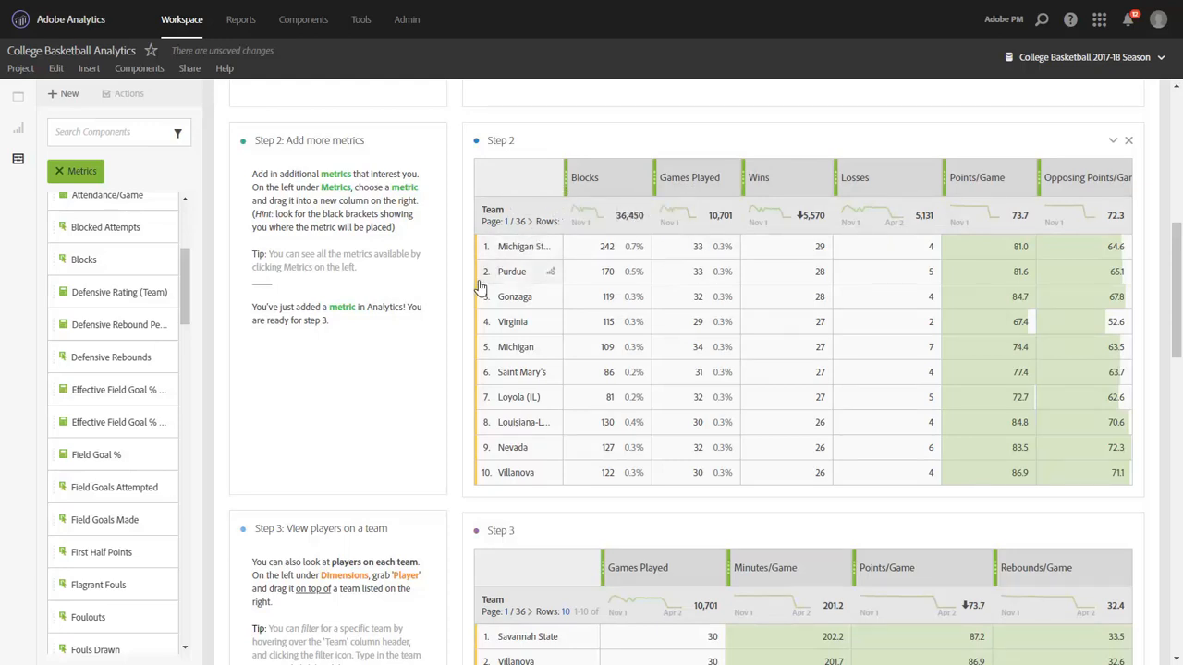
Break down the Oklahoma row in Step 3 by Player, listing Trae Young and teammates.
scroll("down", 3)
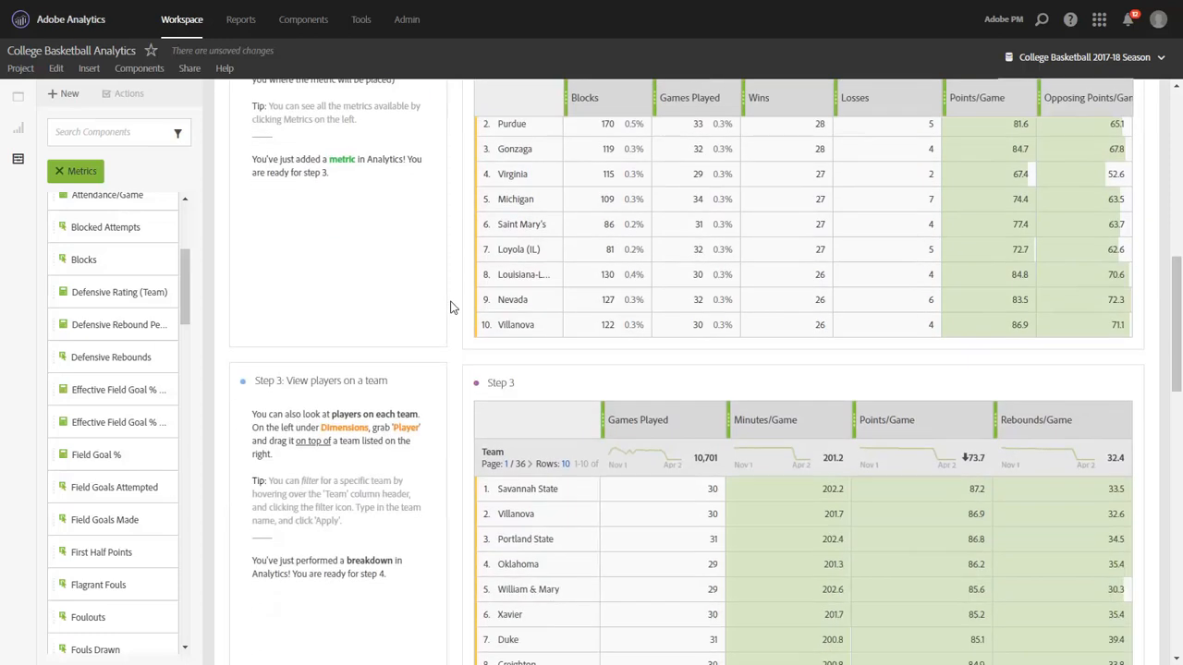
scroll("down", 3)
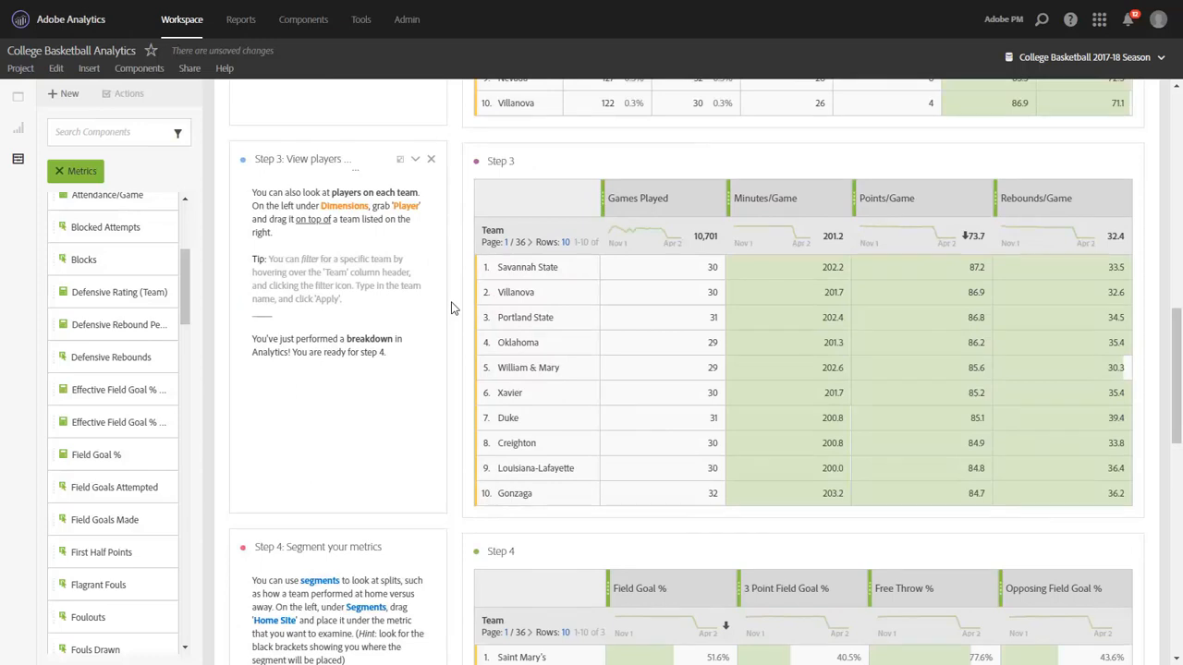
scroll("down", 3)
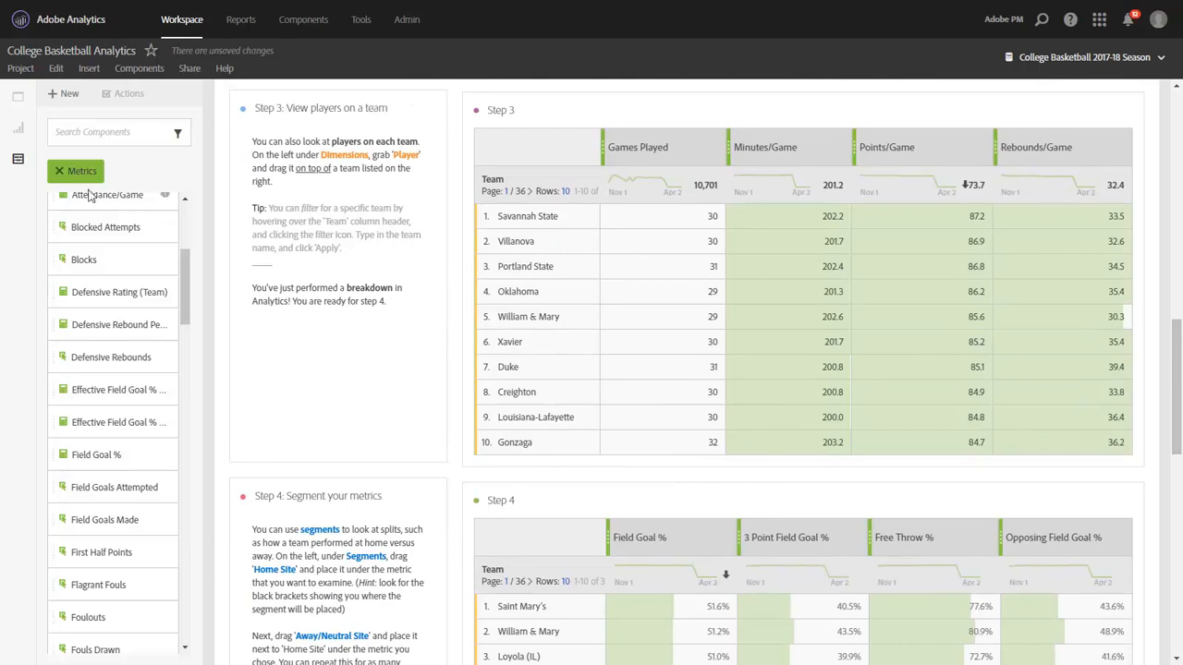
left_click(82, 171)
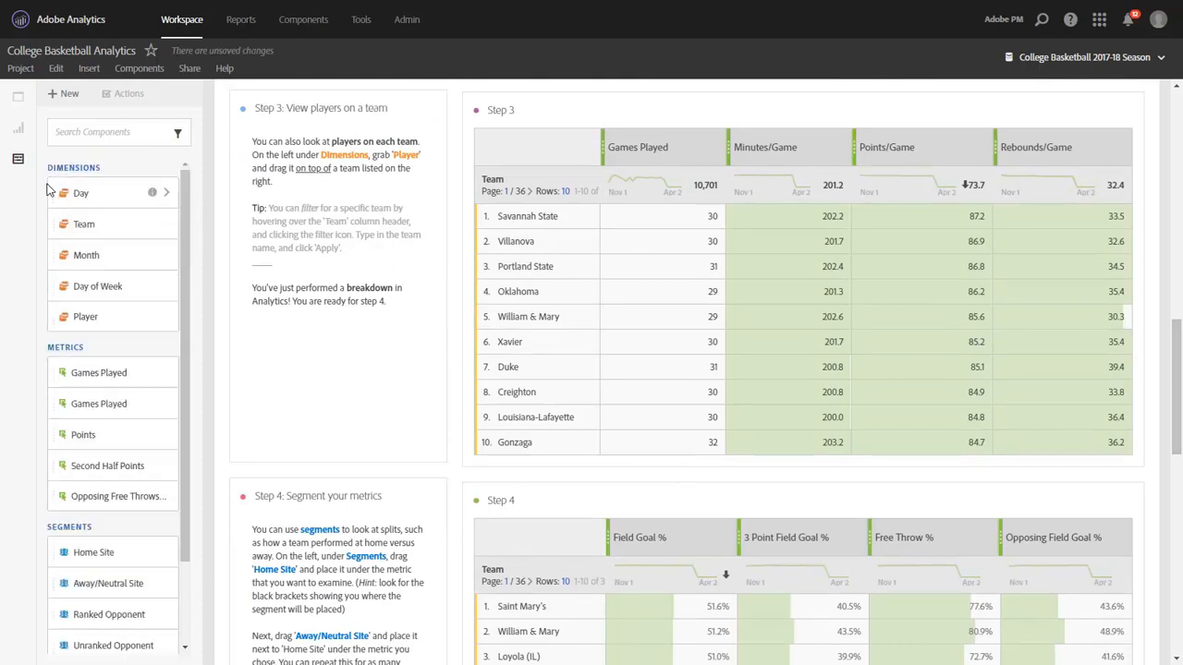
mouse_move(85, 316)
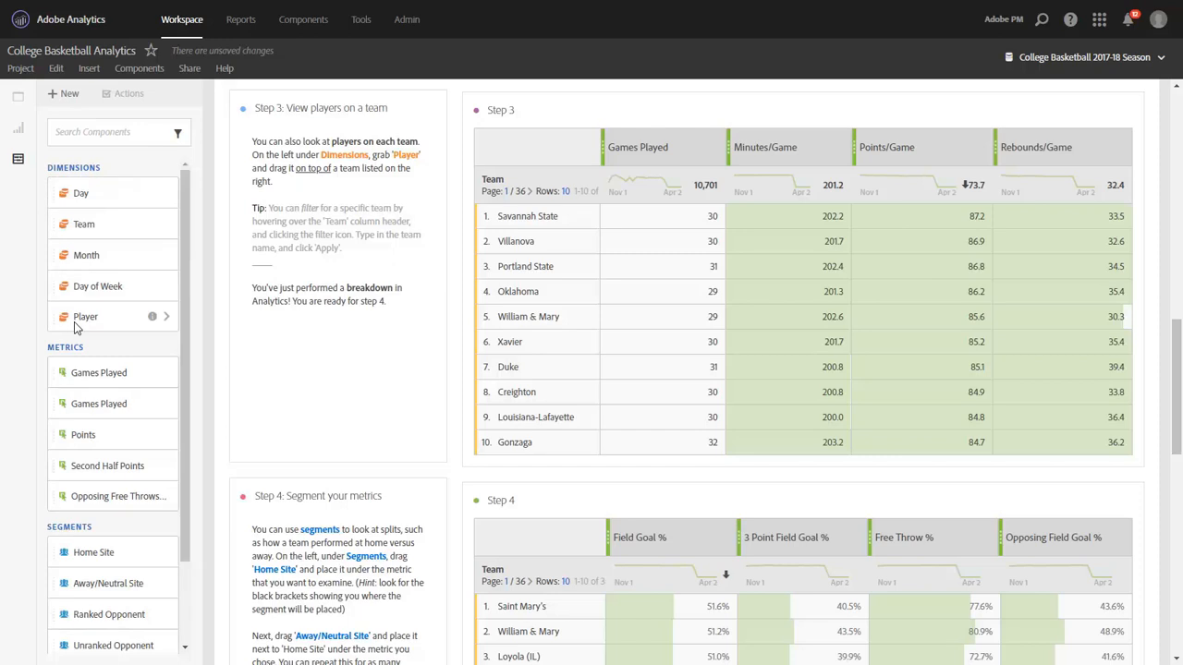
left_click_drag(85, 316, 522, 266)
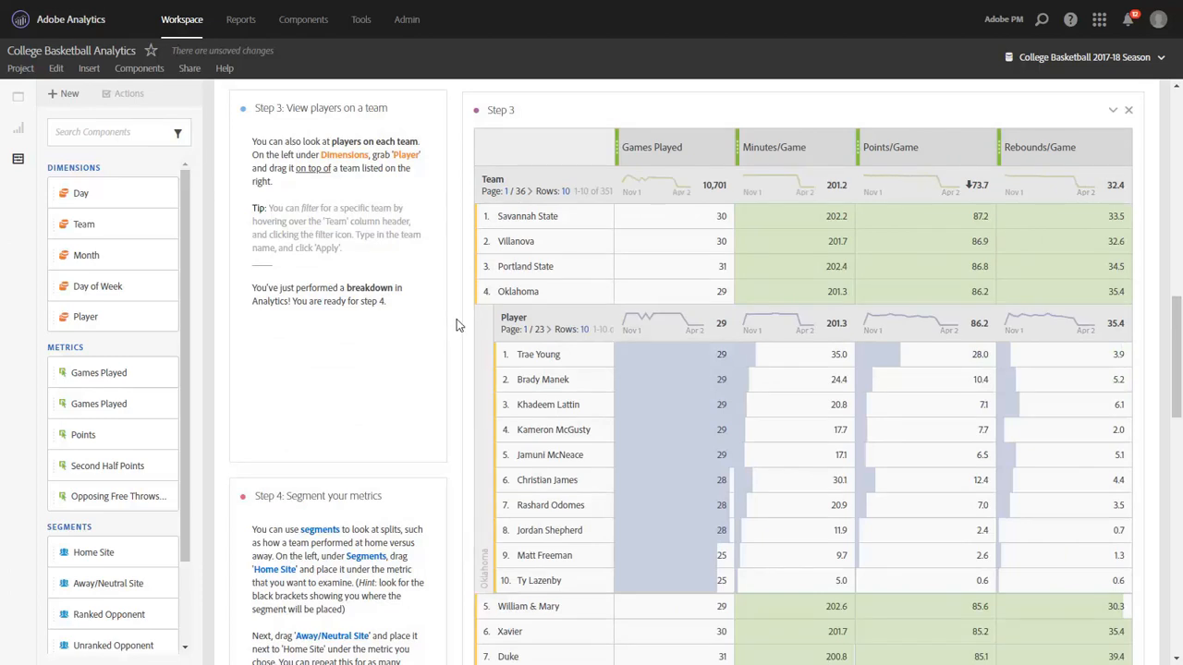
mouse_move(462, 318)
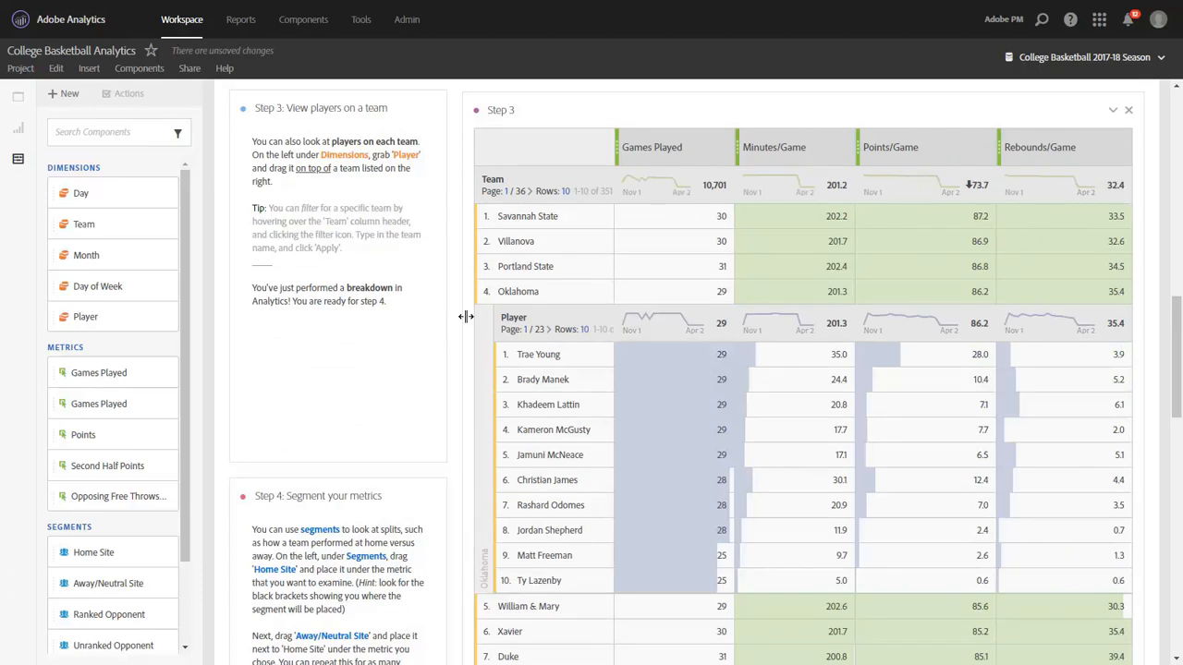
scroll("down", 3)
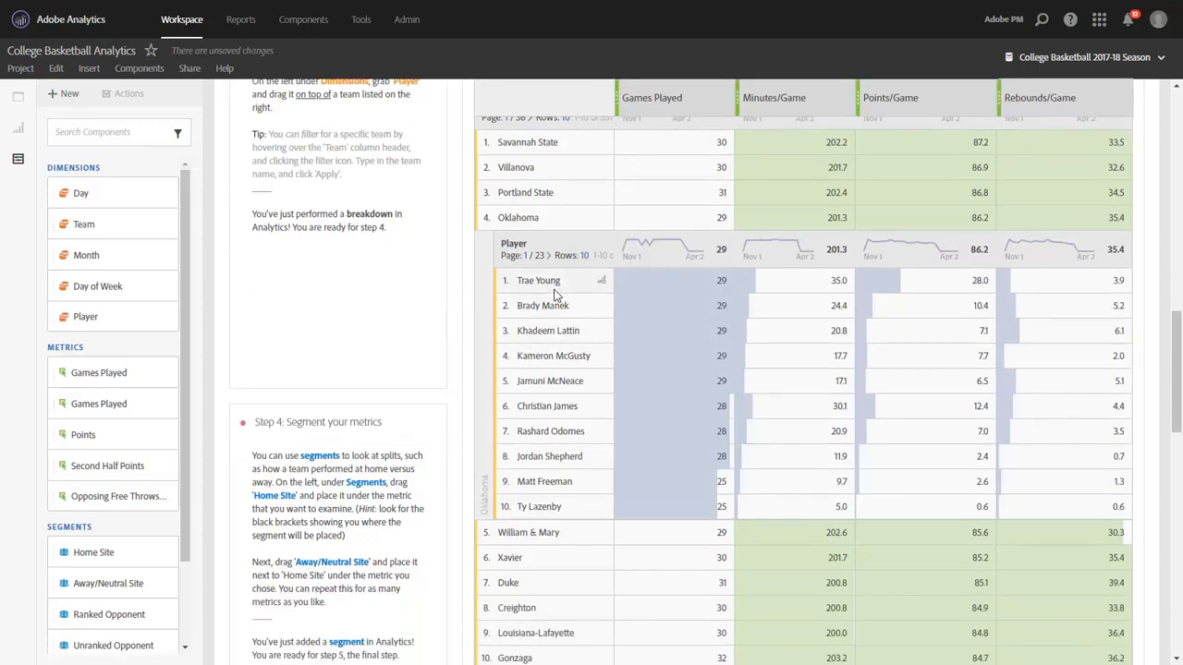
mouse_move(825, 284)
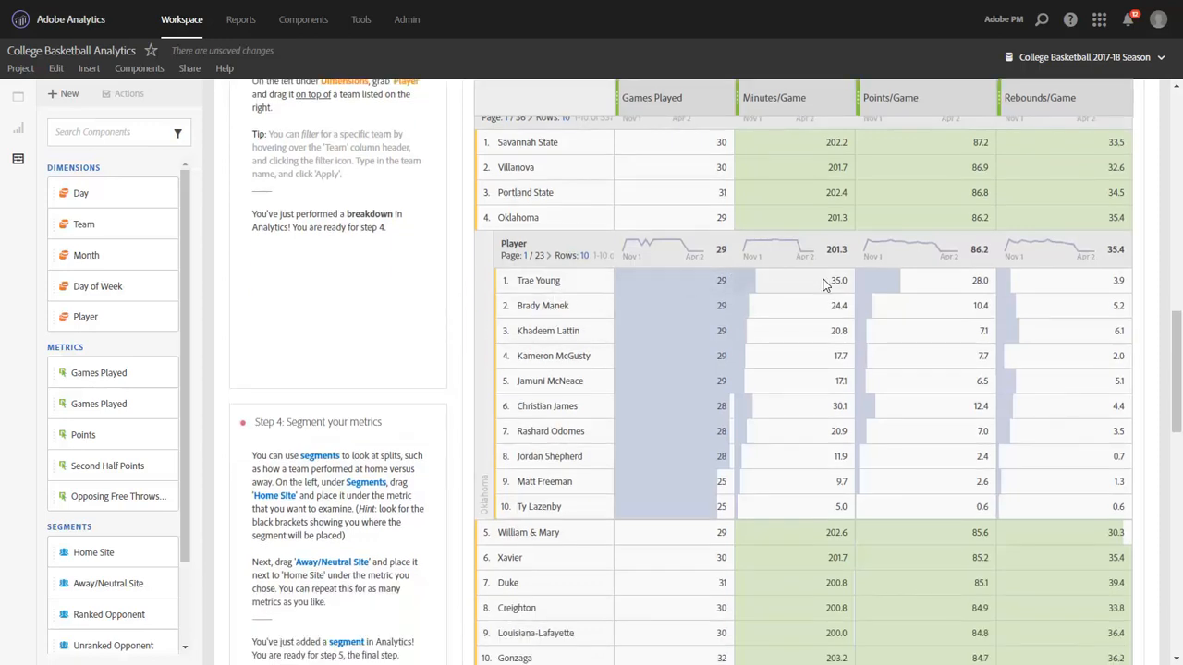
mouse_move(1019, 290)
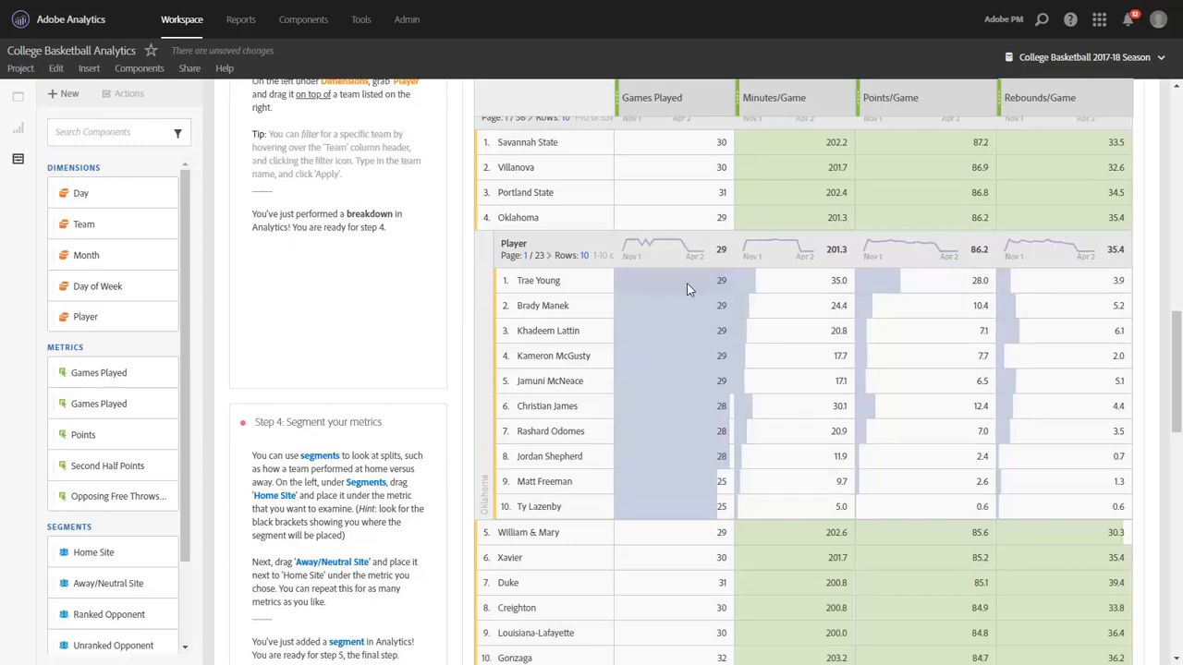
mouse_move(704, 289)
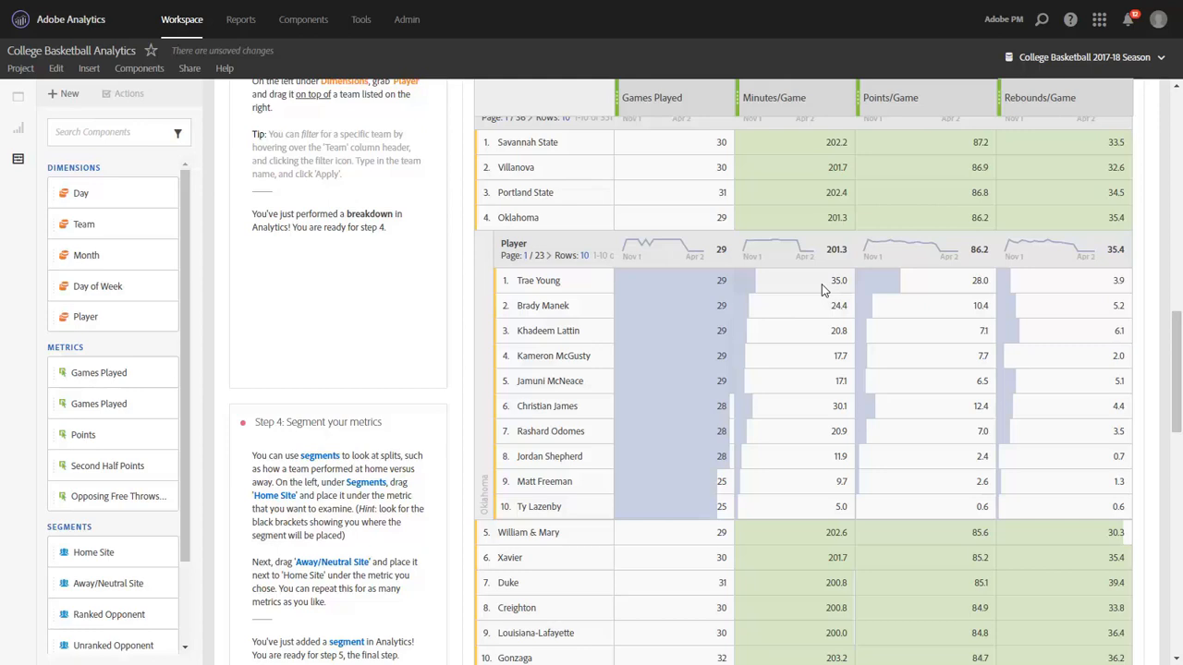
mouse_move(921, 287)
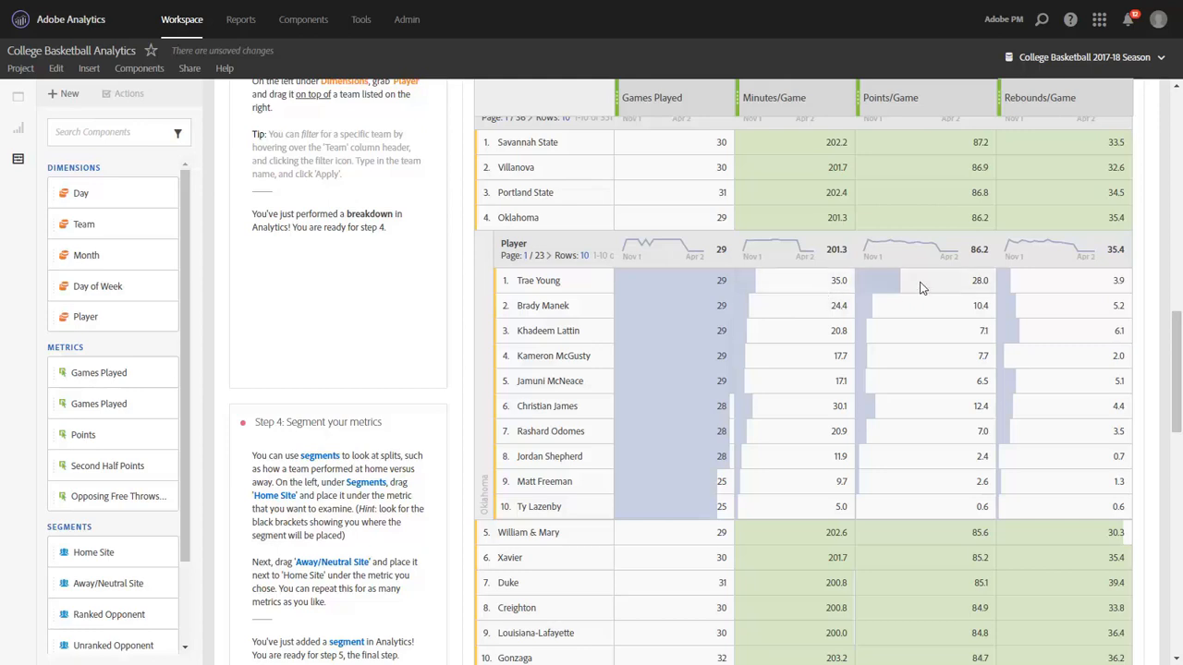
mouse_move(446, 294)
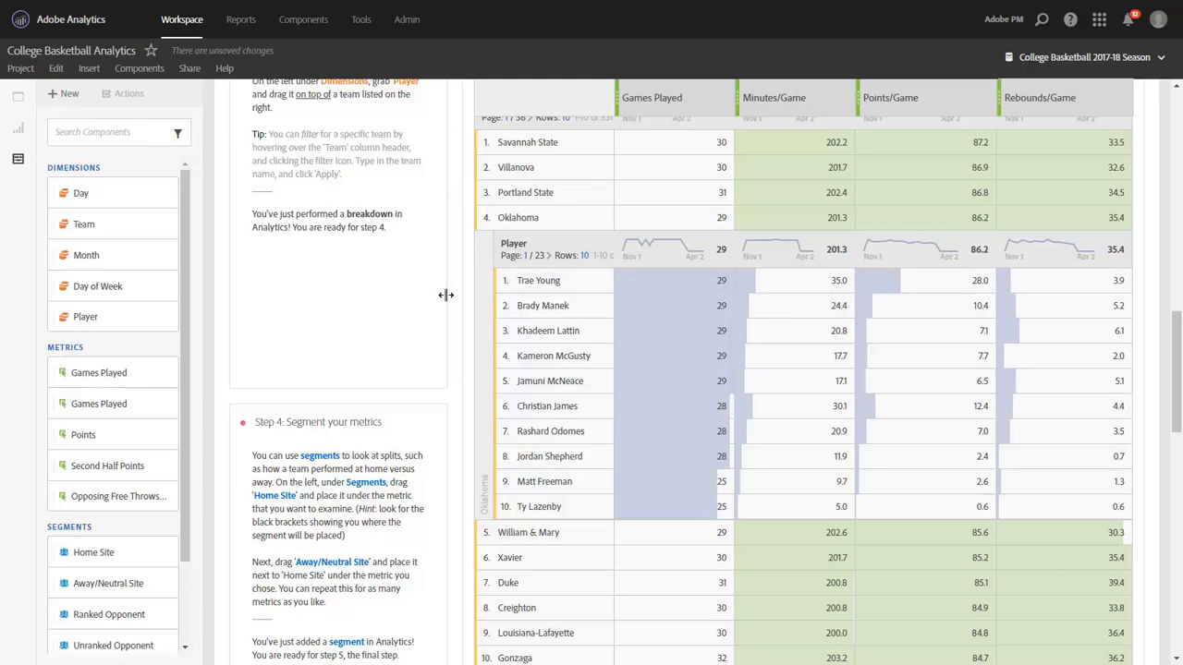
mouse_move(454, 288)
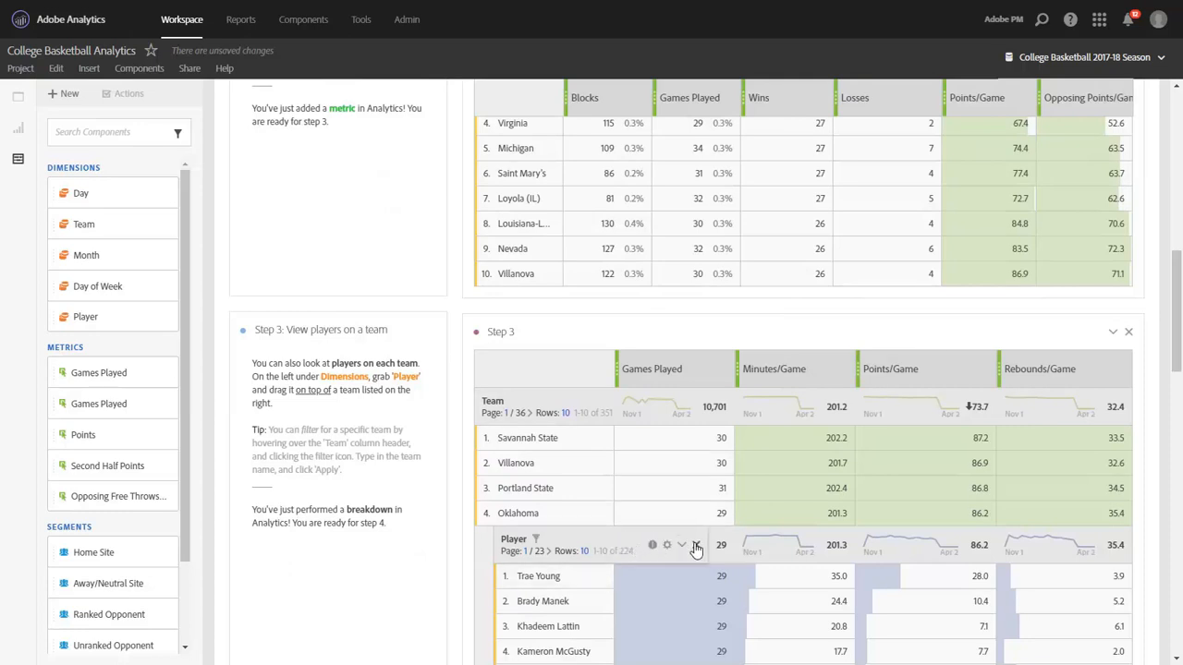
Split Step 4's Field Goal % into Home Site and Away/Neutral Site columns.
scroll("down", 3)
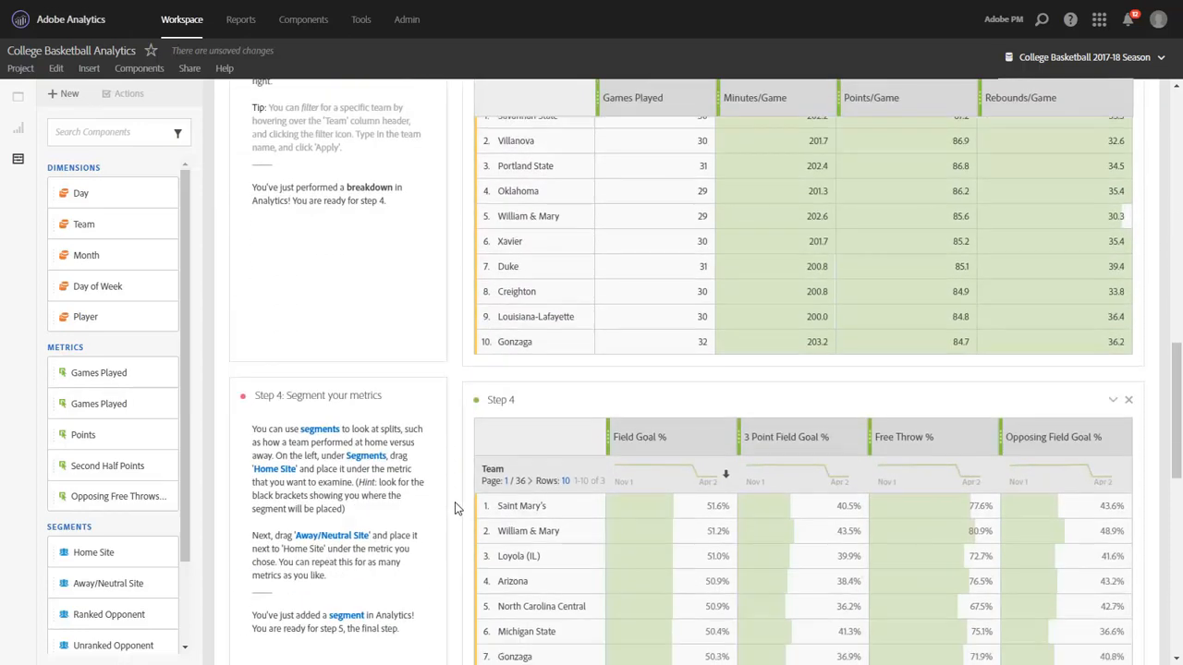
scroll("down", 3)
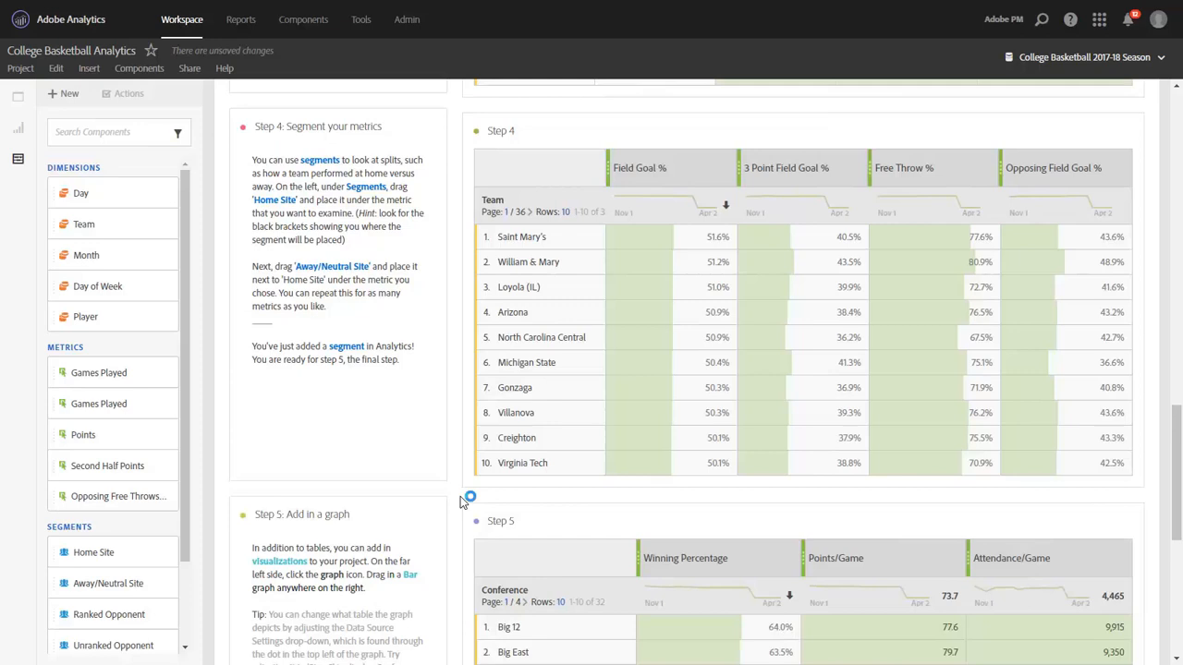
mouse_move(604, 502)
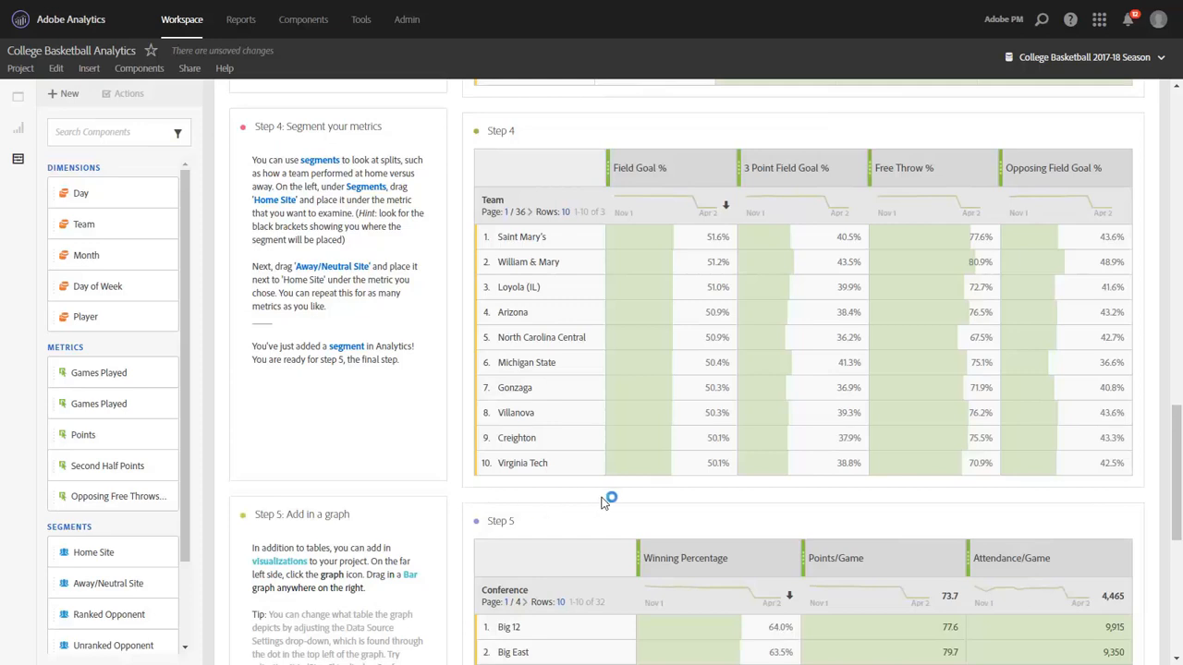
mouse_move(684, 209)
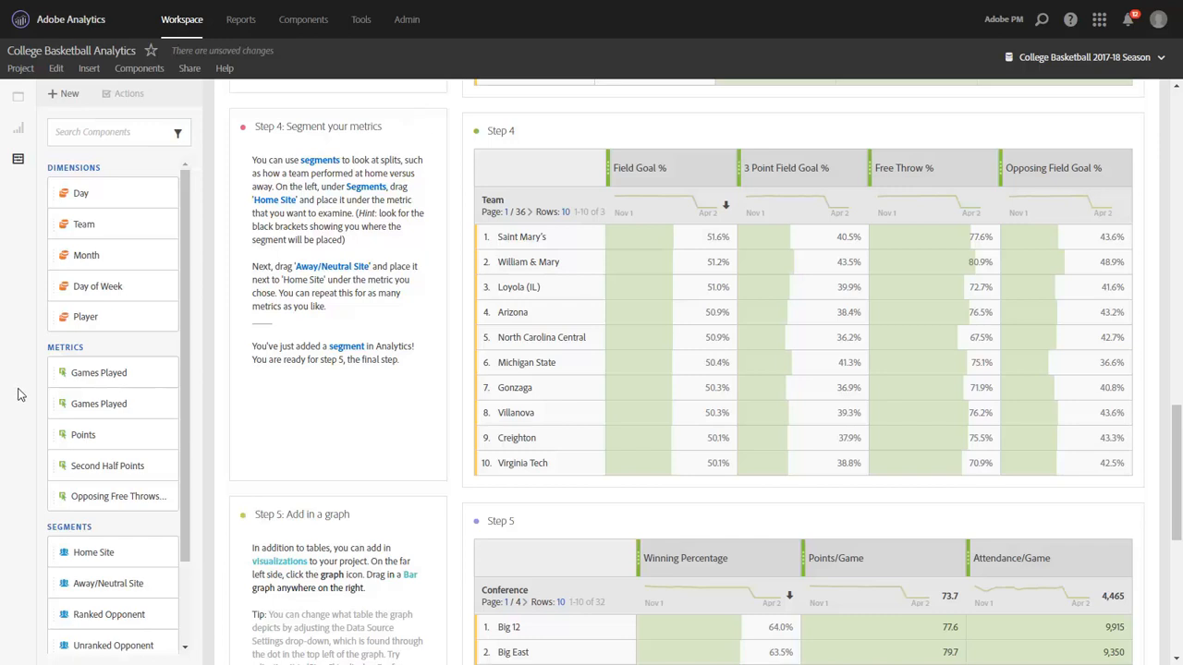
scroll("down", 3)
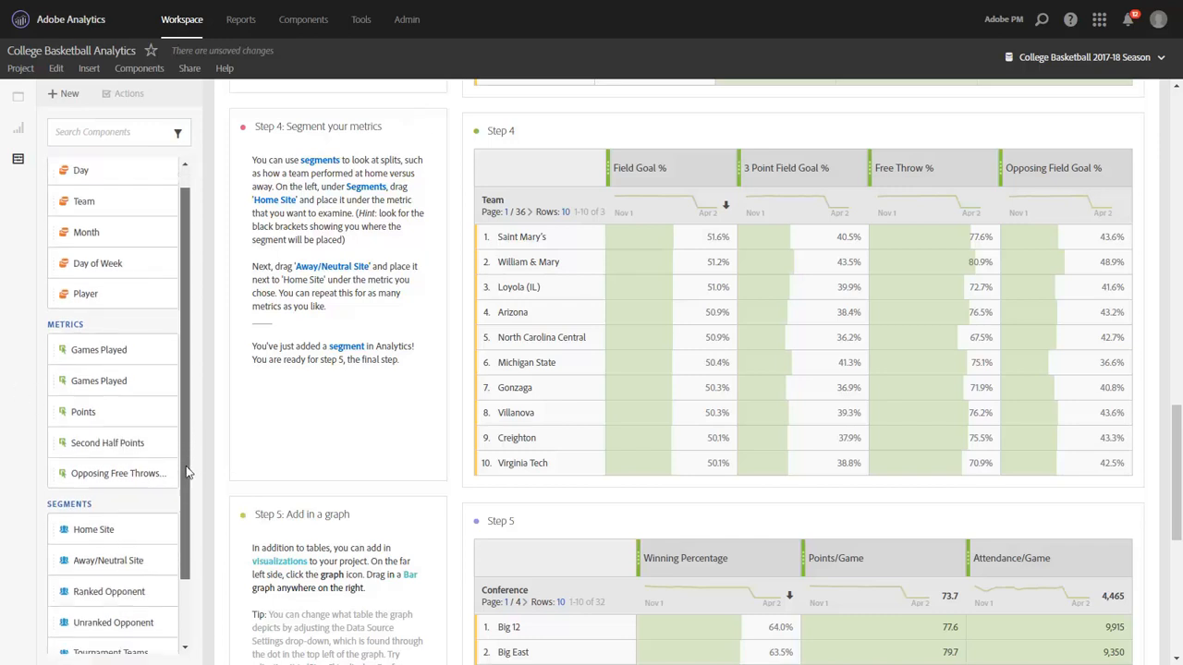
scroll("down", 3)
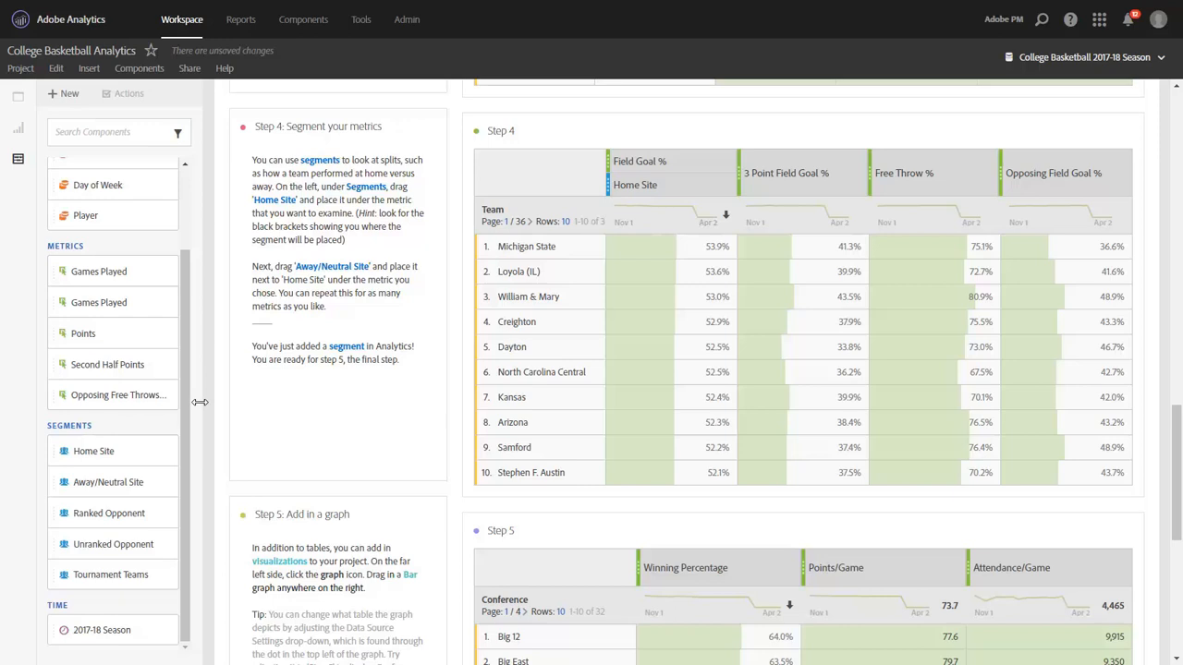
left_click_drag(109, 481, 452, 321)
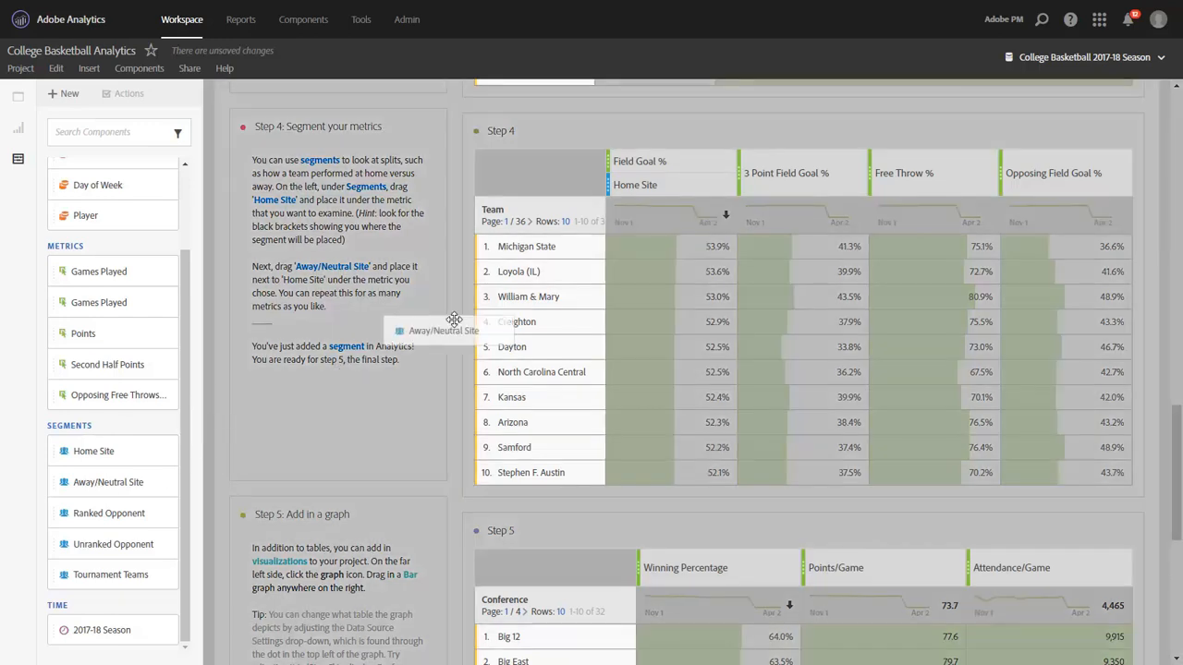
left_click_drag(453, 329, 735, 186)
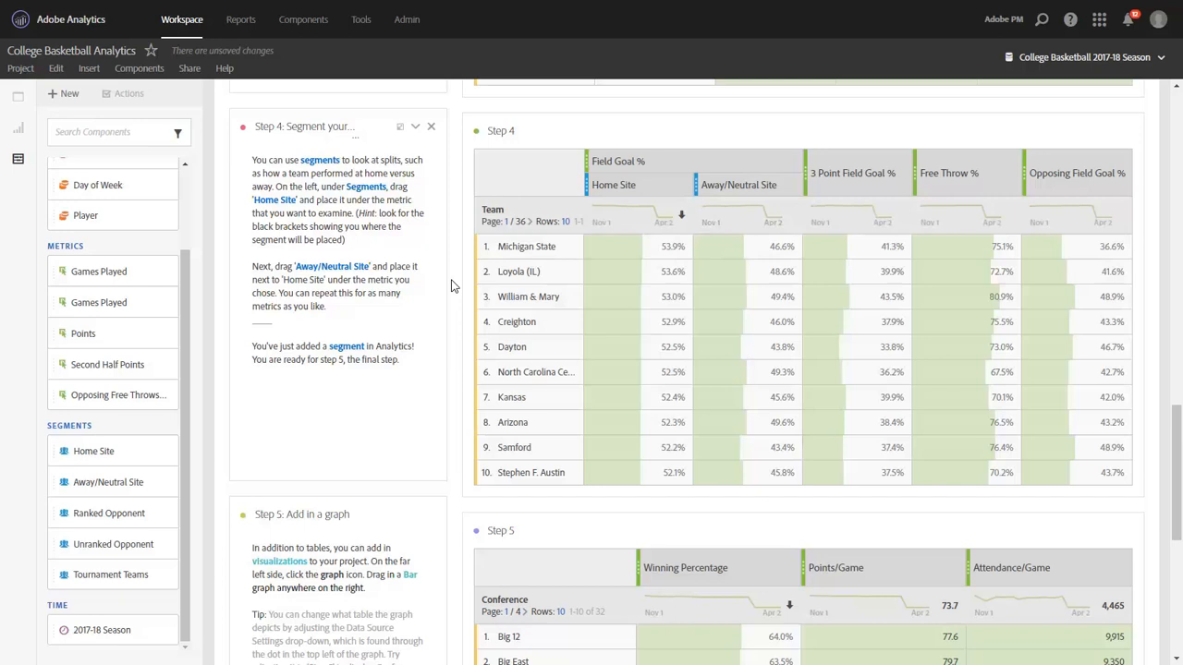
scroll("down", 3)
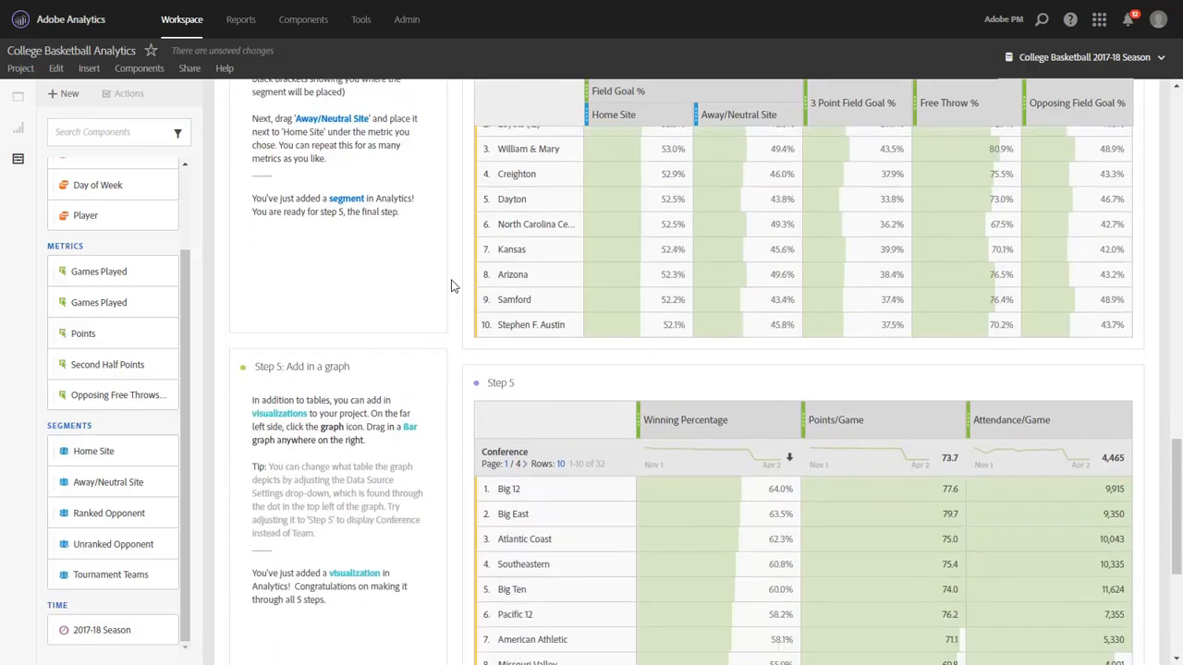
scroll("down", 3)
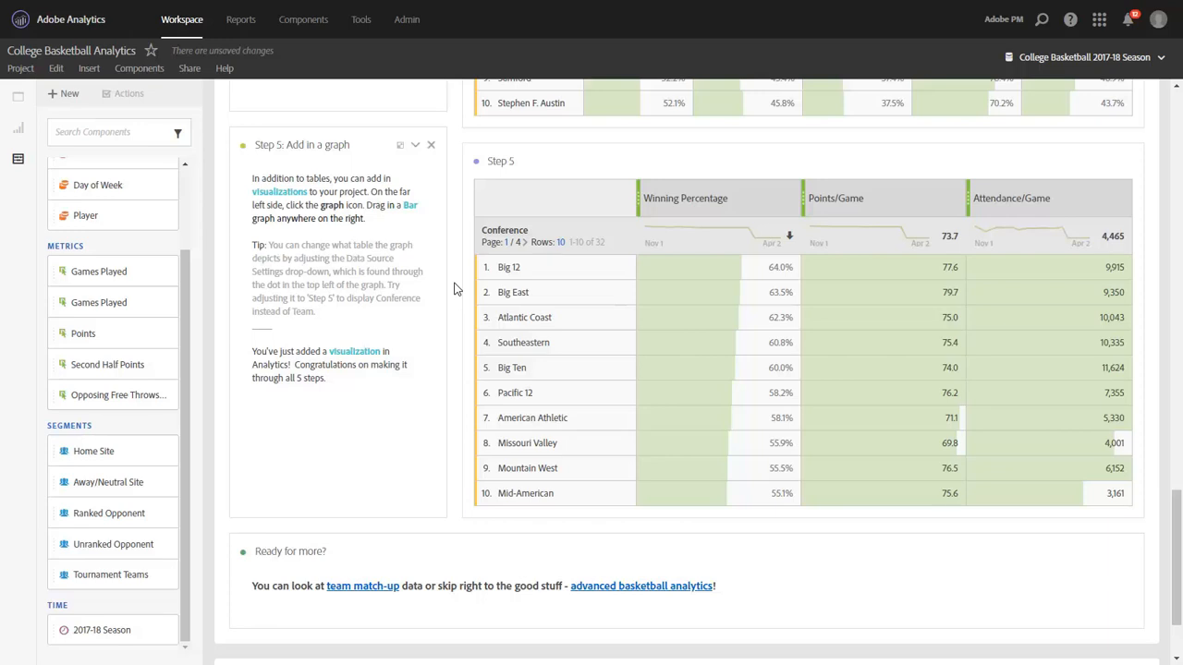
mouse_move(204, 250)
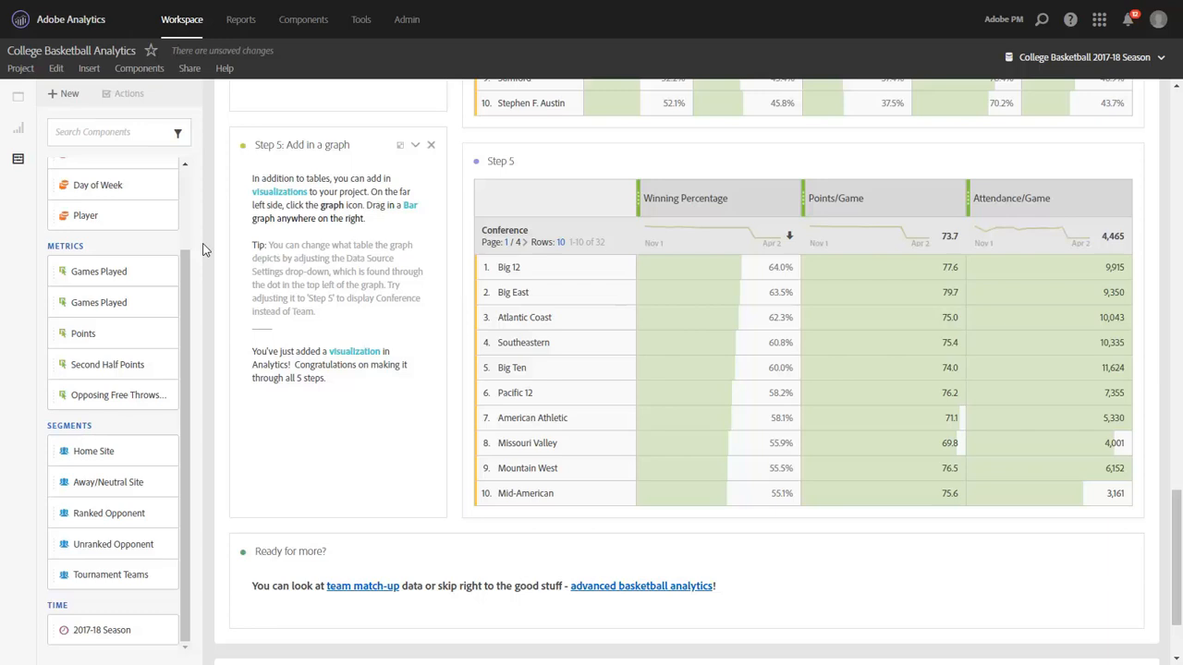
mouse_move(20, 147)
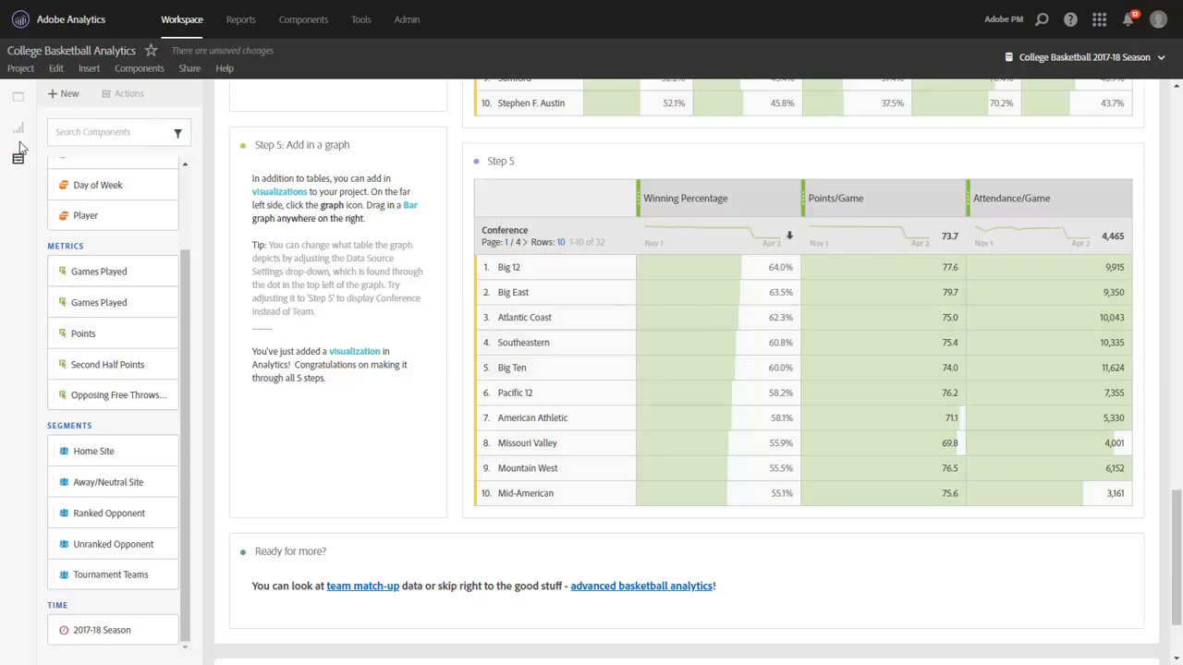
mouse_move(19, 129)
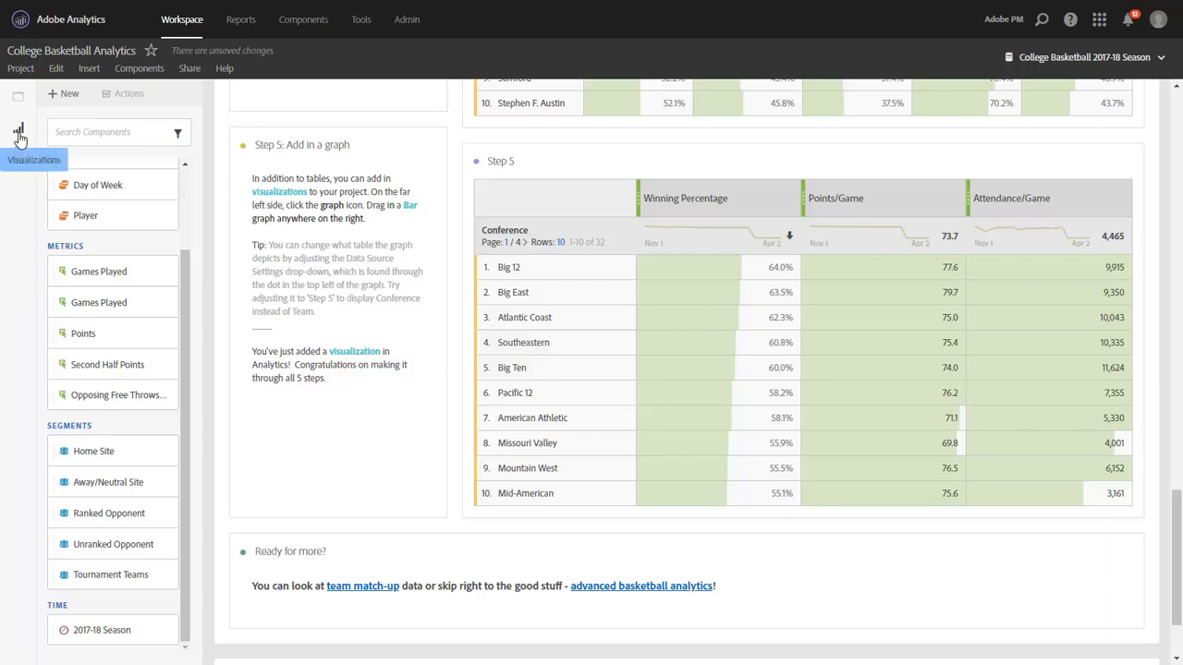
left_click(18, 128)
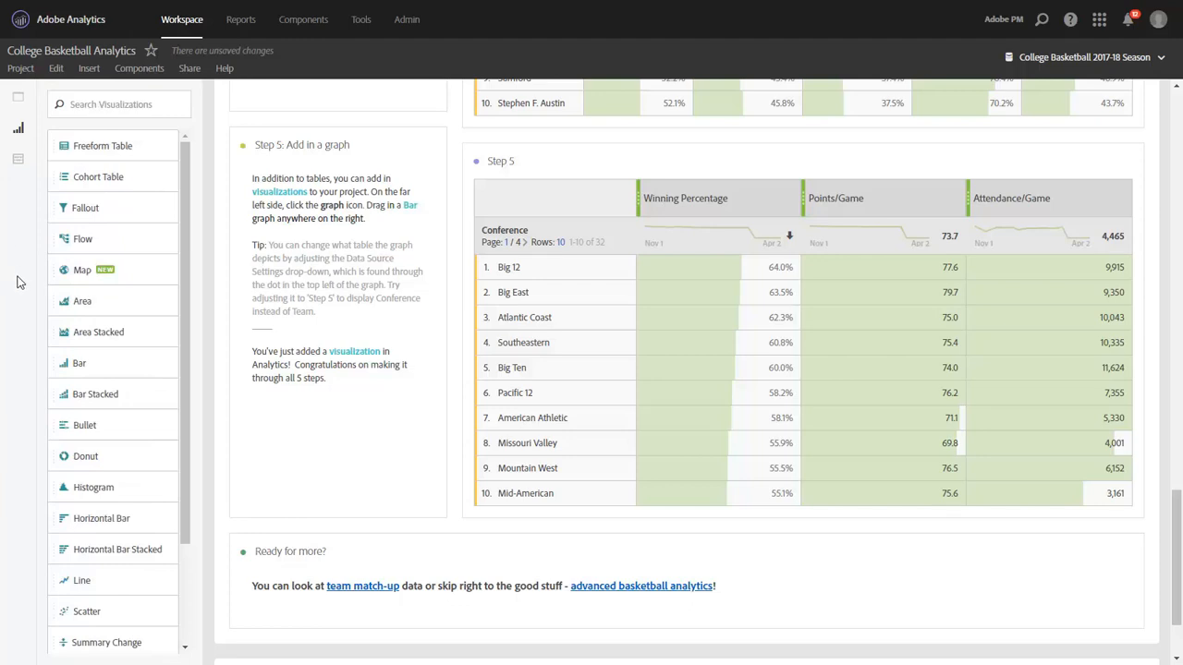
mouse_move(44, 346)
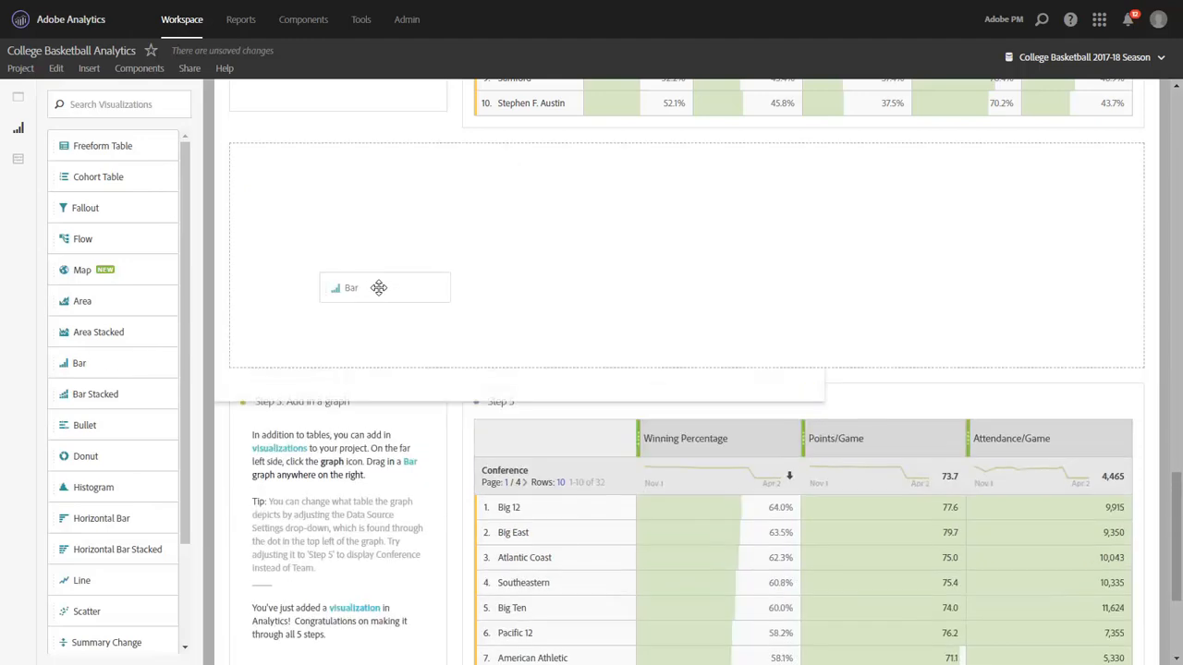
Insert a Bar visualization above Step 5 and dismiss its Data Source Settings.
left_click_drag(379, 288, 675, 249)
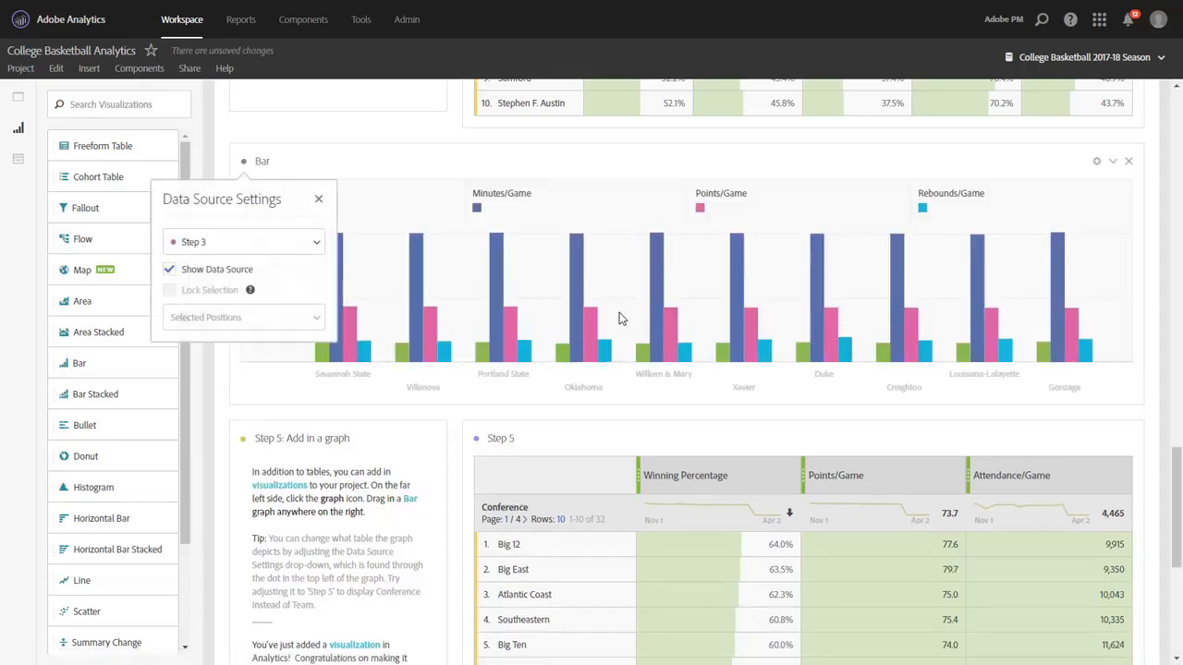
left_click(318, 198)
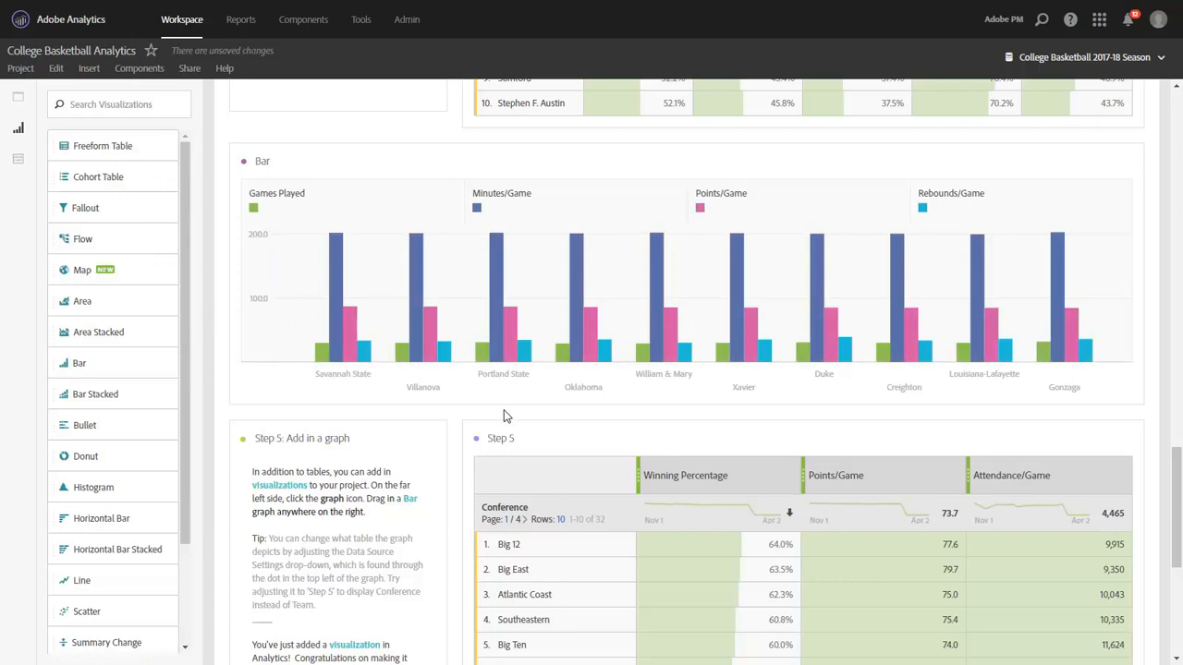
mouse_move(466, 414)
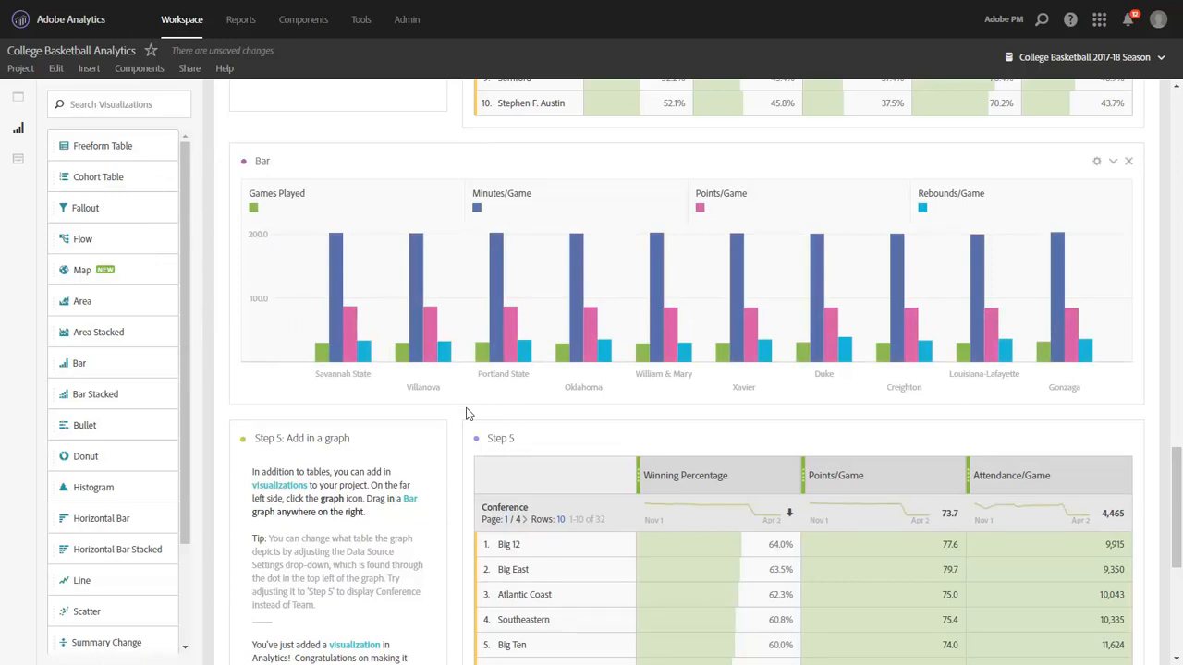
mouse_move(473, 417)
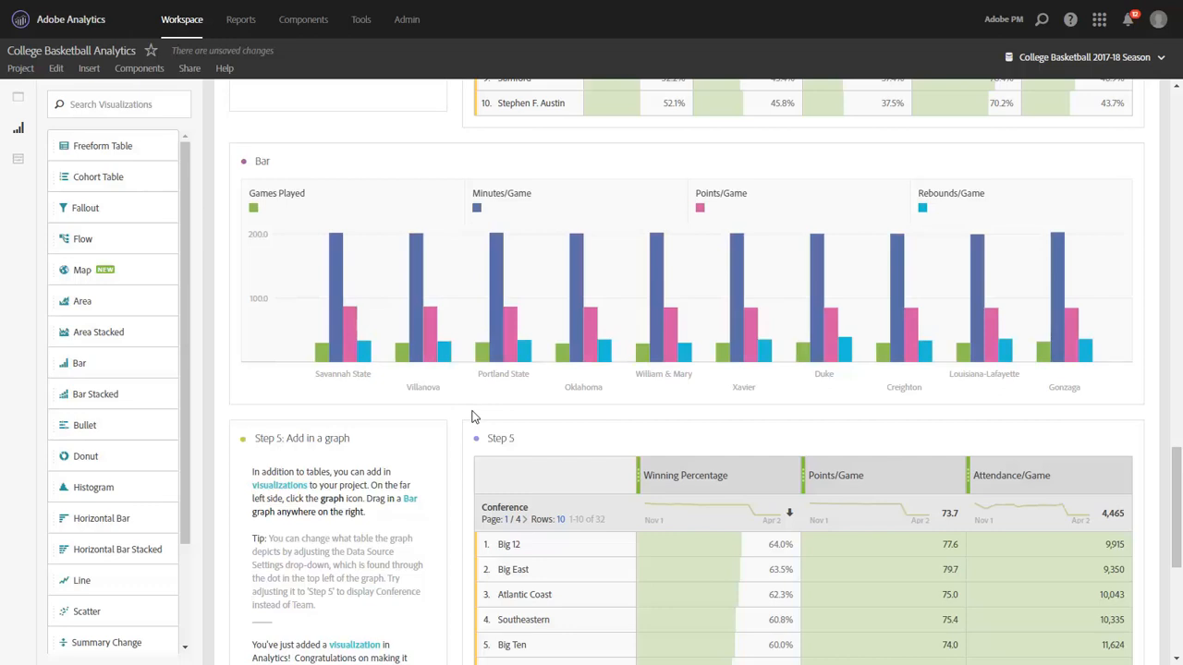
mouse_move(471, 412)
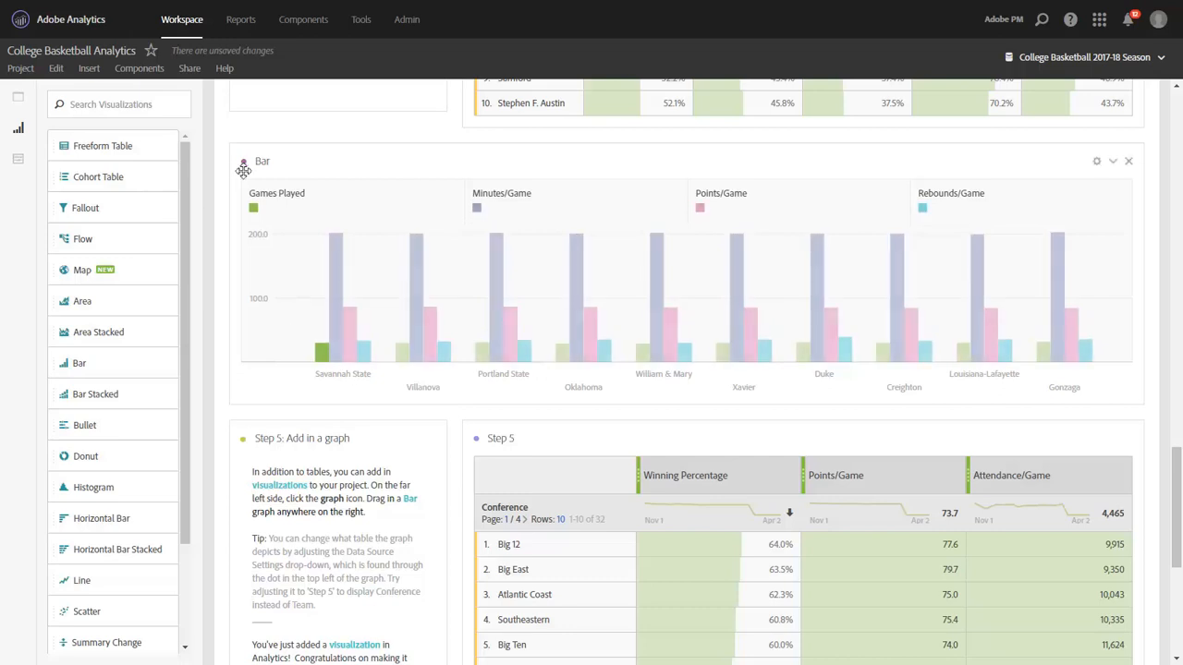
Set the bar chart's data source to the Step 5 conference table.
left_click(243, 163)
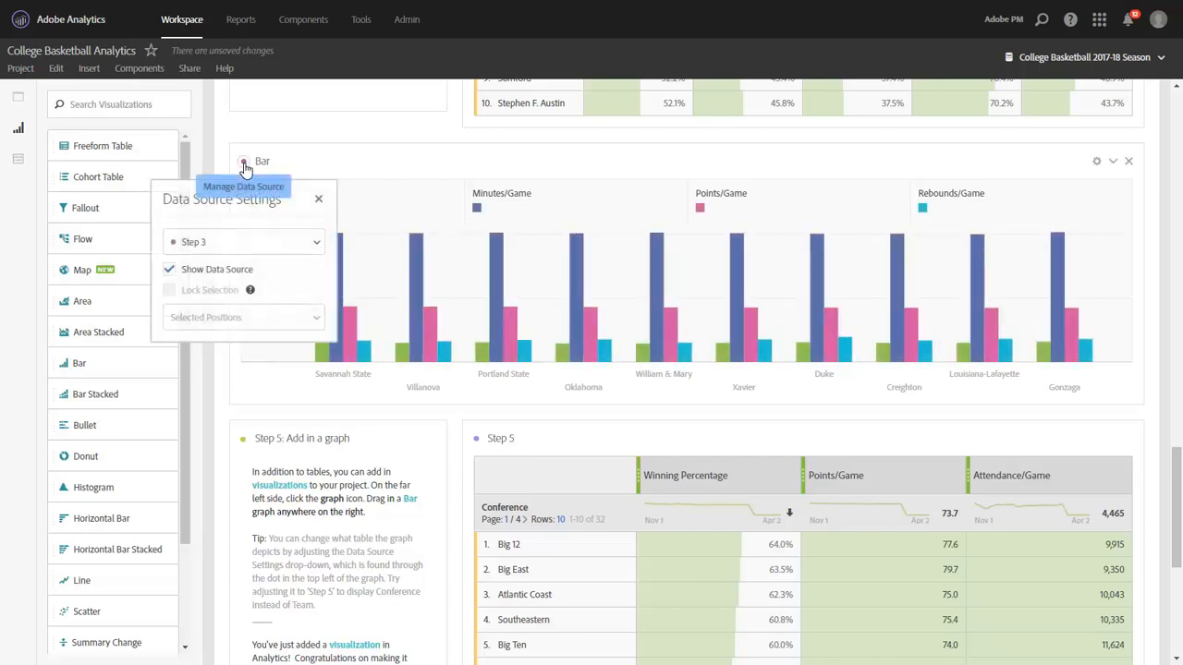
left_click(243, 241)
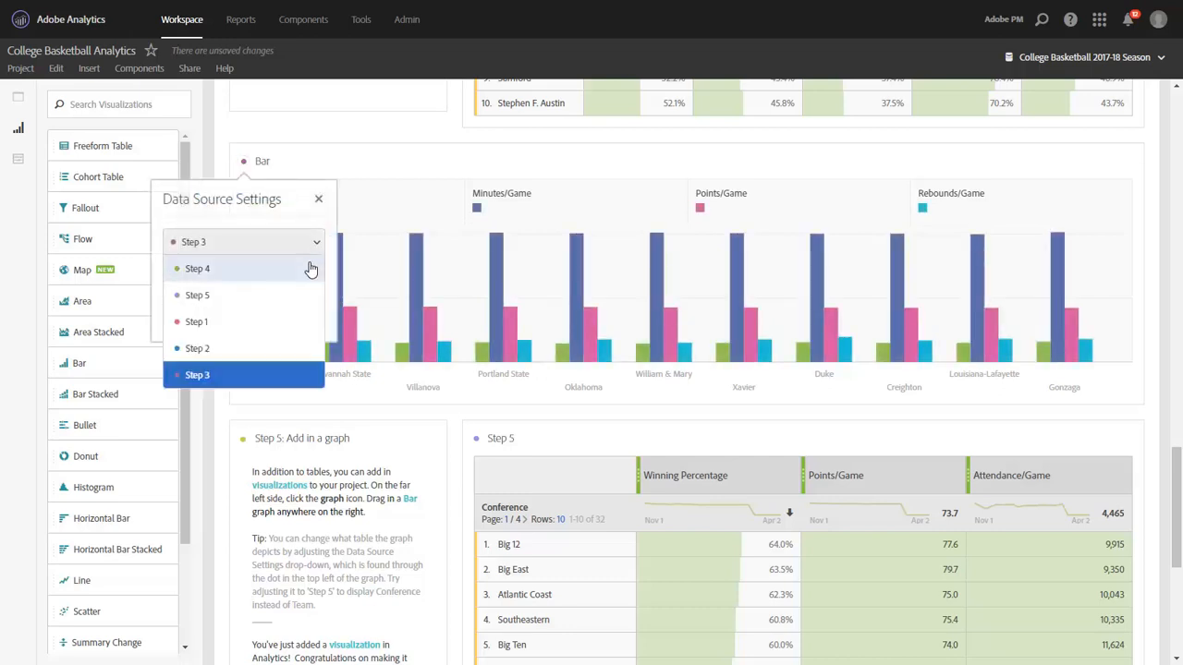
mouse_move(302, 282)
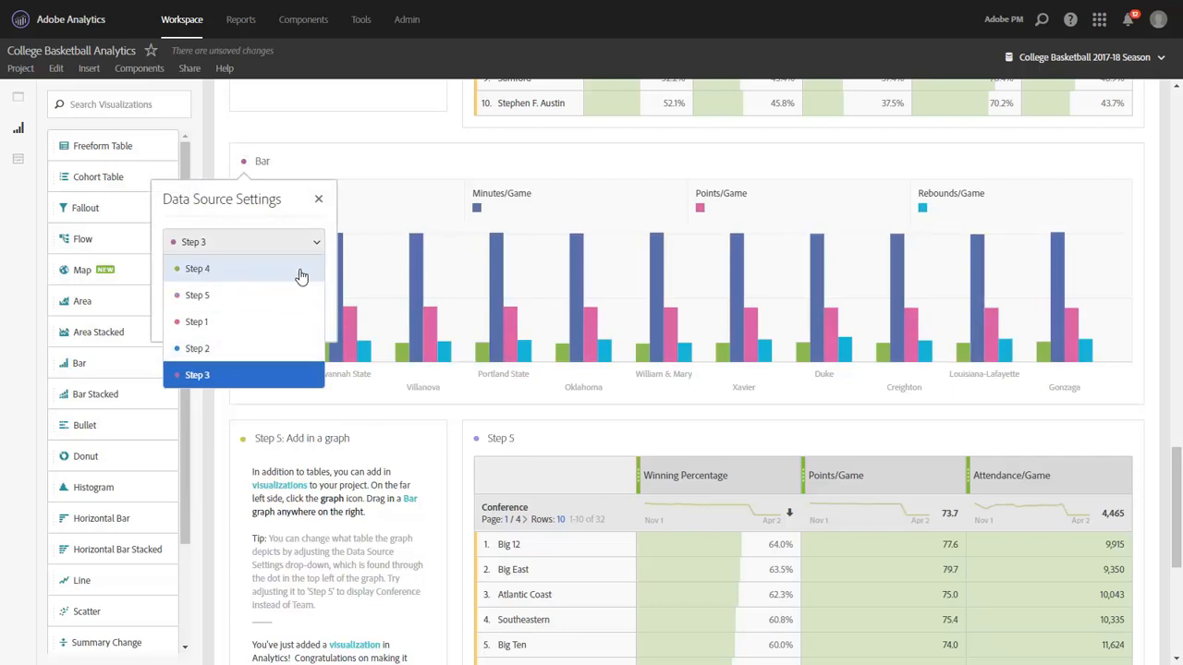
mouse_move(296, 295)
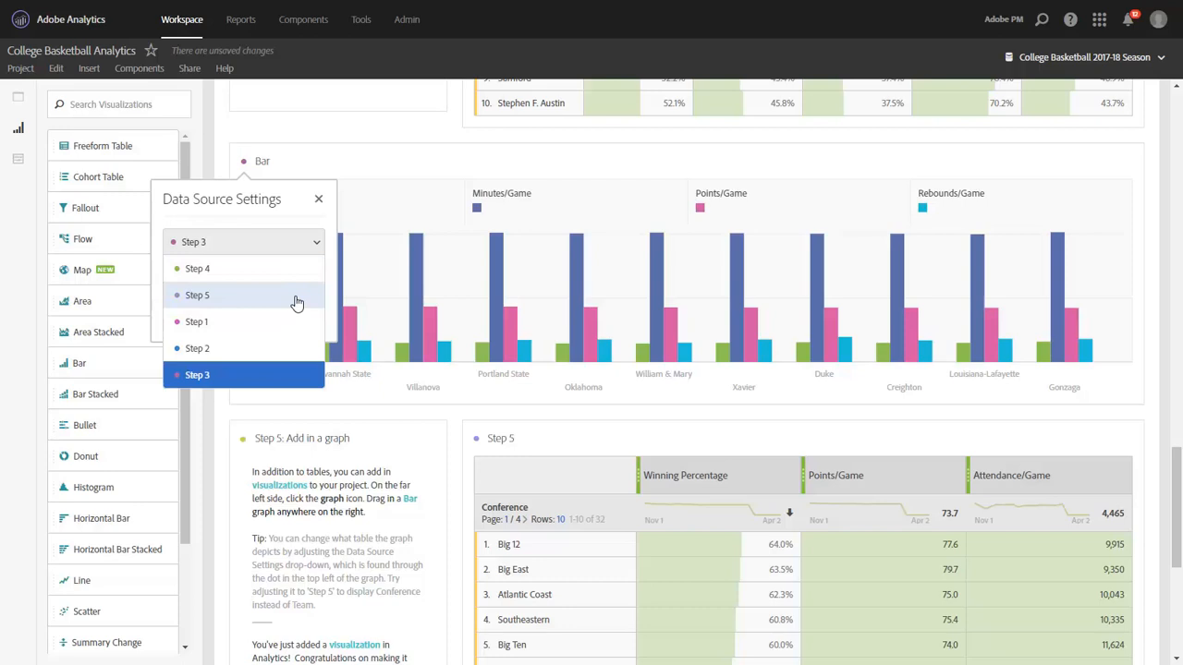
left_click(197, 295)
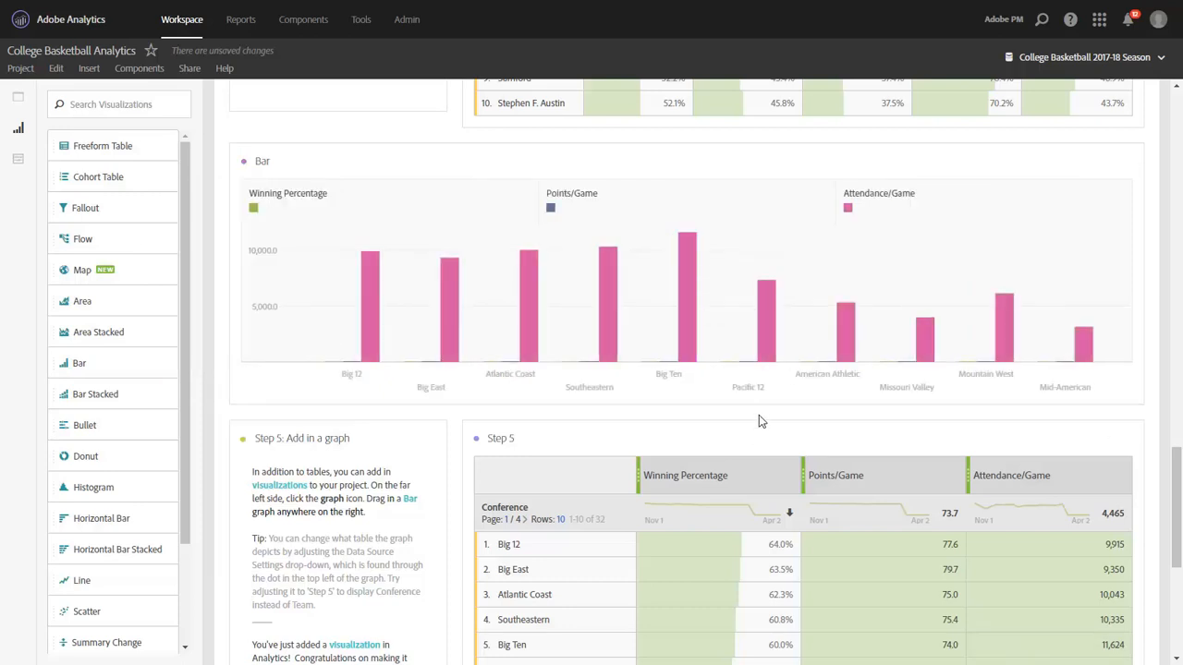
mouse_move(1044, 489)
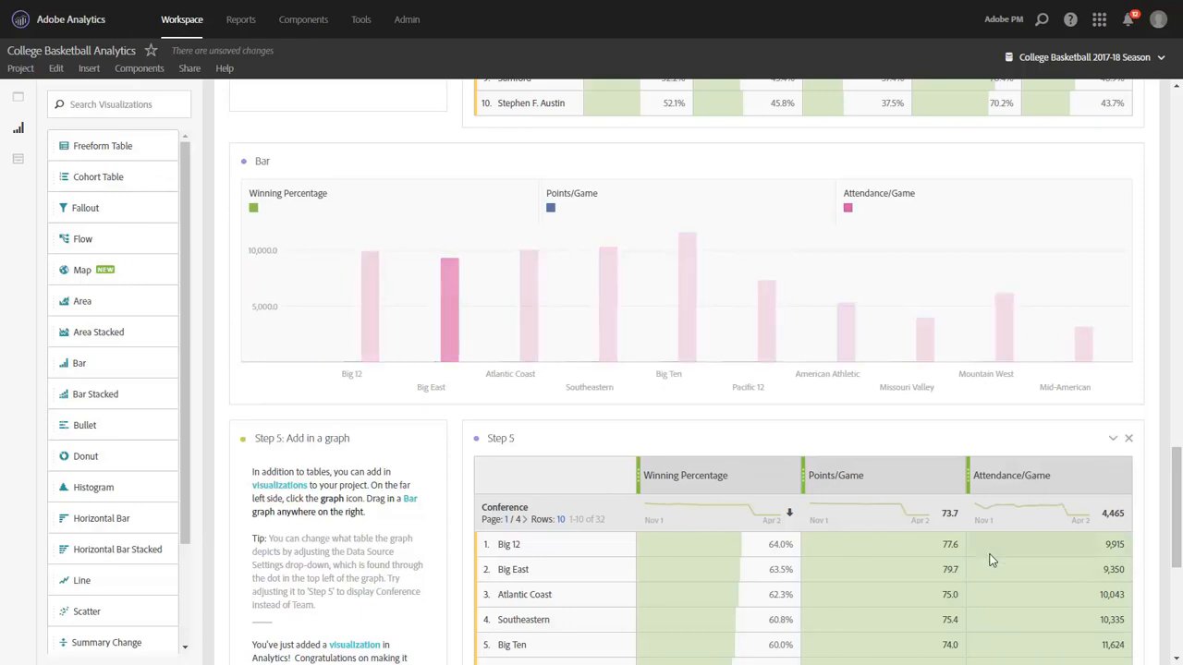
mouse_move(877, 190)
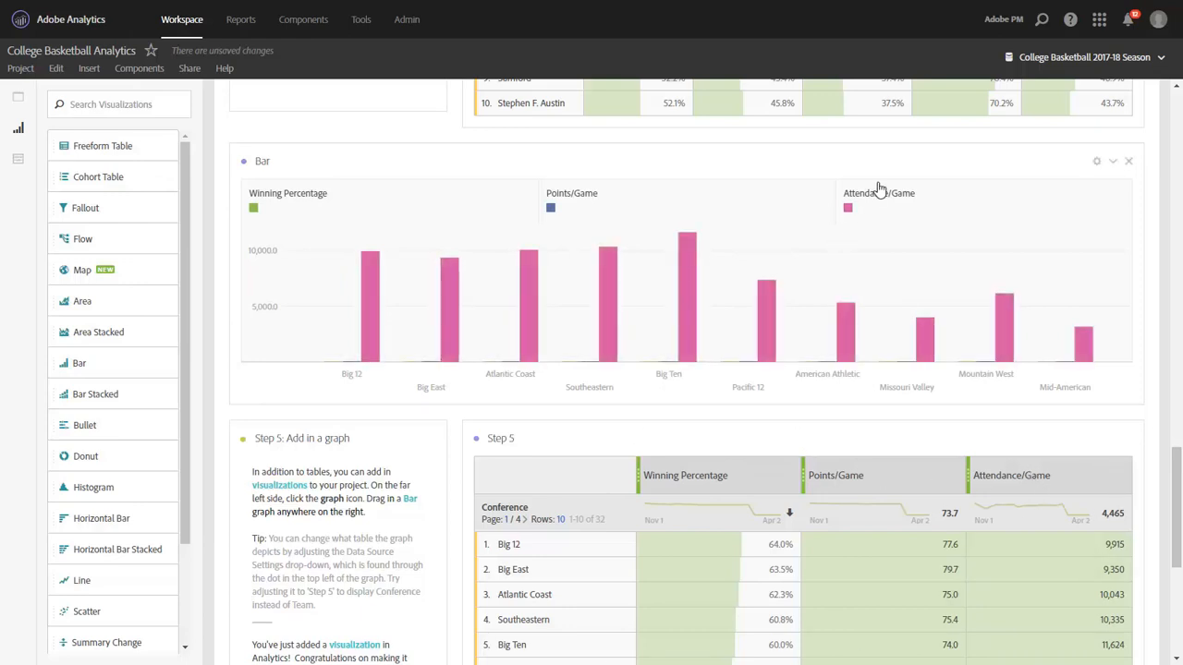
mouse_move(931, 202)
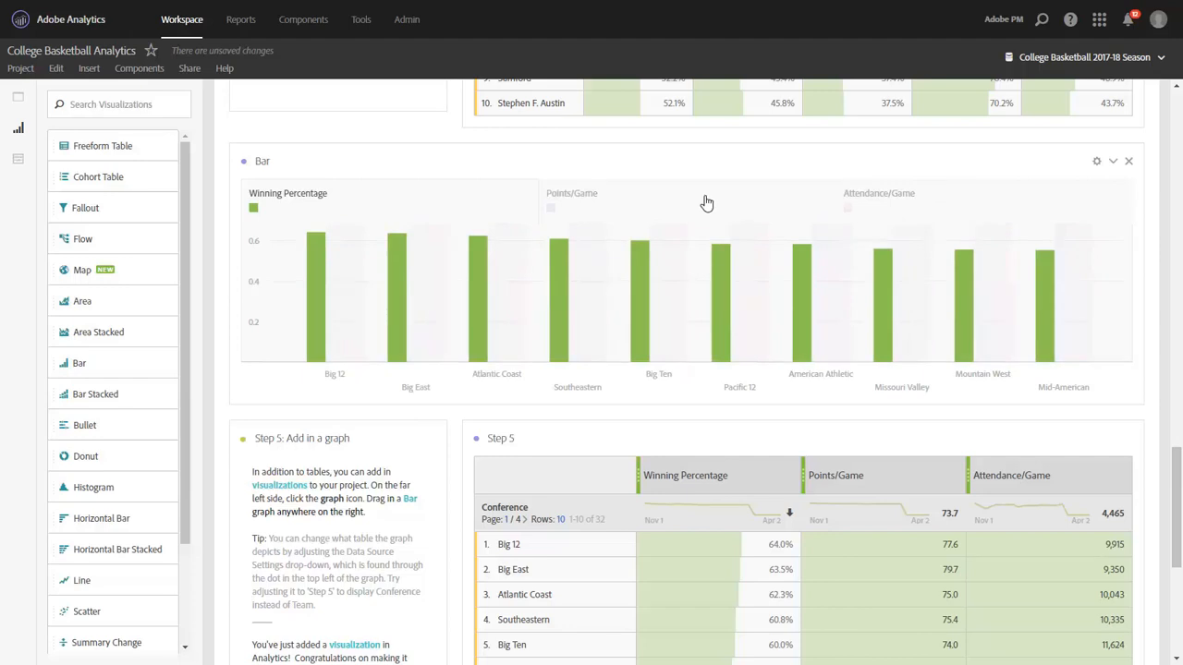
mouse_move(396, 295)
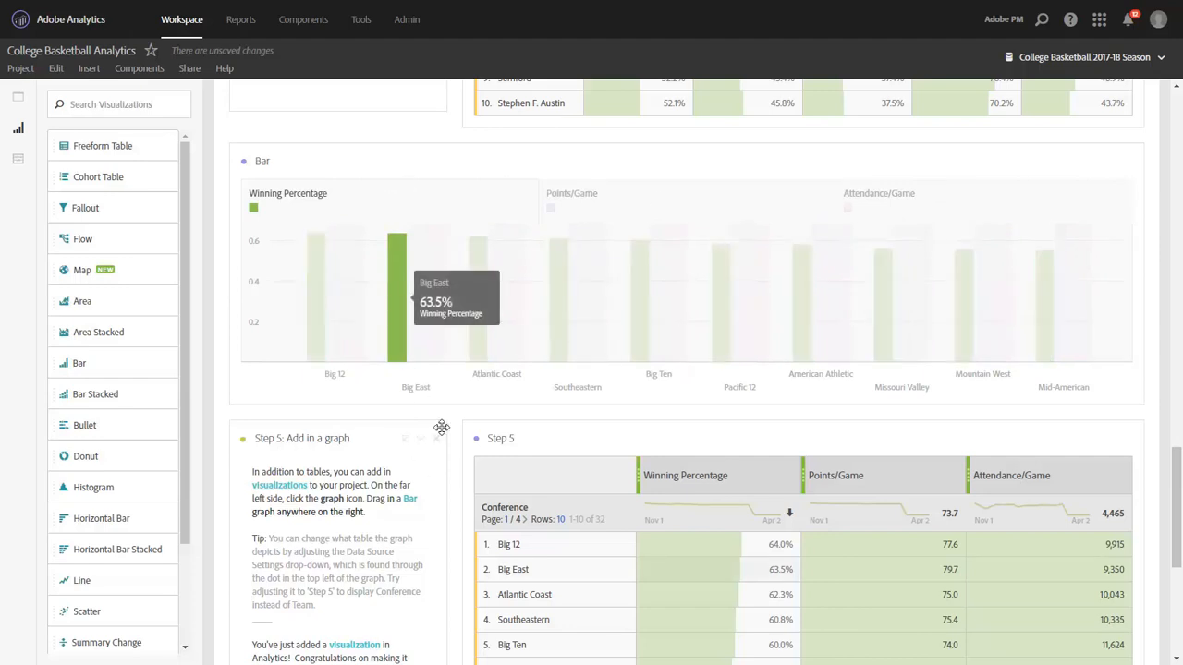
scroll("down", 3)
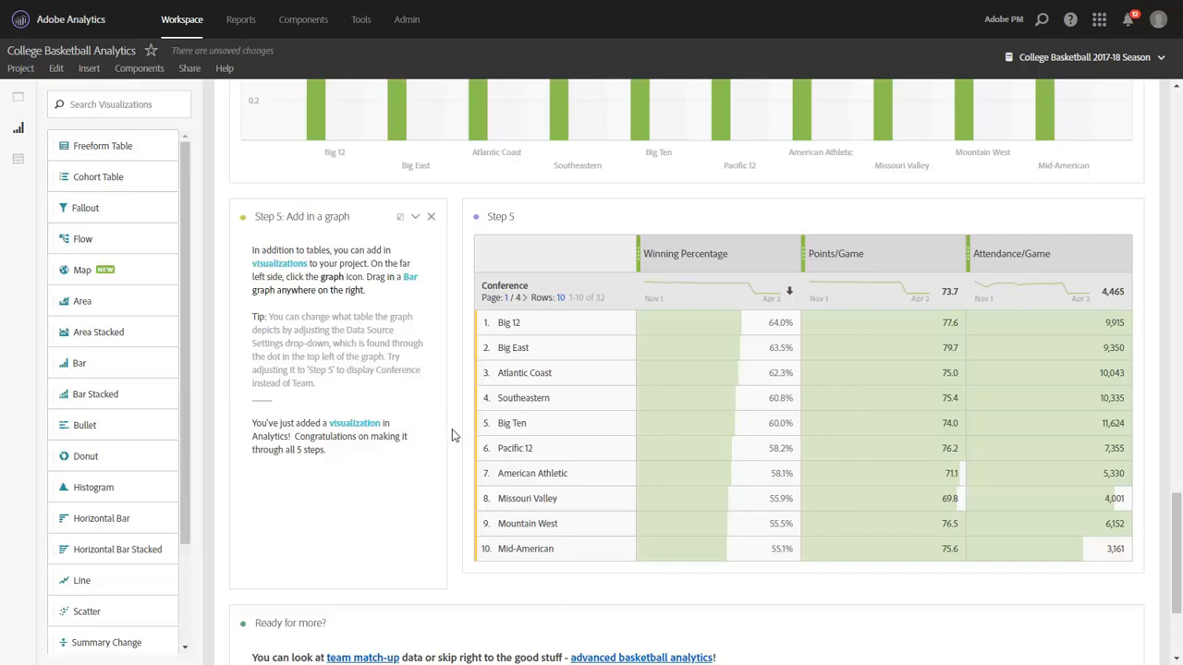
Scroll past 'Ready for more?' to the North Carolina vs Gonzaga Team Match-up panel.
scroll("down", 3)
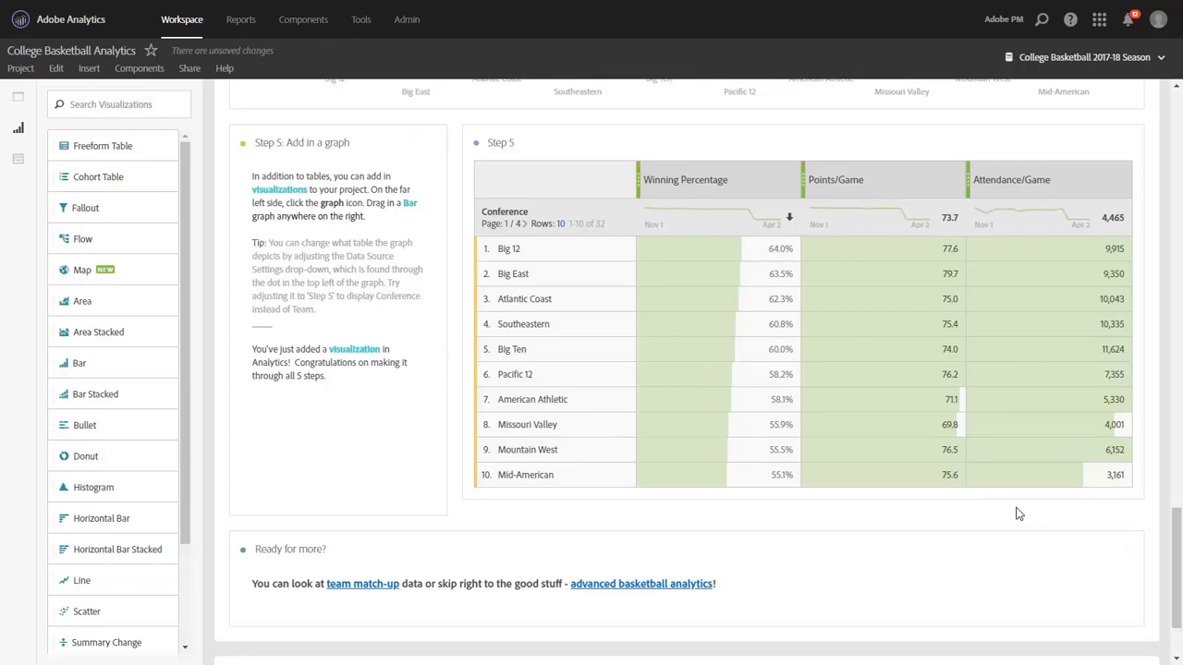
scroll("down", 3)
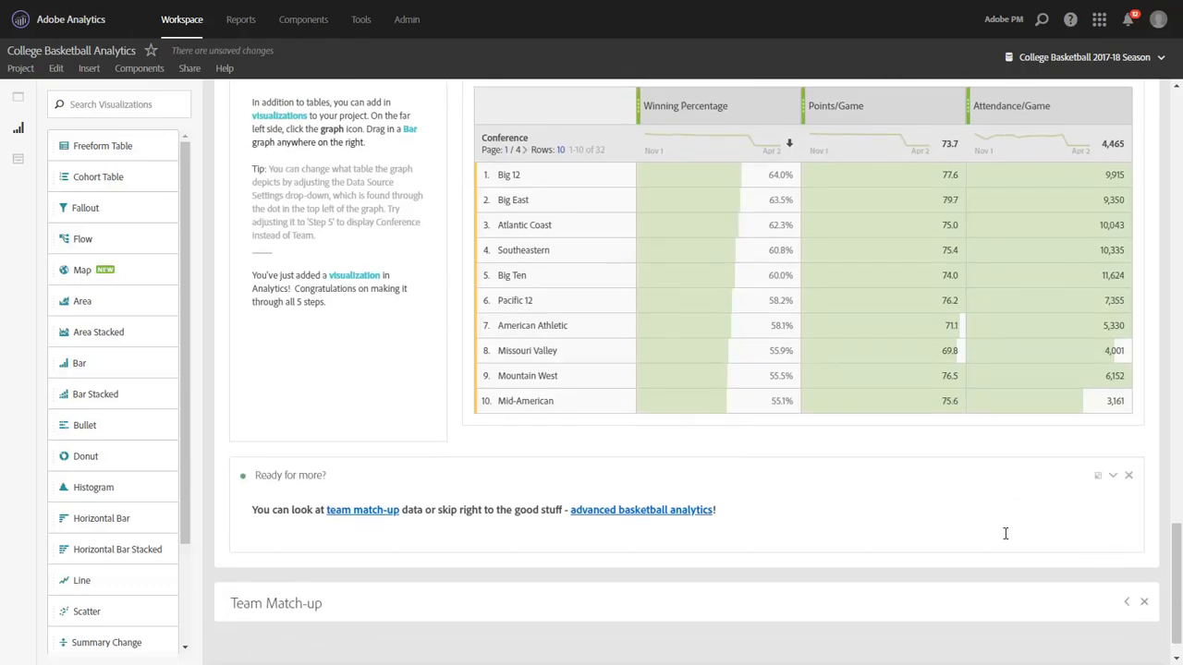
mouse_move(437, 518)
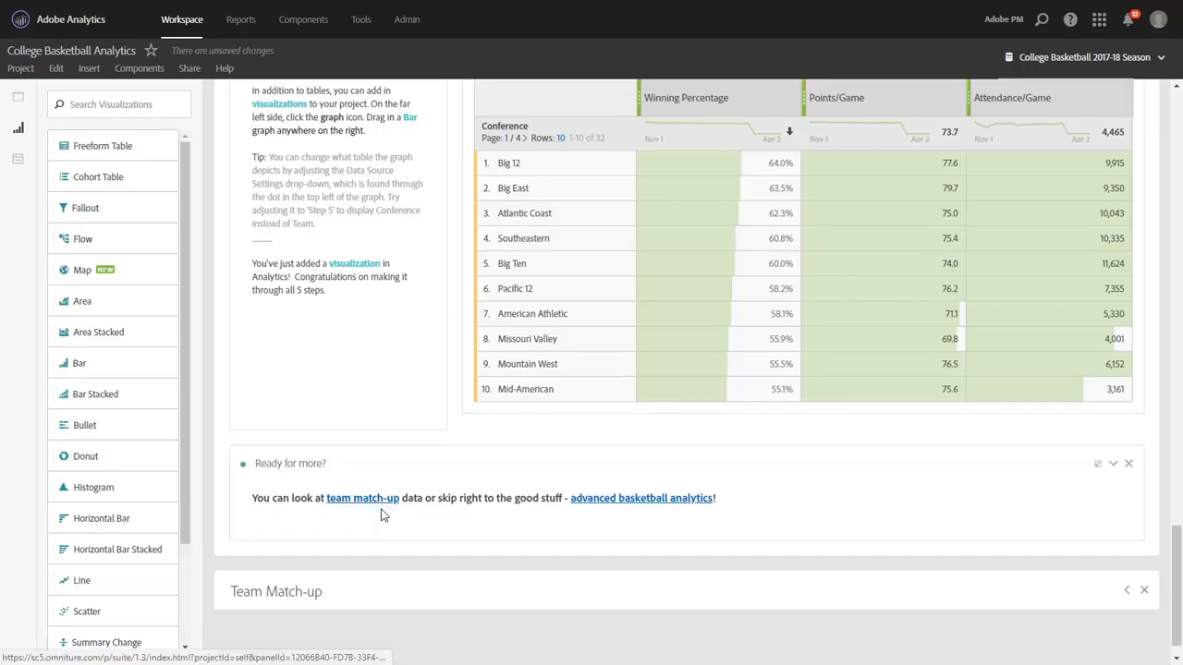
scroll("down", 3)
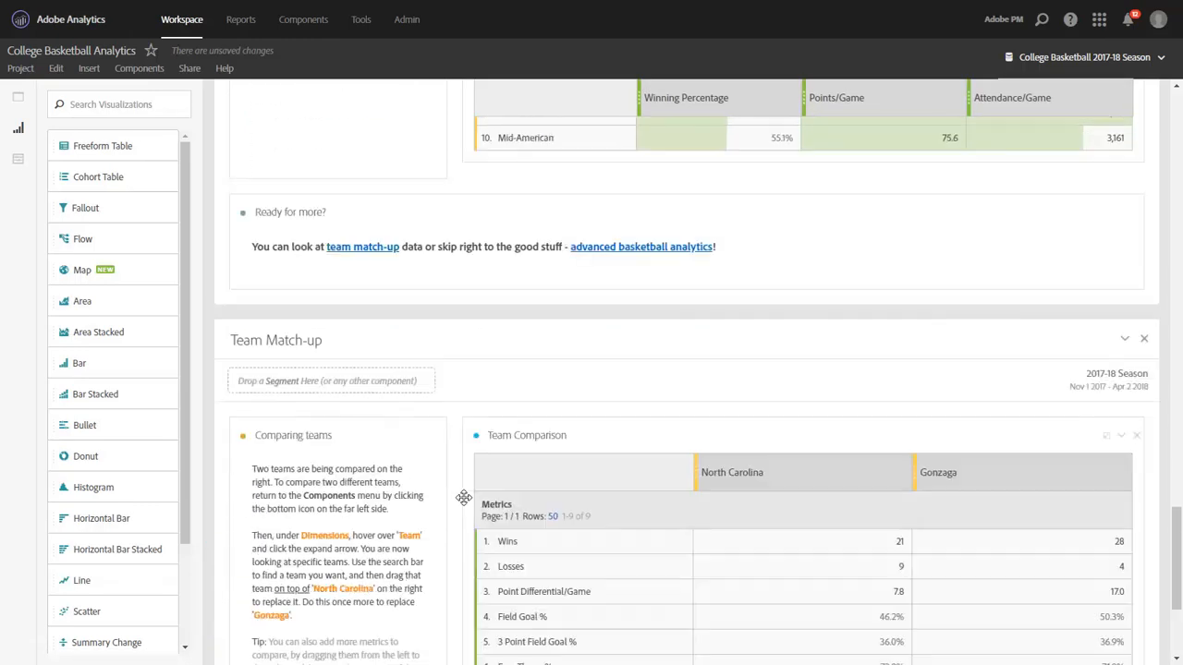
scroll("down", 3)
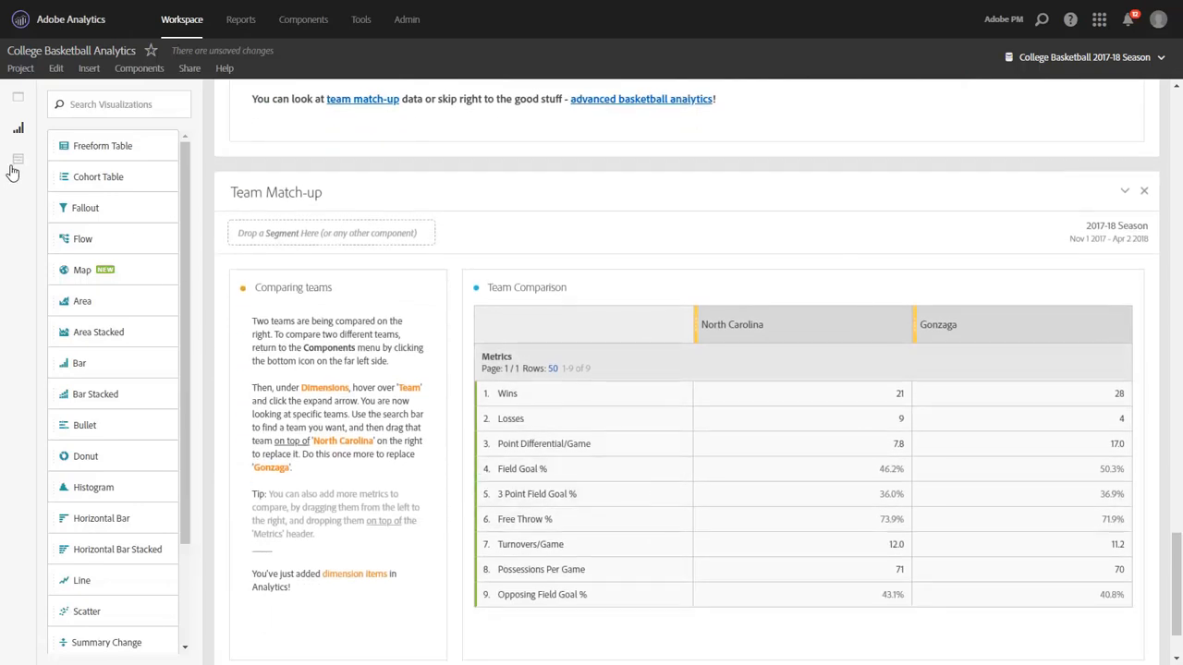
Add the Games Played metric, then search Team for 'illin' and drop Illinois over Gonzaga.
left_click(17, 158)
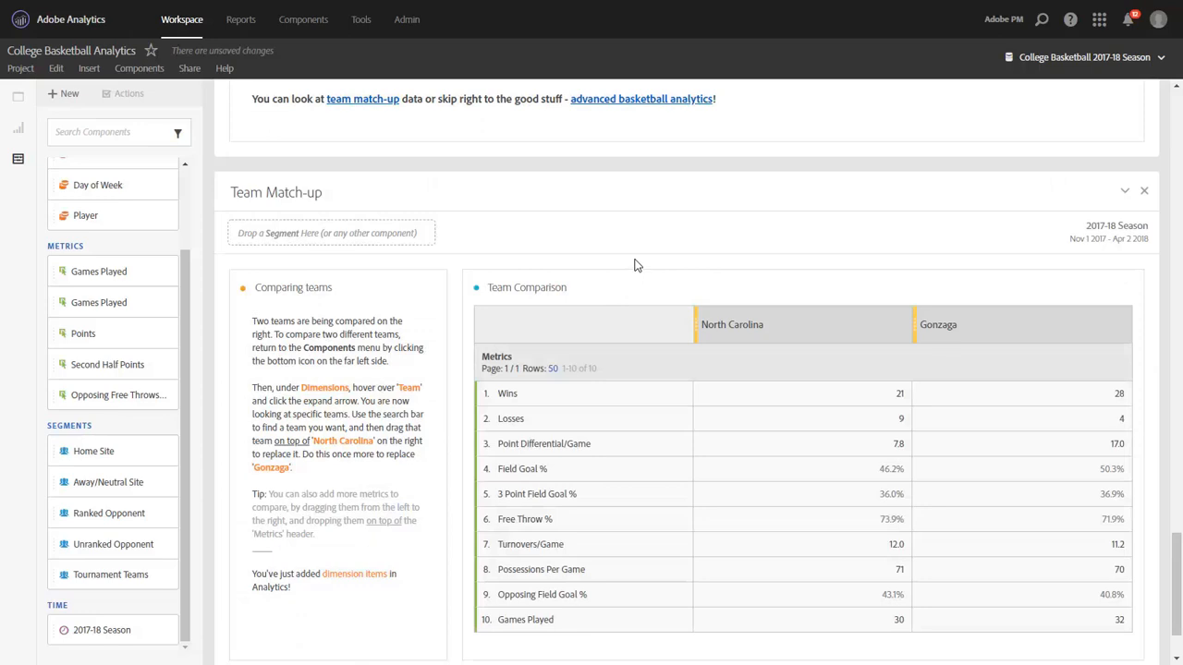
scroll("down", 3)
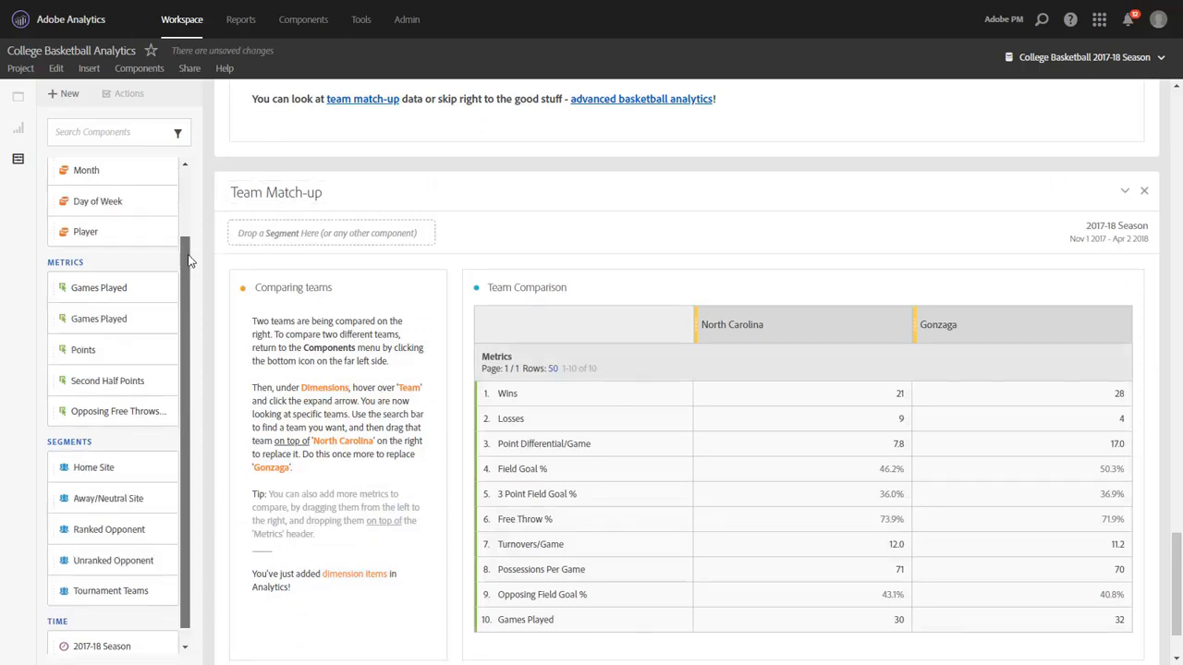
scroll("up", 3)
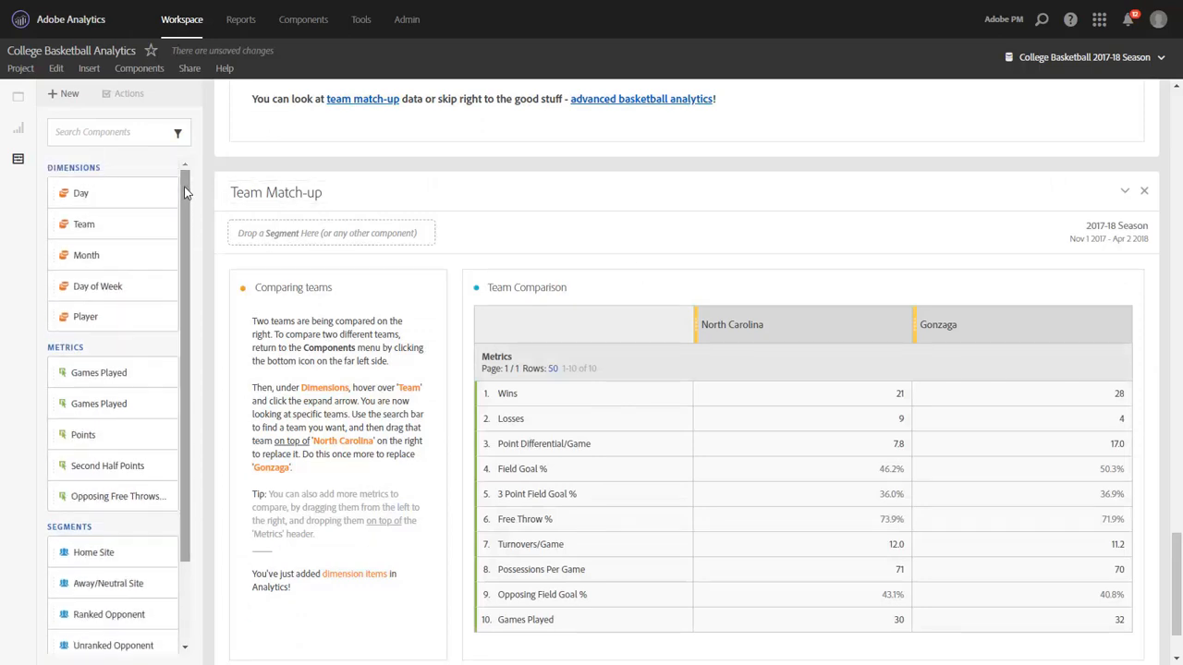
mouse_move(107, 224)
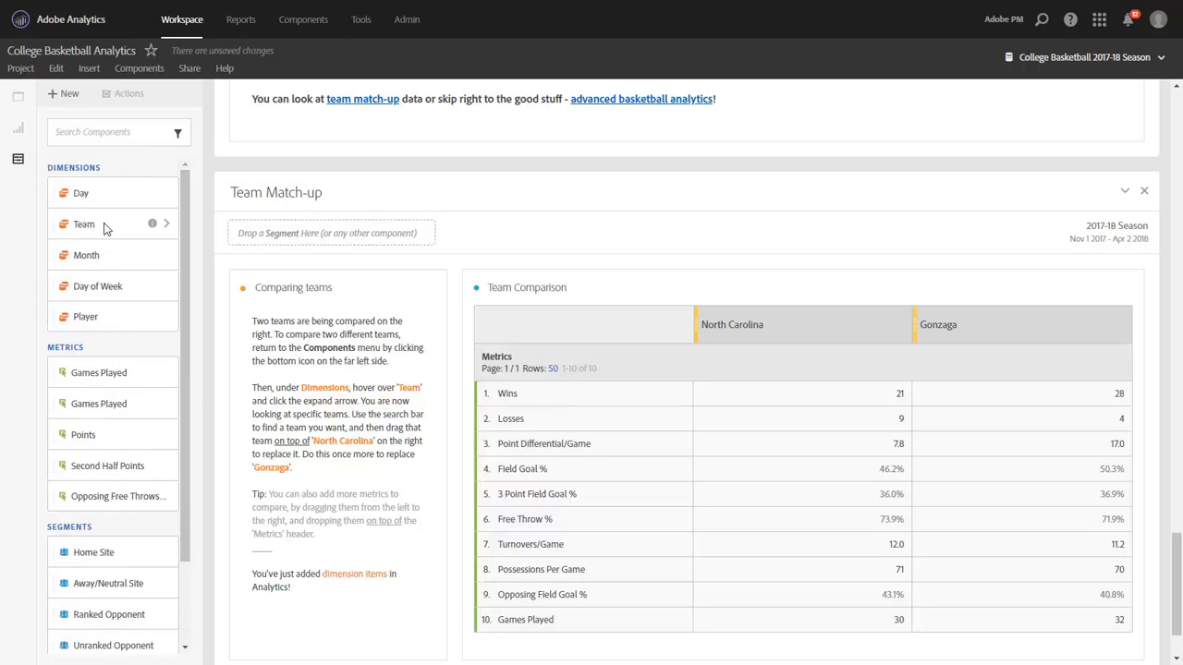
mouse_move(167, 228)
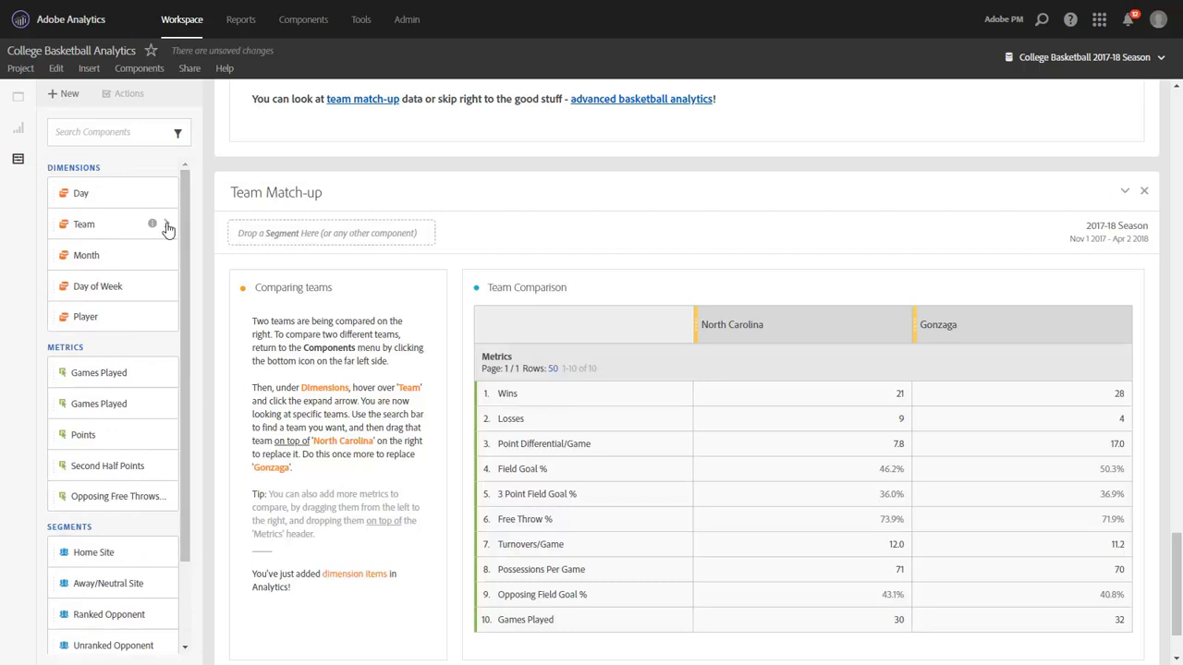
left_click(166, 227)
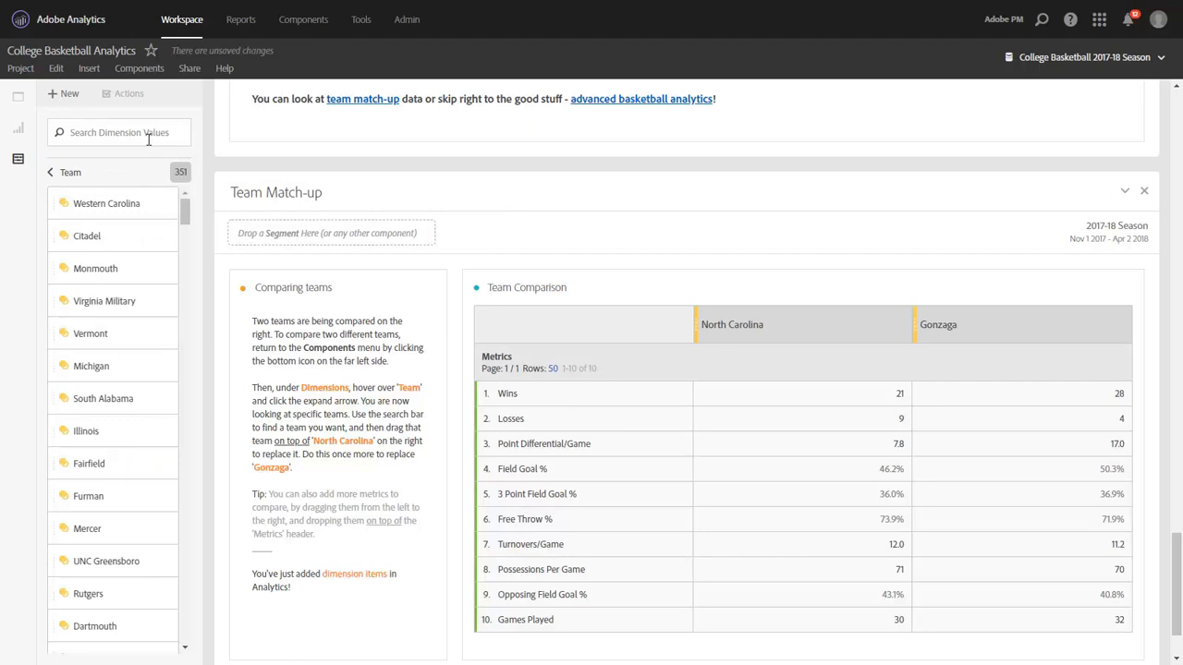
type("illino")
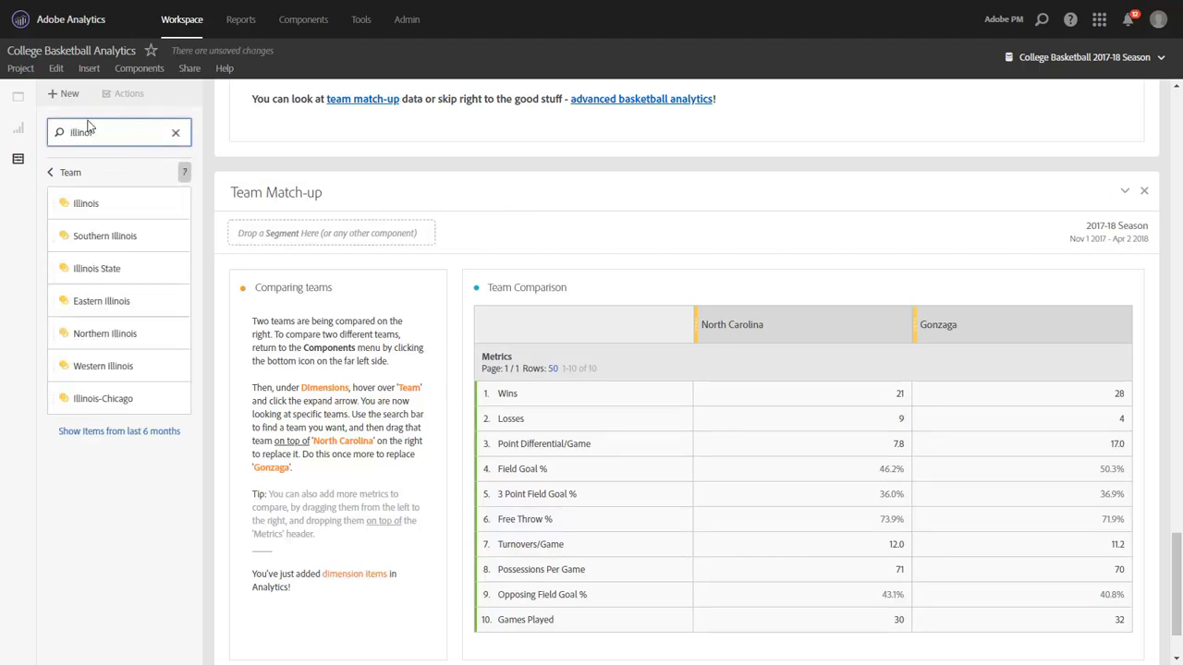
left_click_drag(86, 203, 993, 326)
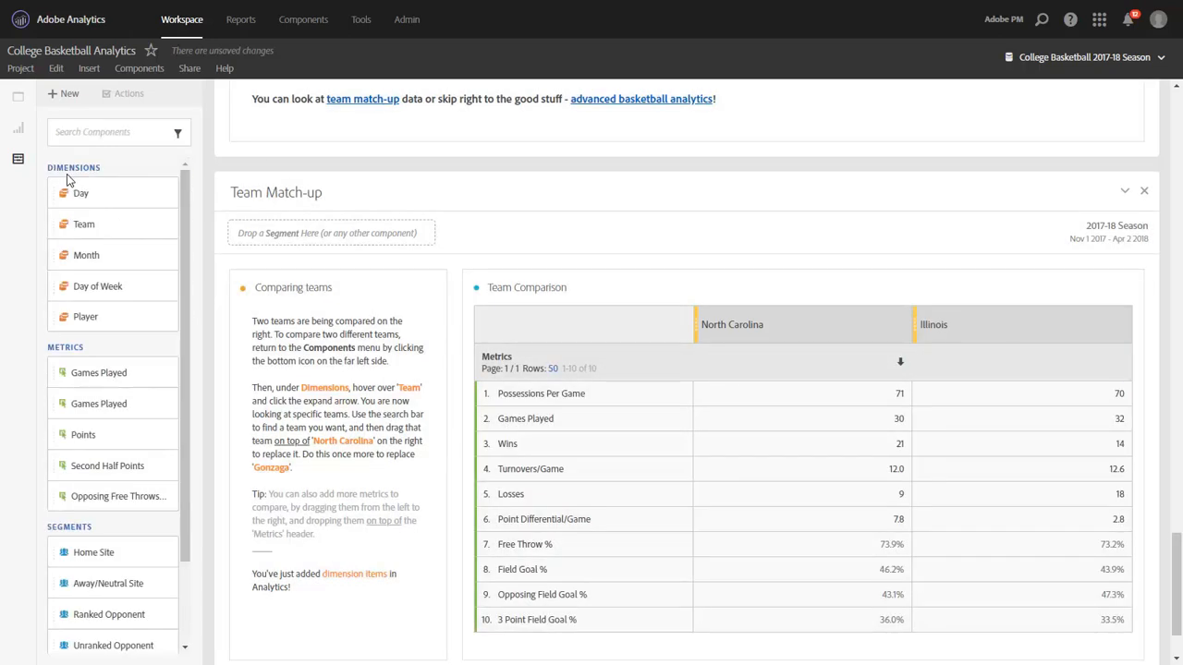
mouse_move(156, 228)
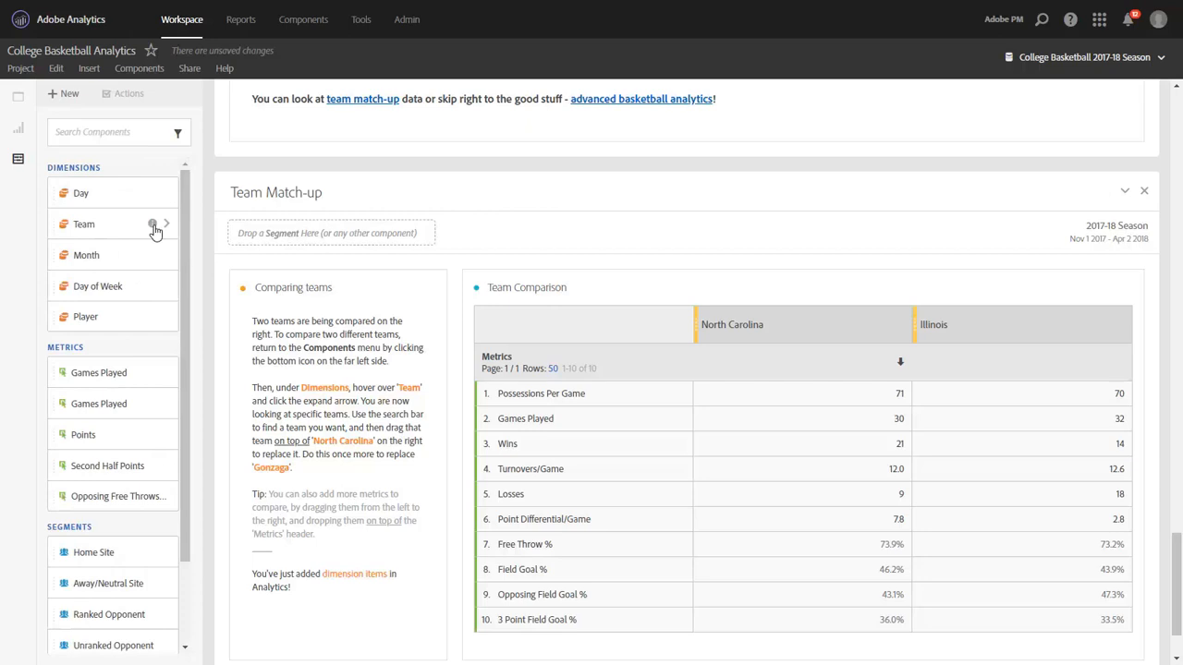
Drop Michigan from the Team list into the table header, left of North Carolina.
left_click(167, 224)
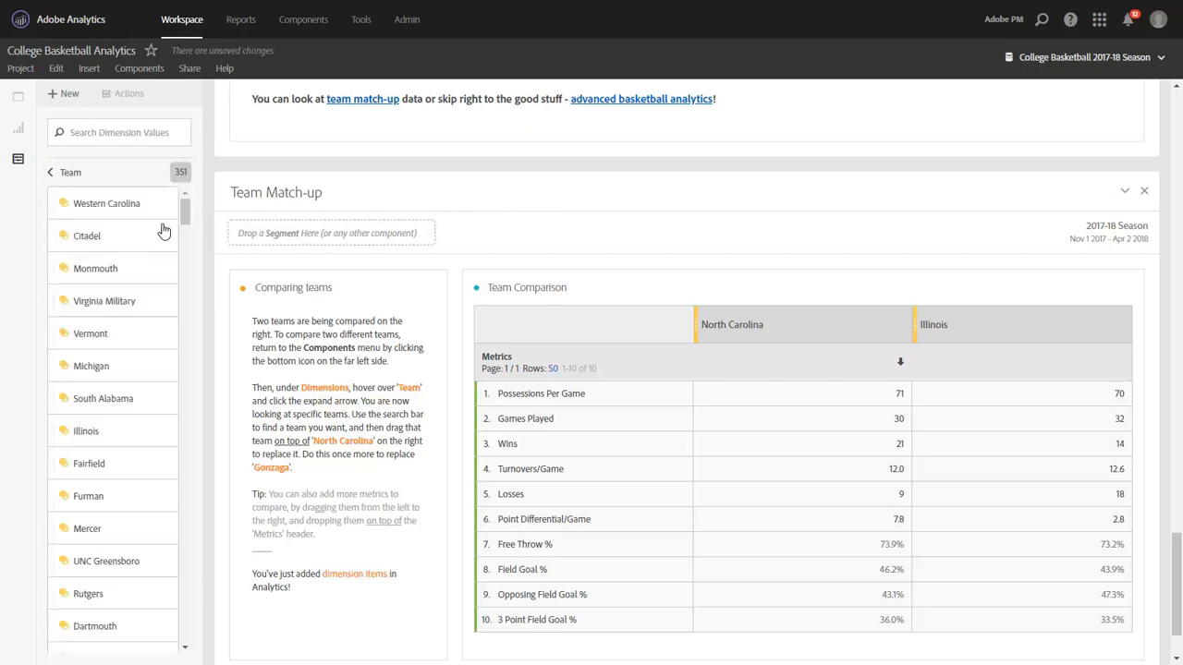
mouse_move(110, 343)
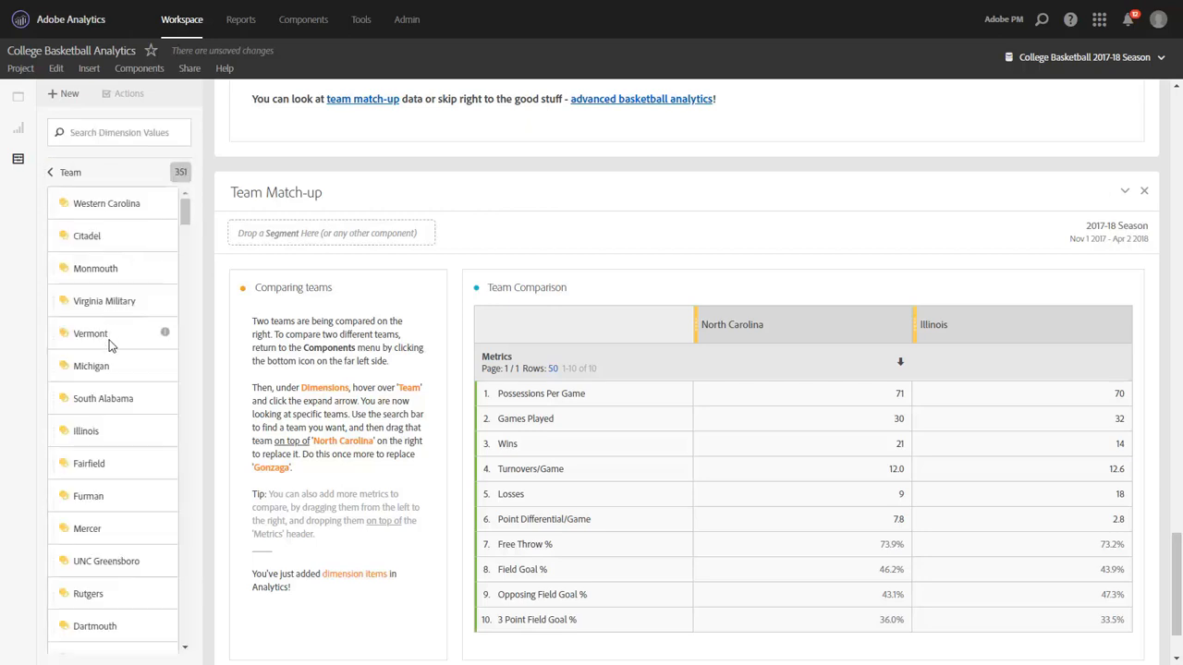
left_click_drag(91, 365, 706, 323)
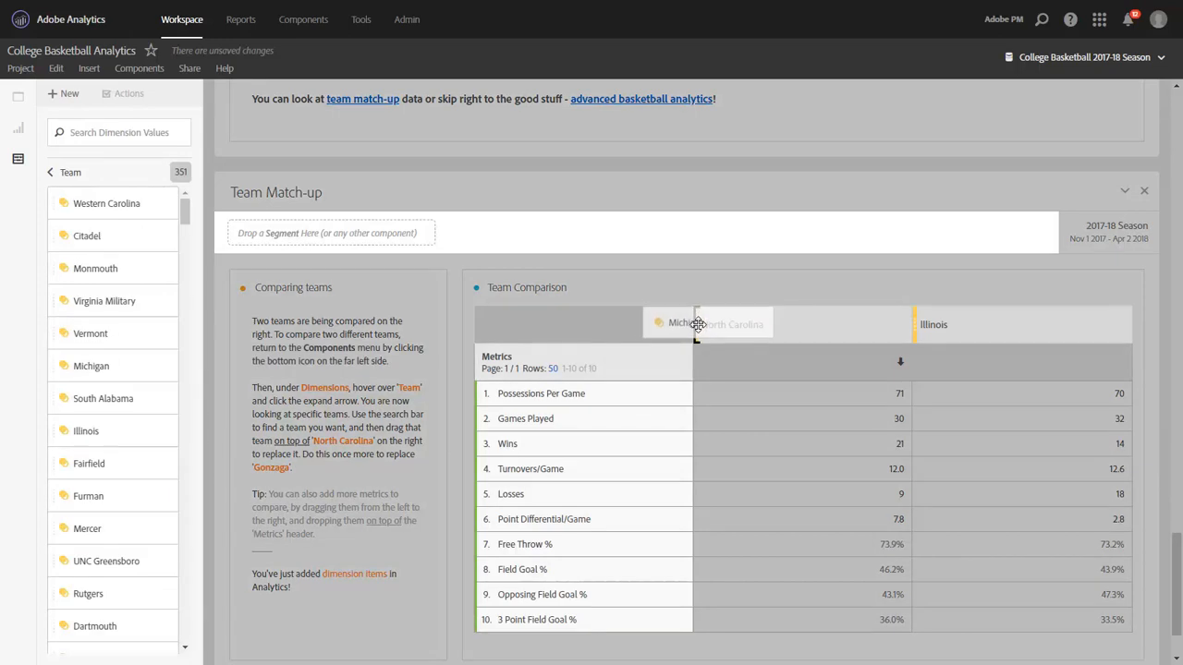
left_click_drag(91, 365, 665, 324)
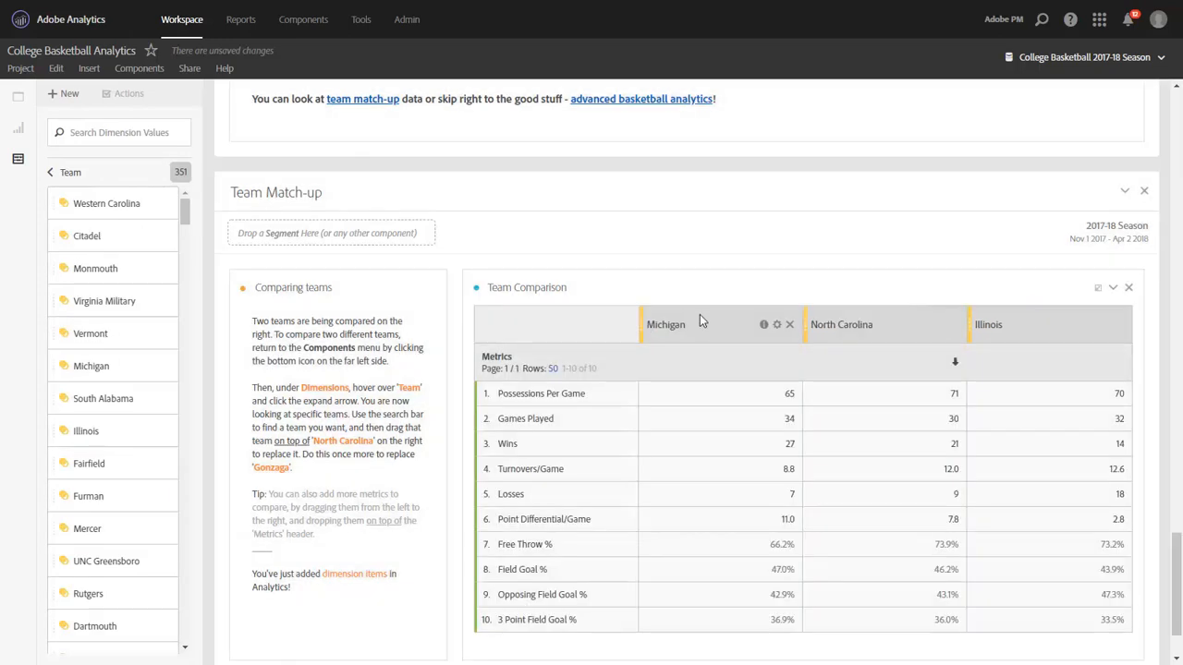
mouse_move(693, 259)
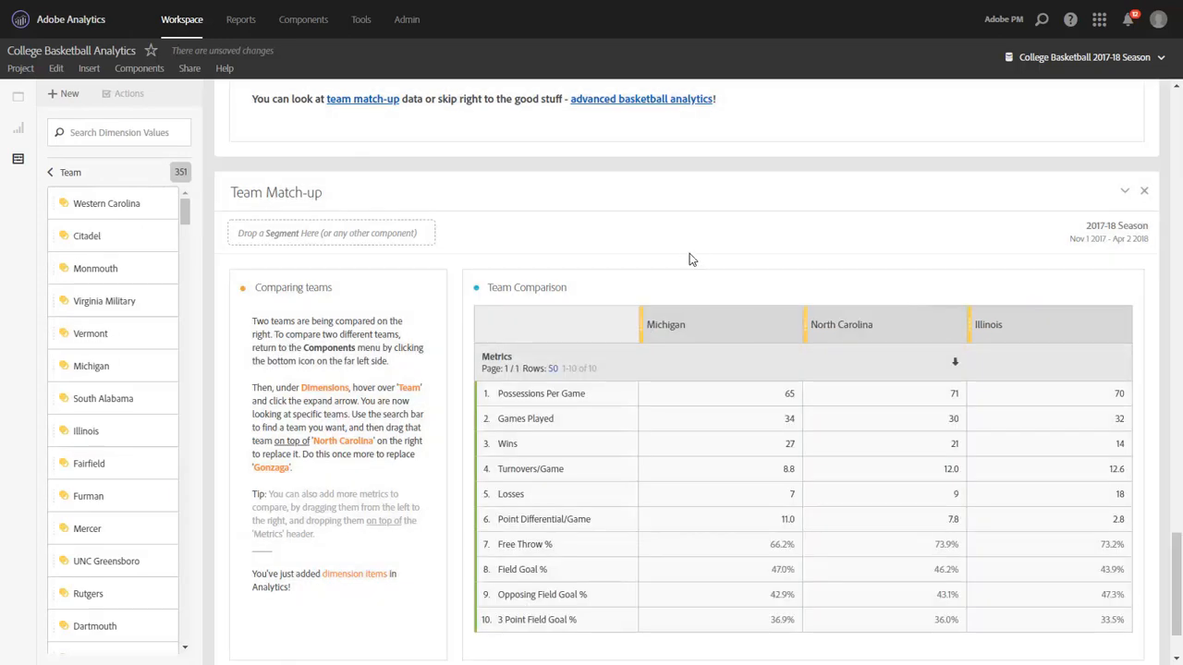
mouse_move(979, 207)
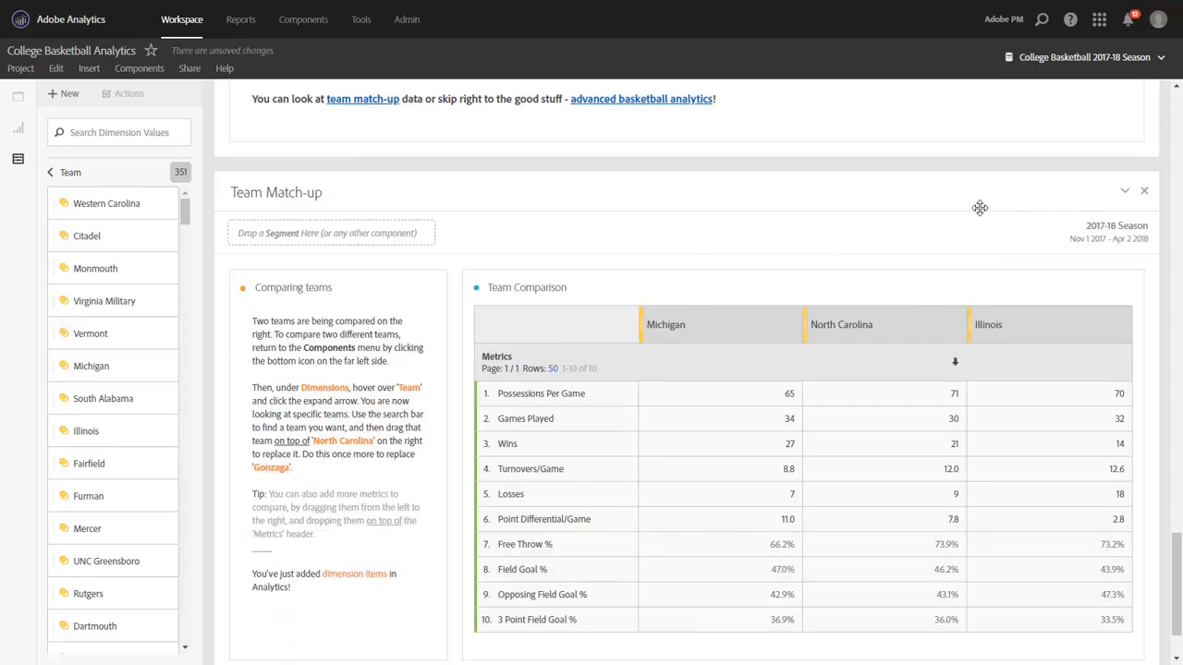
mouse_move(993, 208)
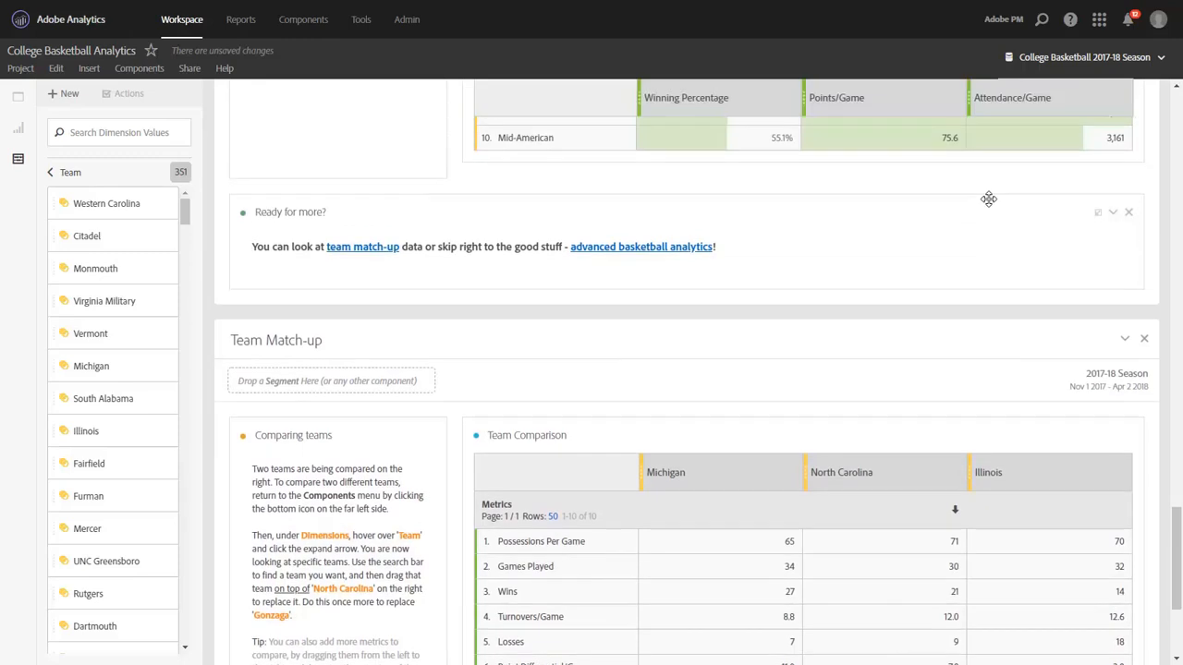
mouse_move(679, 251)
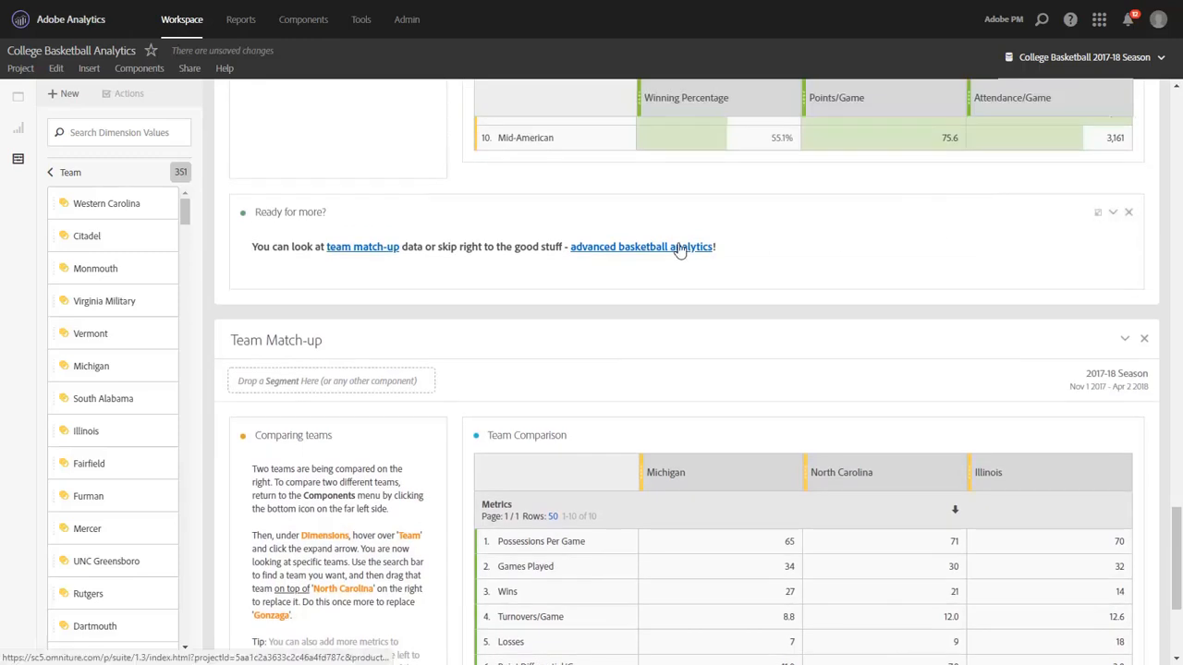
mouse_move(684, 252)
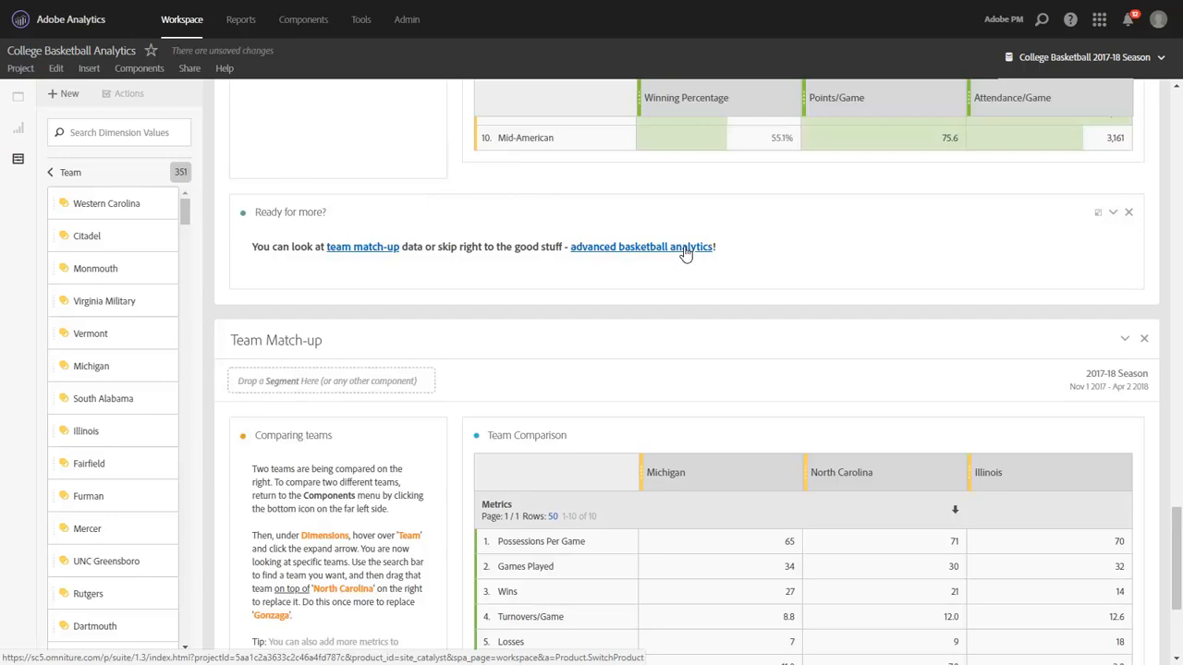
Follow the 'advanced basketball analytics' link under 'Ready for more?'.
left_click(641, 247)
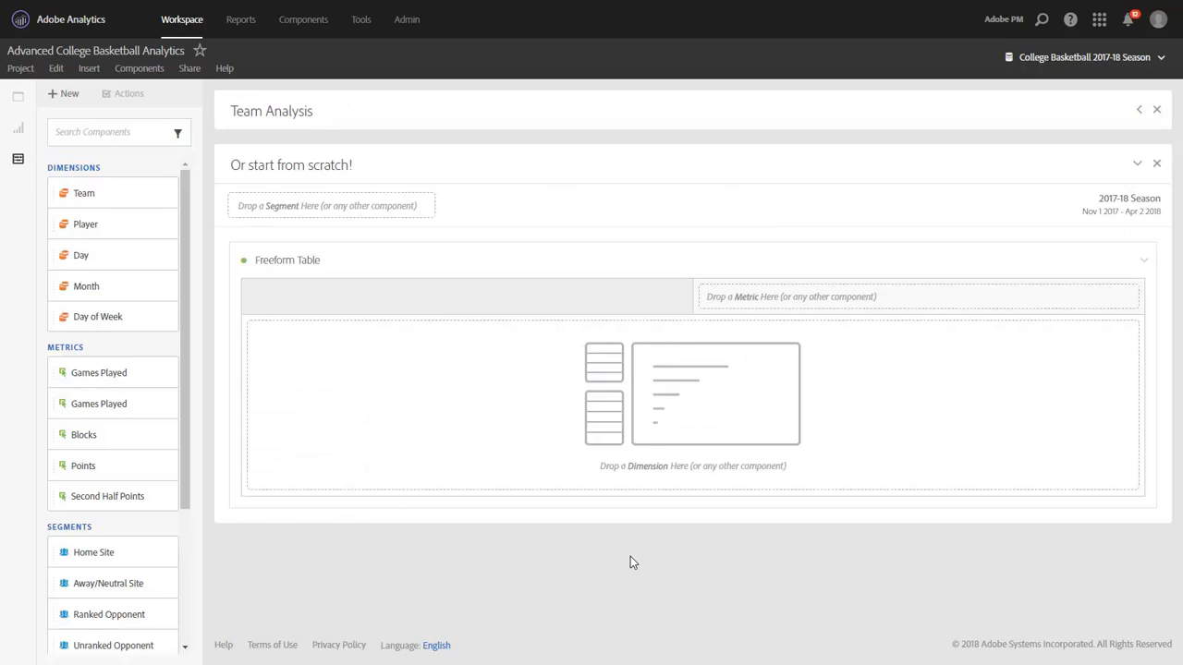
mouse_move(757, 193)
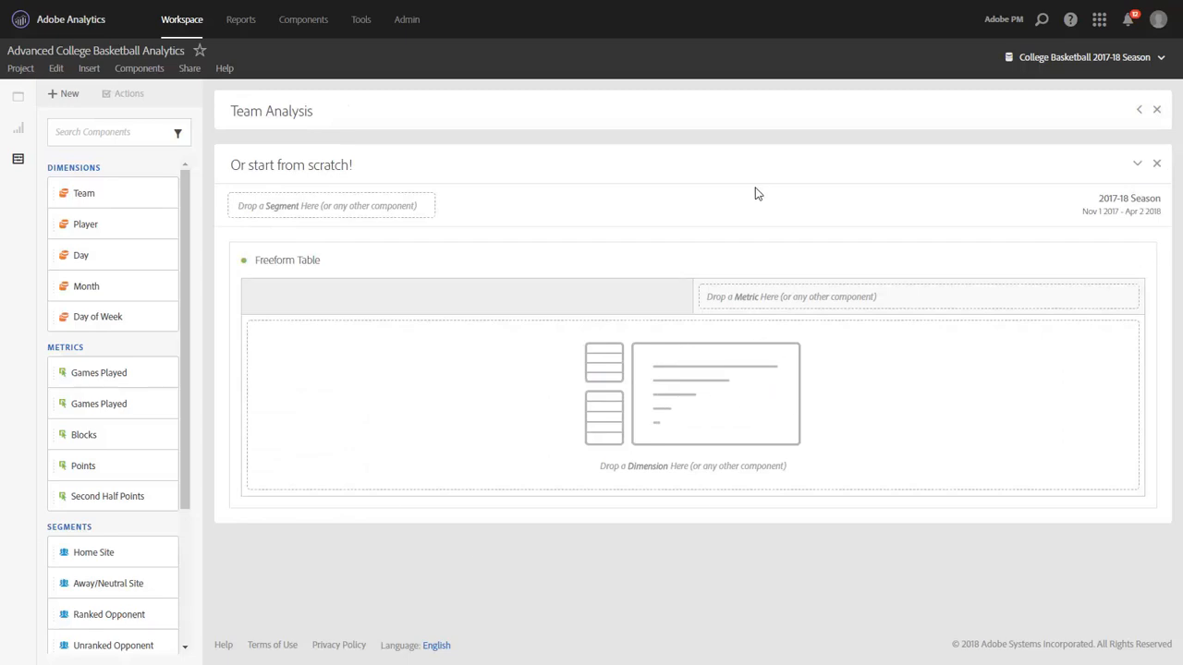